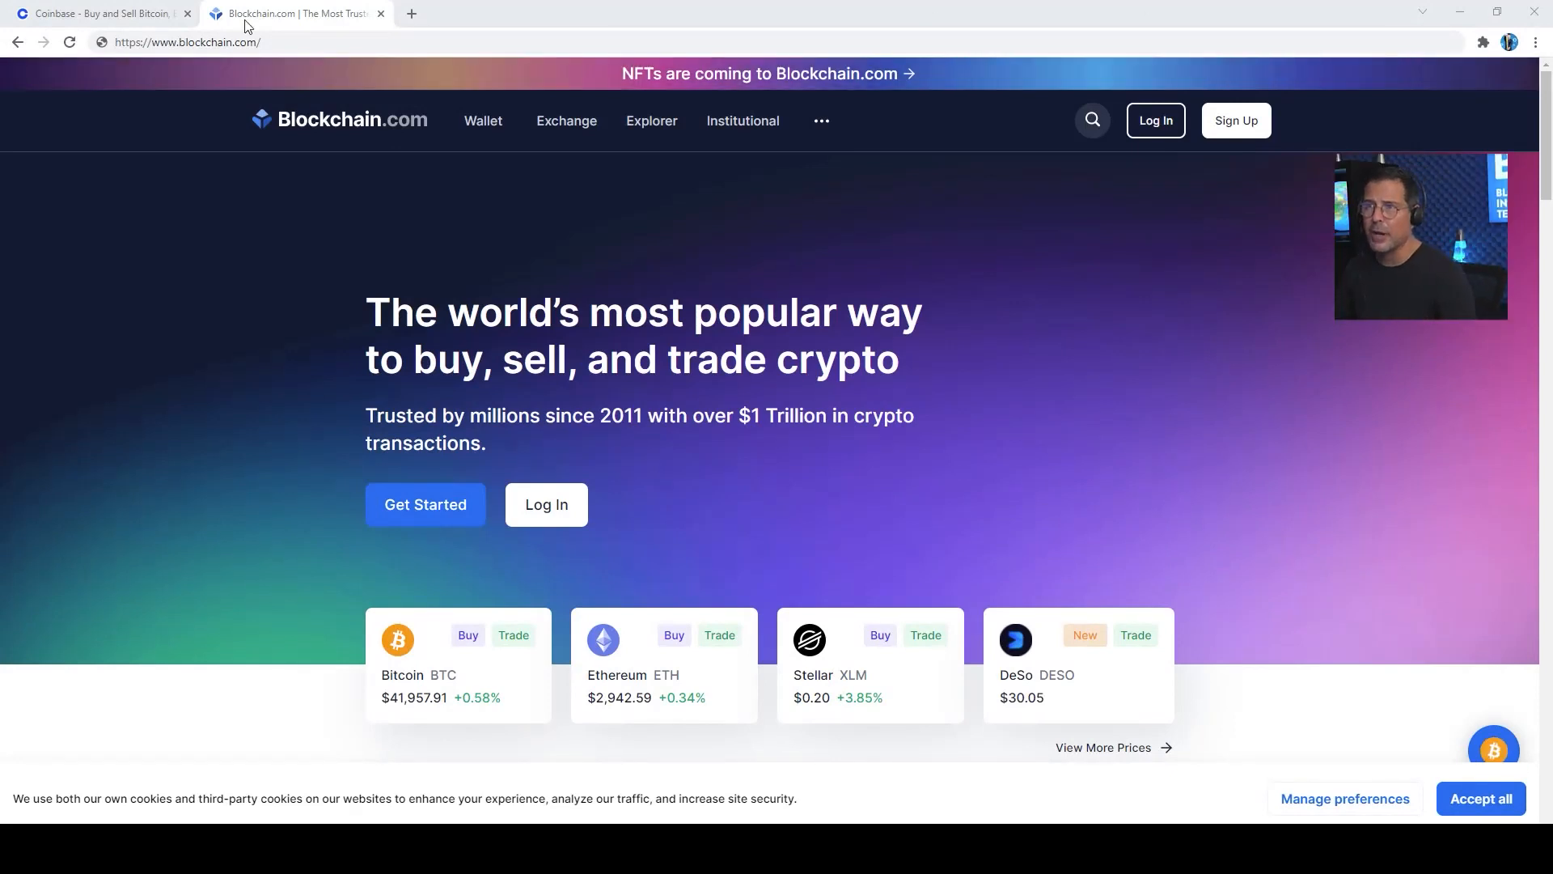
- Show the Coinbase homepage instead of the Blockchain.com site
{"action": "left_click", "coordinate": [99, 13]}
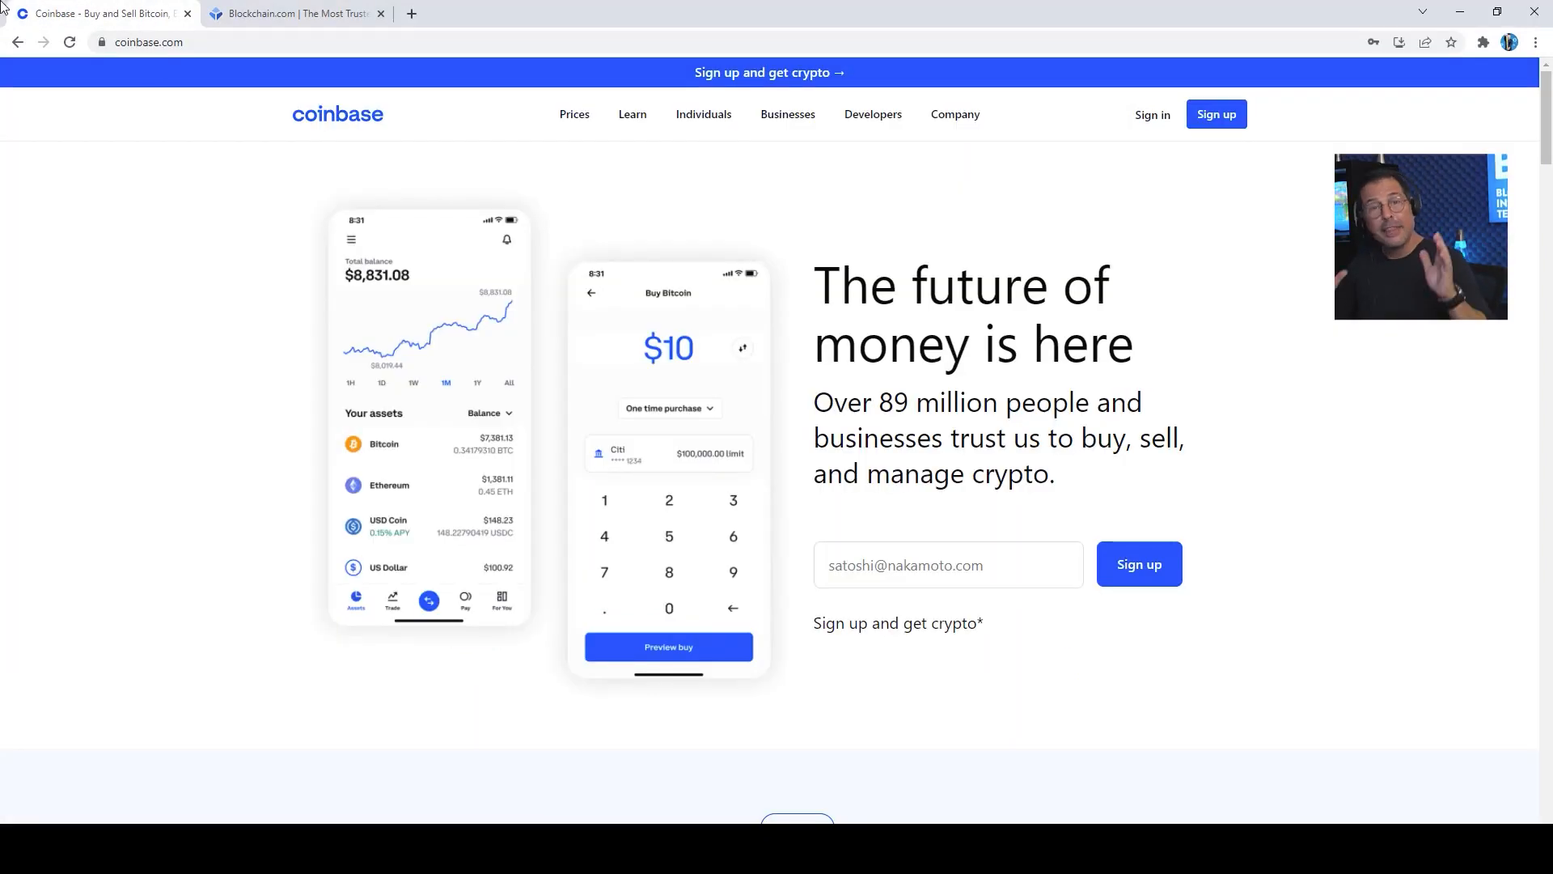
{"action": "mouse_move", "coordinate": [182, 289]}
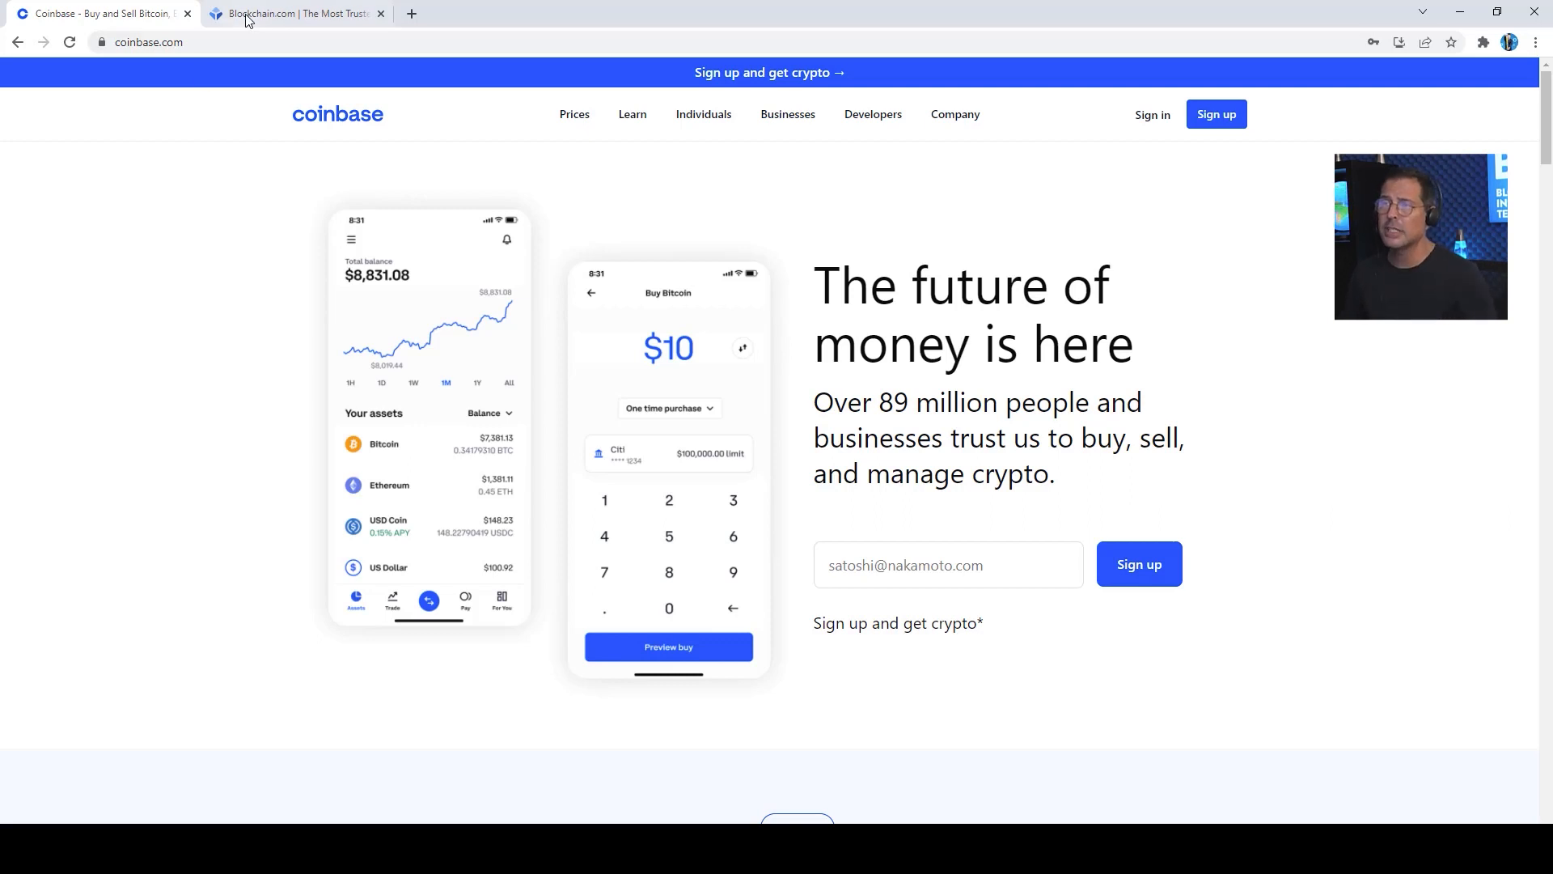
- Show the Blockchain.com homepage with crypto prices again
{"action": "left_click", "coordinate": [294, 13]}
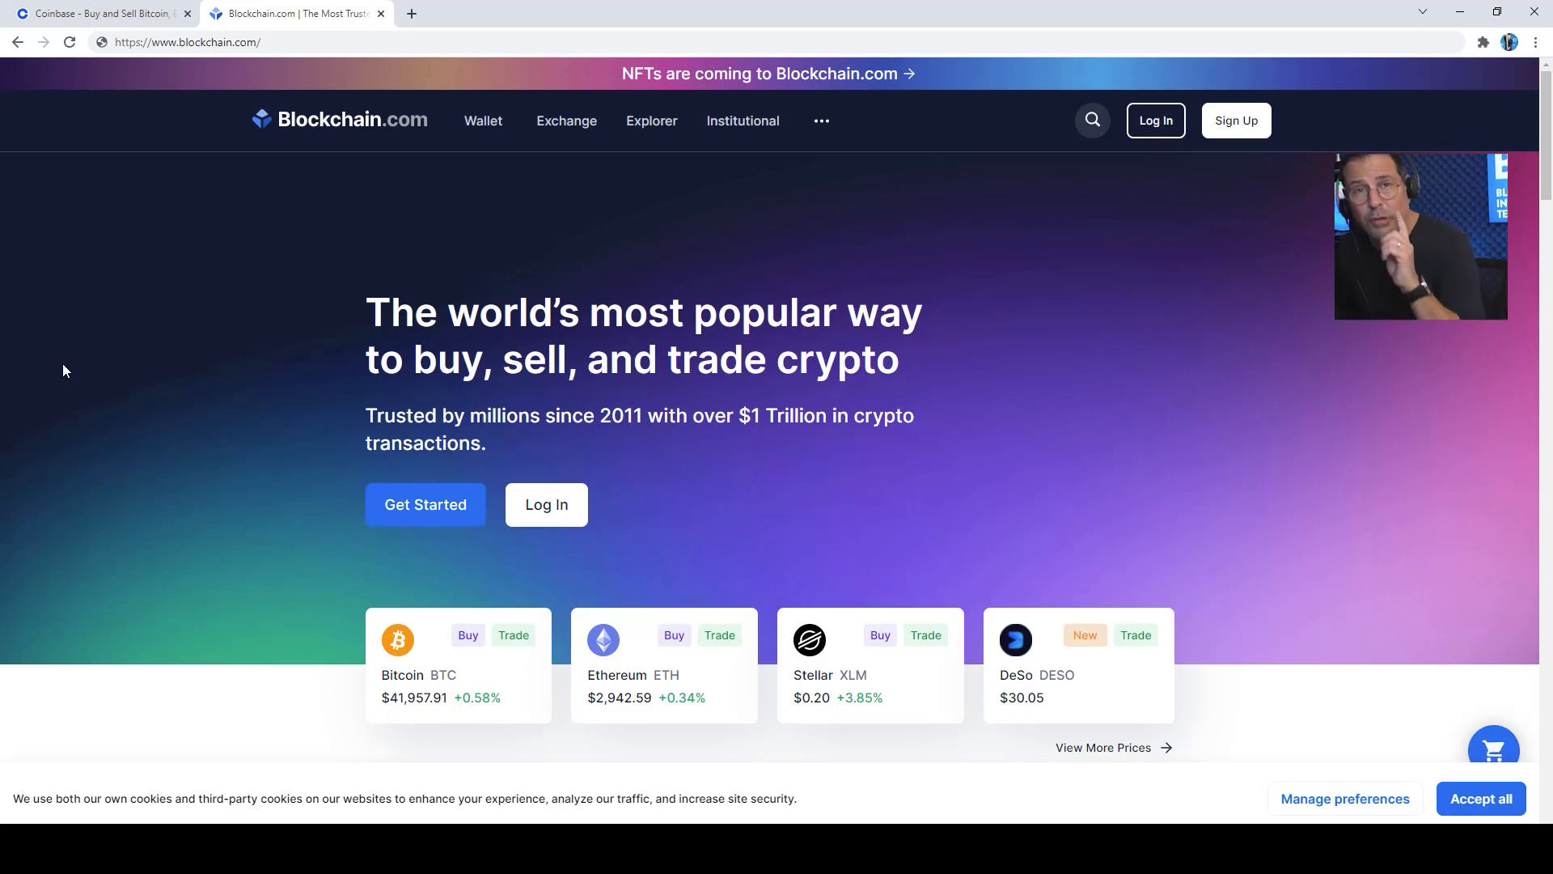
{"action": "mouse_move", "coordinate": [637, 139]}
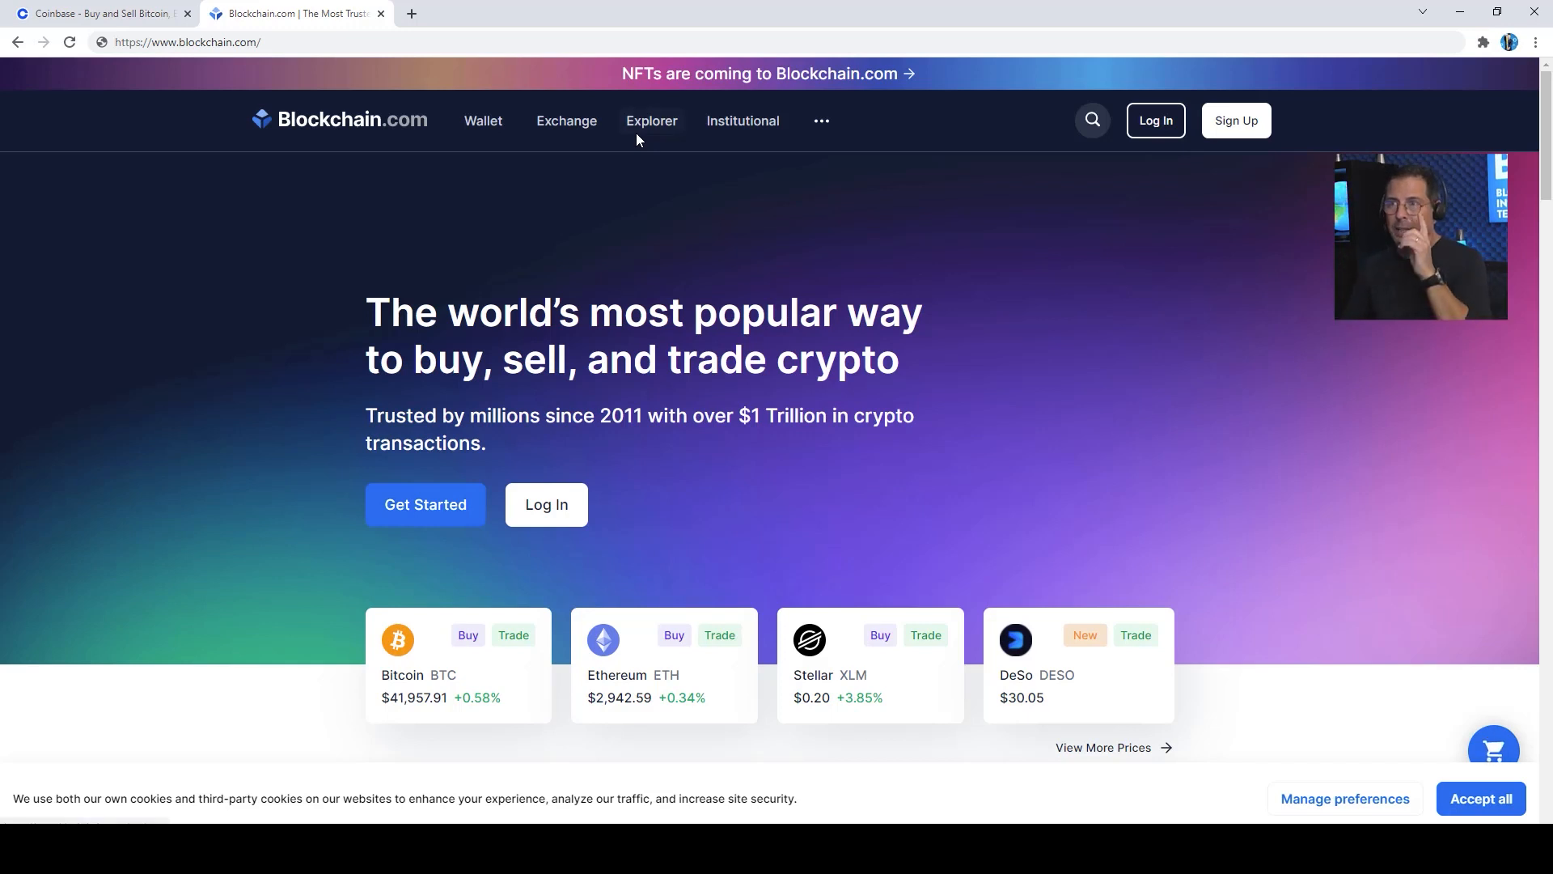
{"action": "mouse_move", "coordinate": [32, 141]}
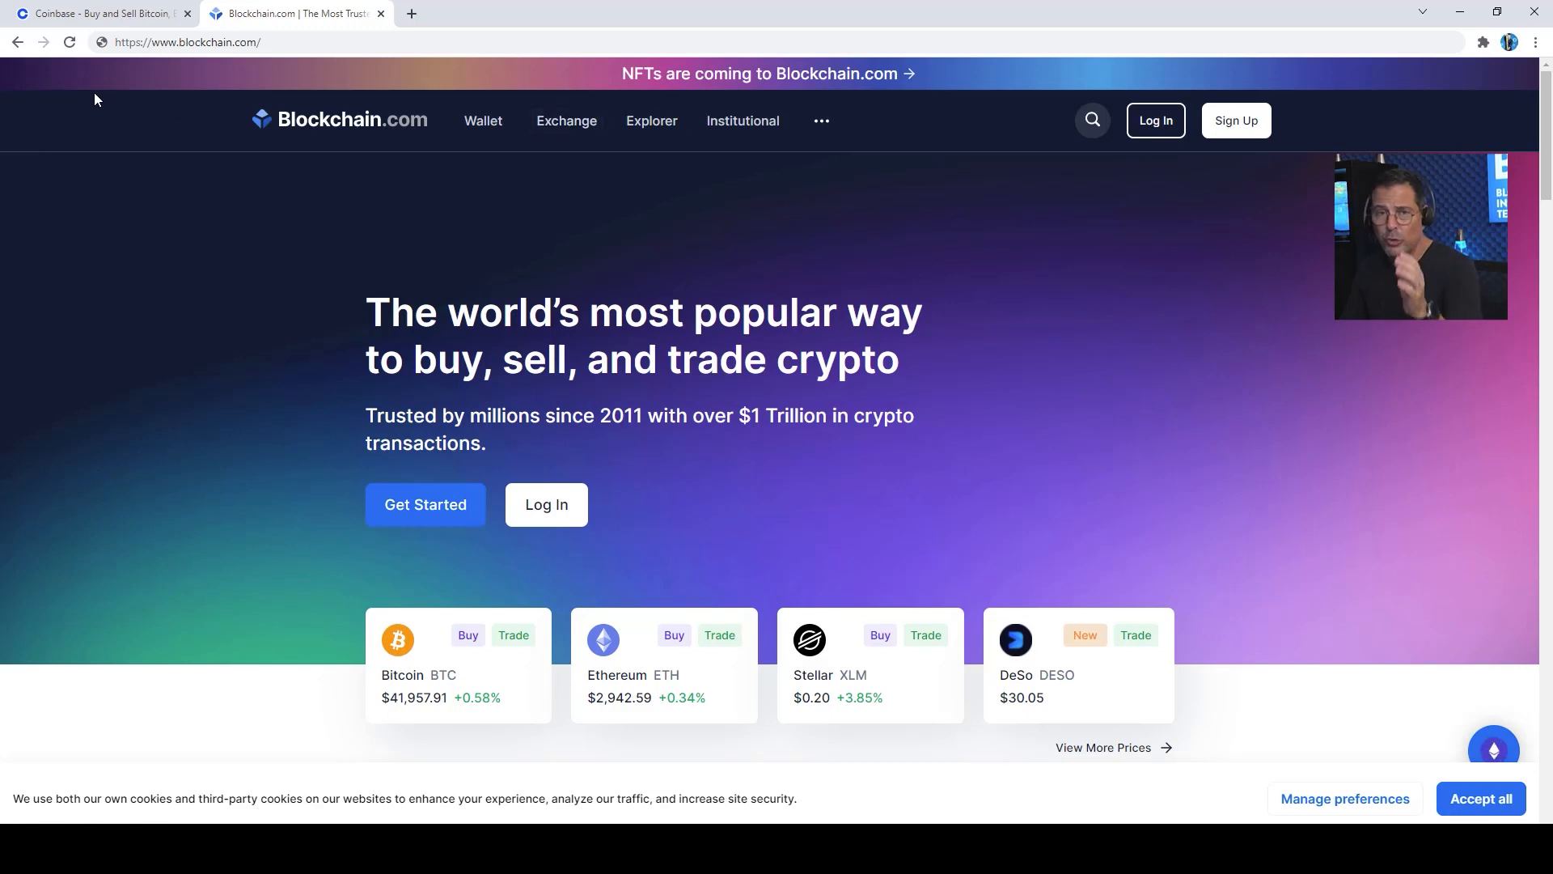
{"action": "mouse_move", "coordinate": [651, 120]}
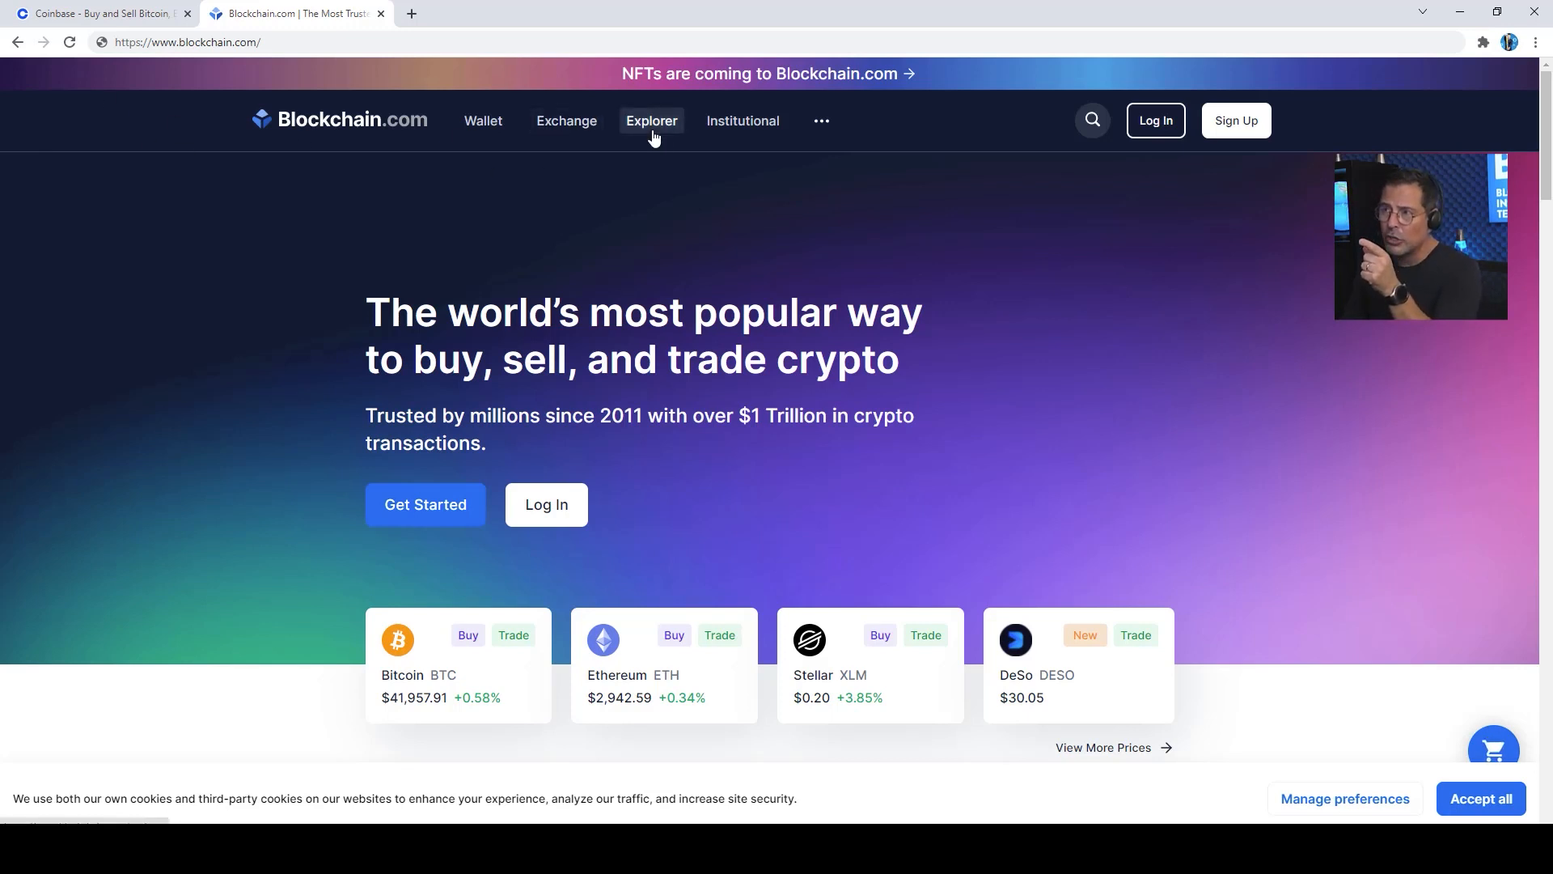
- Go to the Explorer section and choose the Bitcoin Explorer overview
{"action": "left_click", "coordinate": [651, 121]}
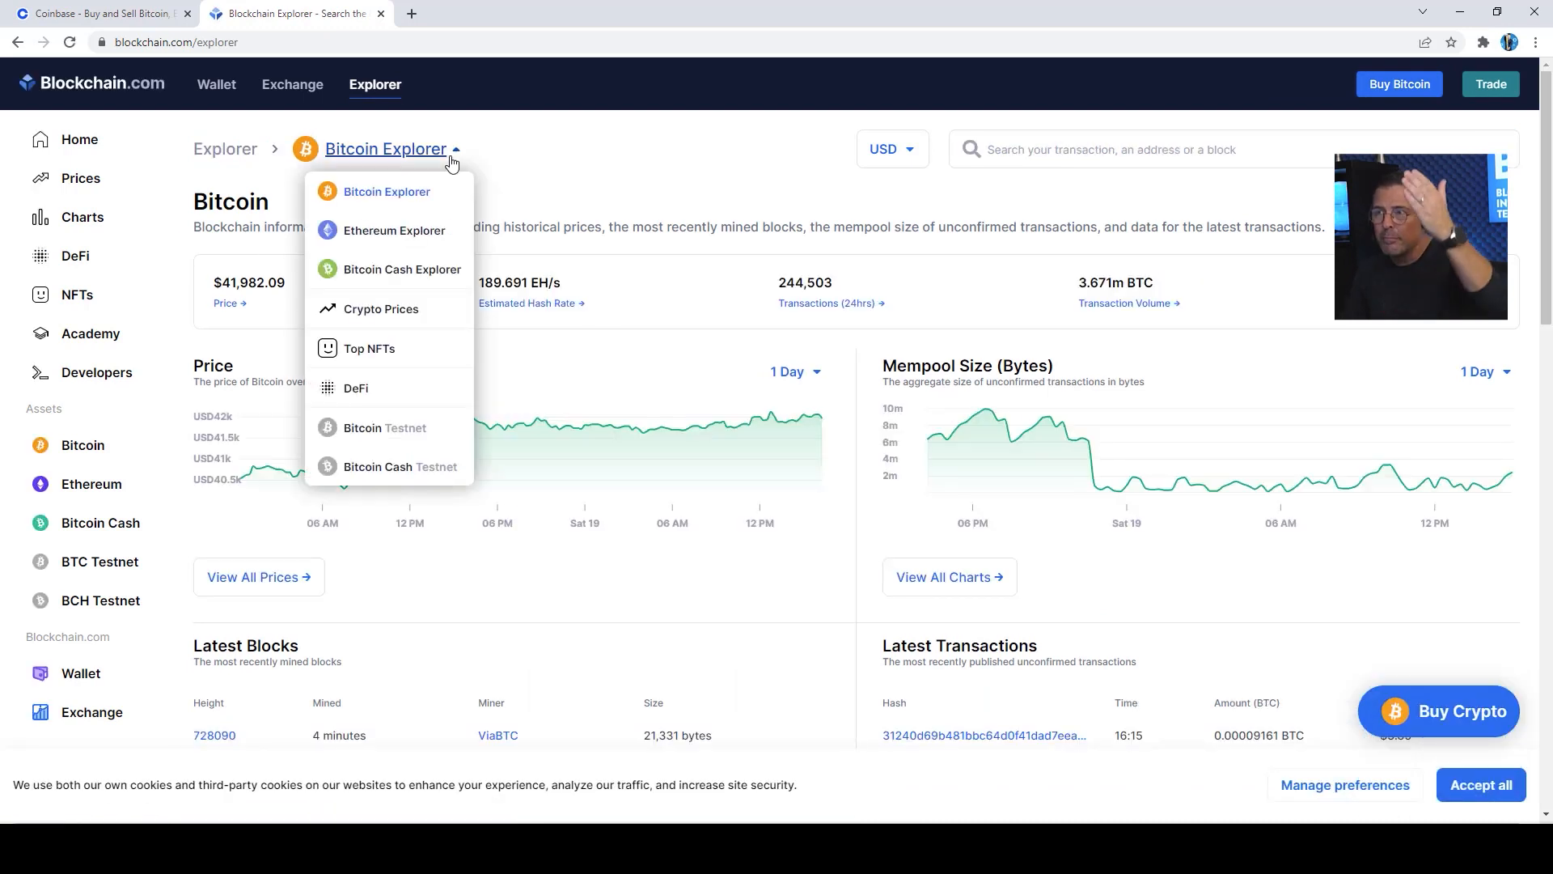
{"action": "mouse_move", "coordinate": [426, 204]}
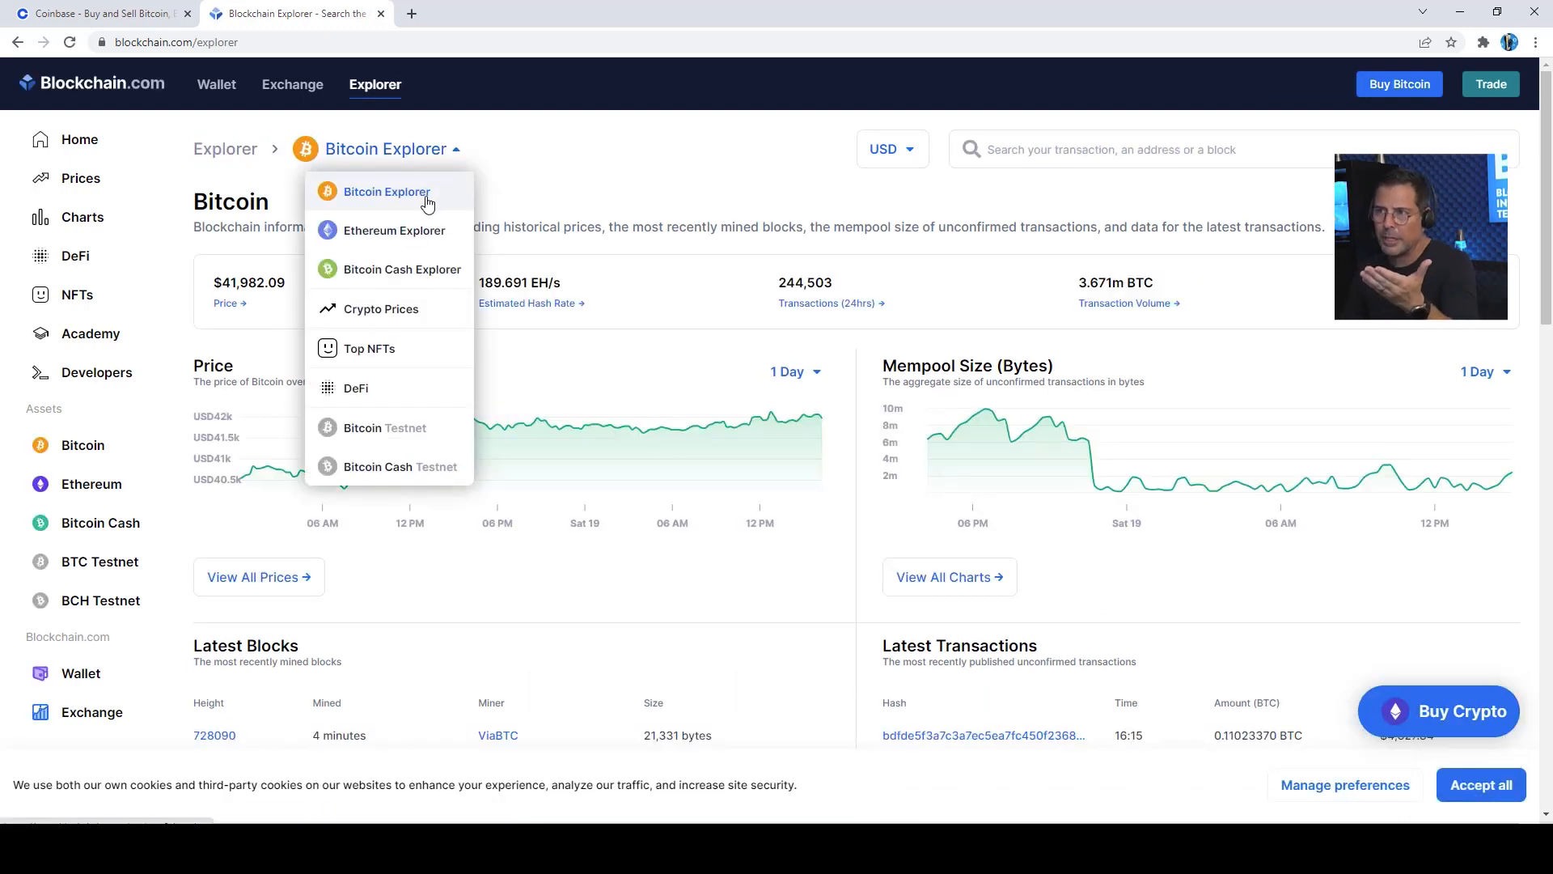
{"action": "mouse_move", "coordinate": [425, 275]}
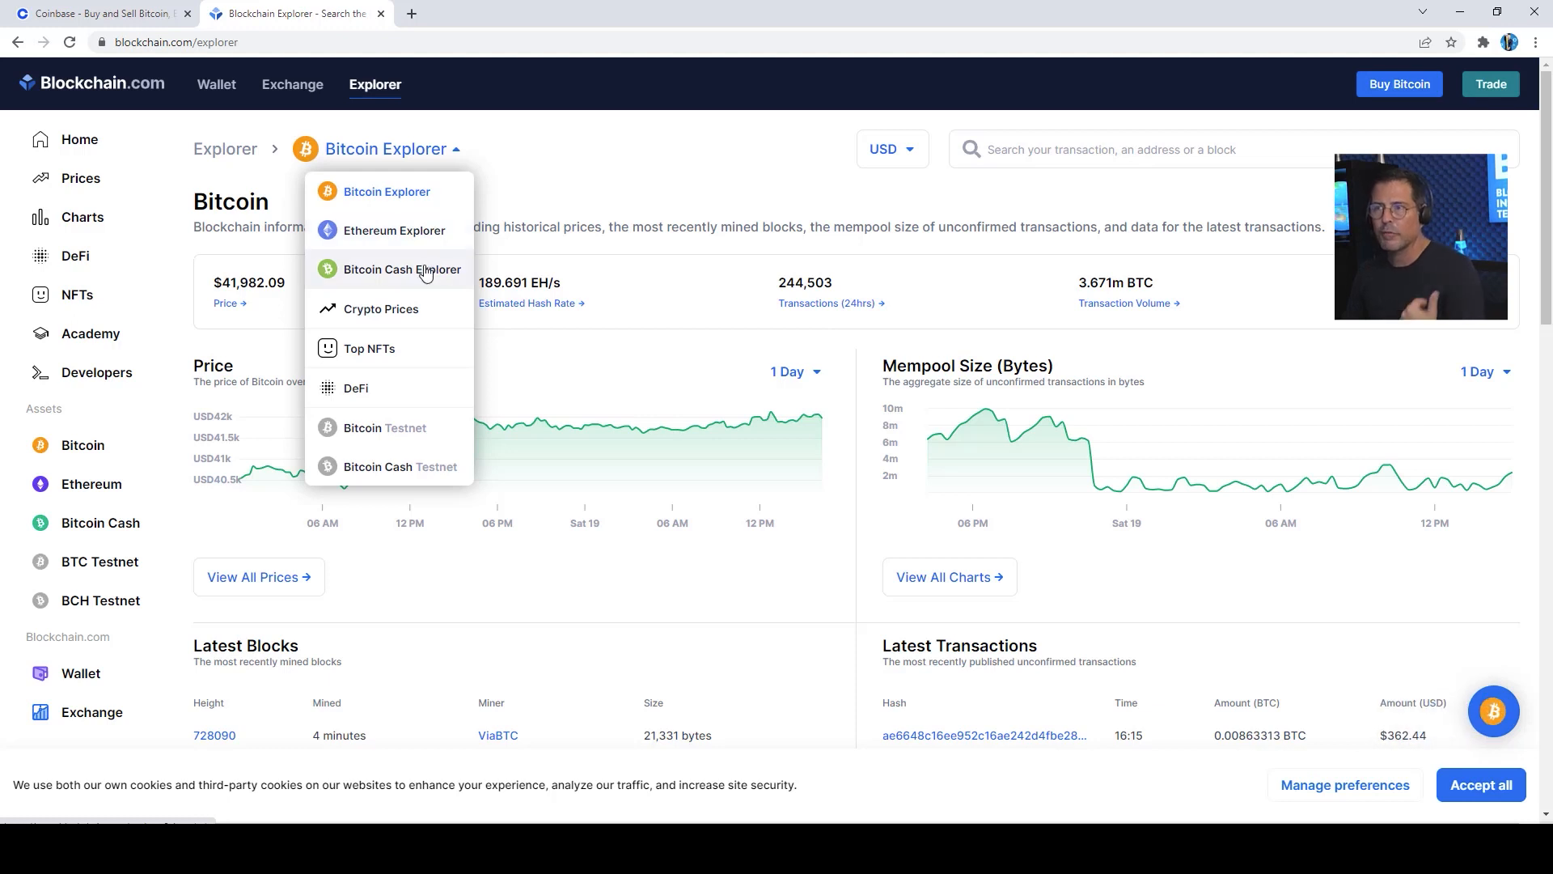
{"action": "left_click", "coordinate": [386, 191]}
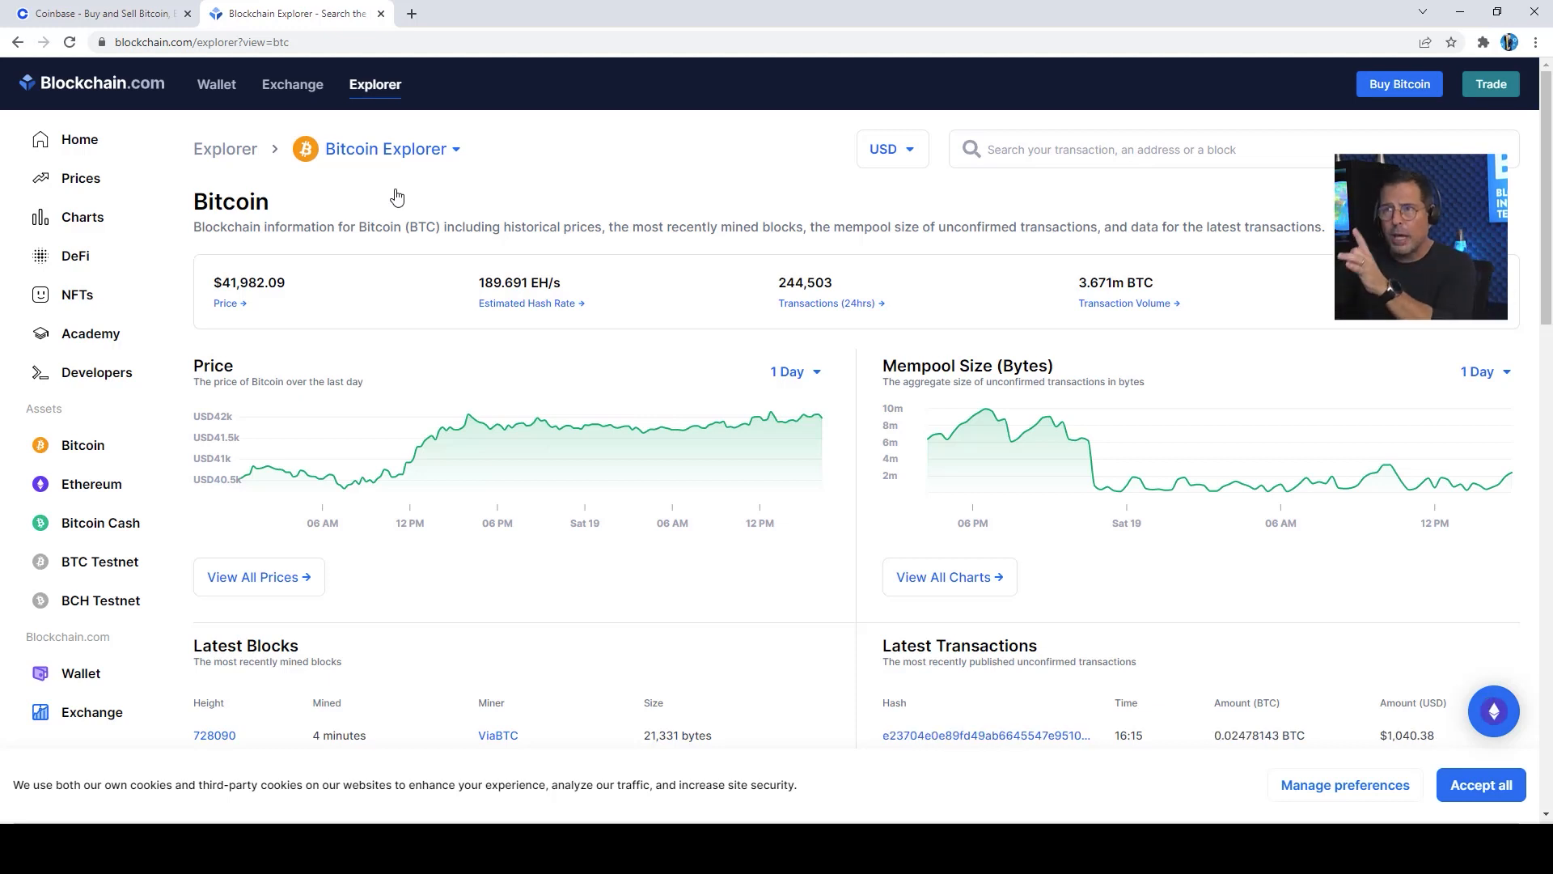
{"action": "mouse_move", "coordinate": [390, 192]}
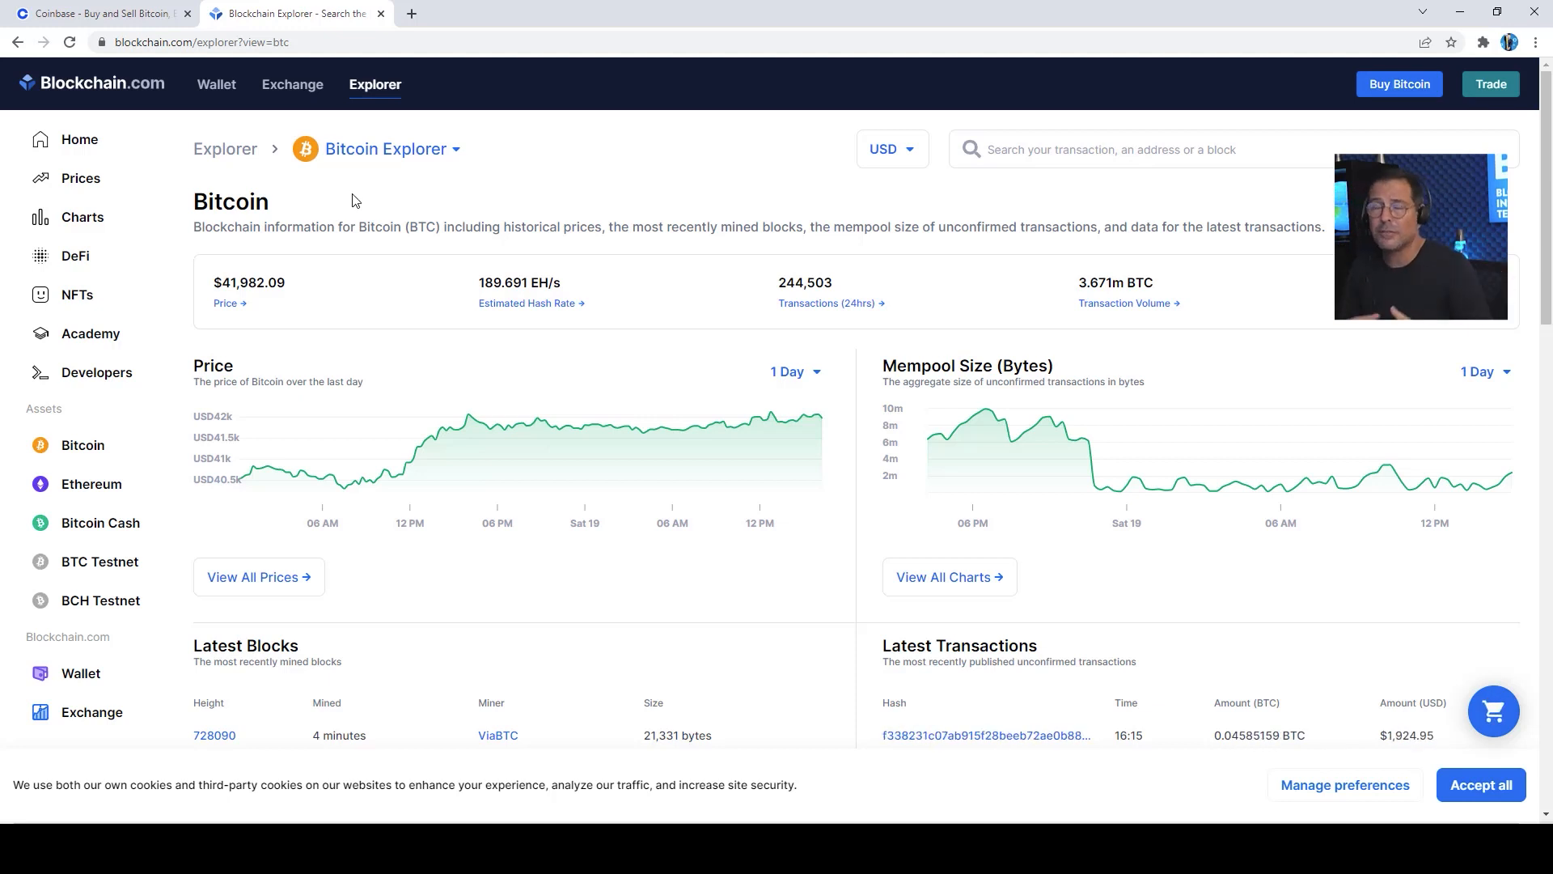
{"action": "mouse_move", "coordinate": [377, 475]}
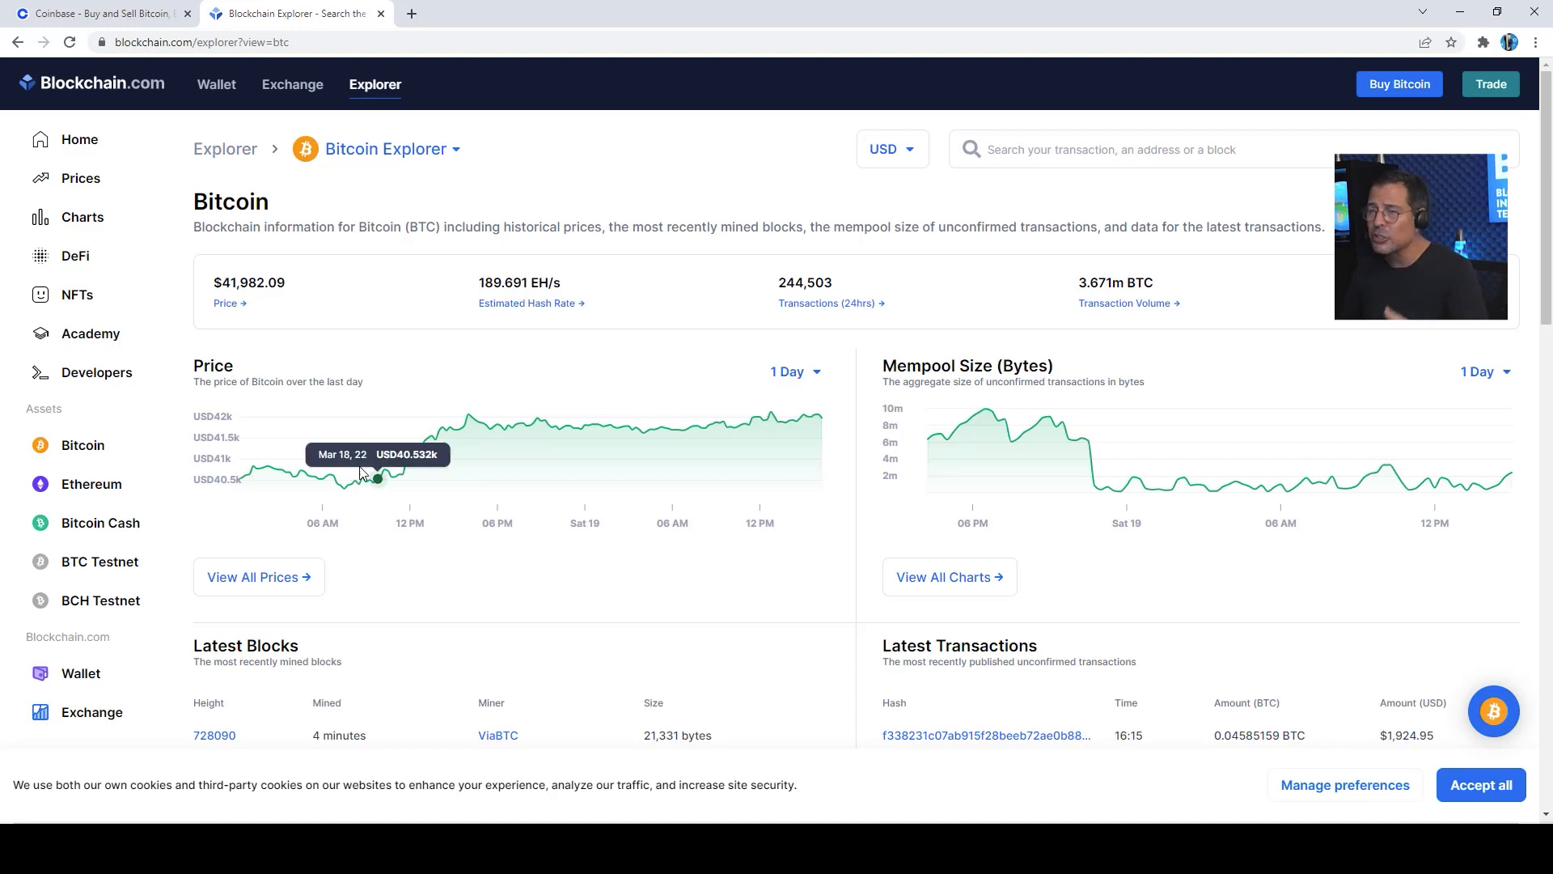
{"action": "mouse_move", "coordinate": [320, 305]}
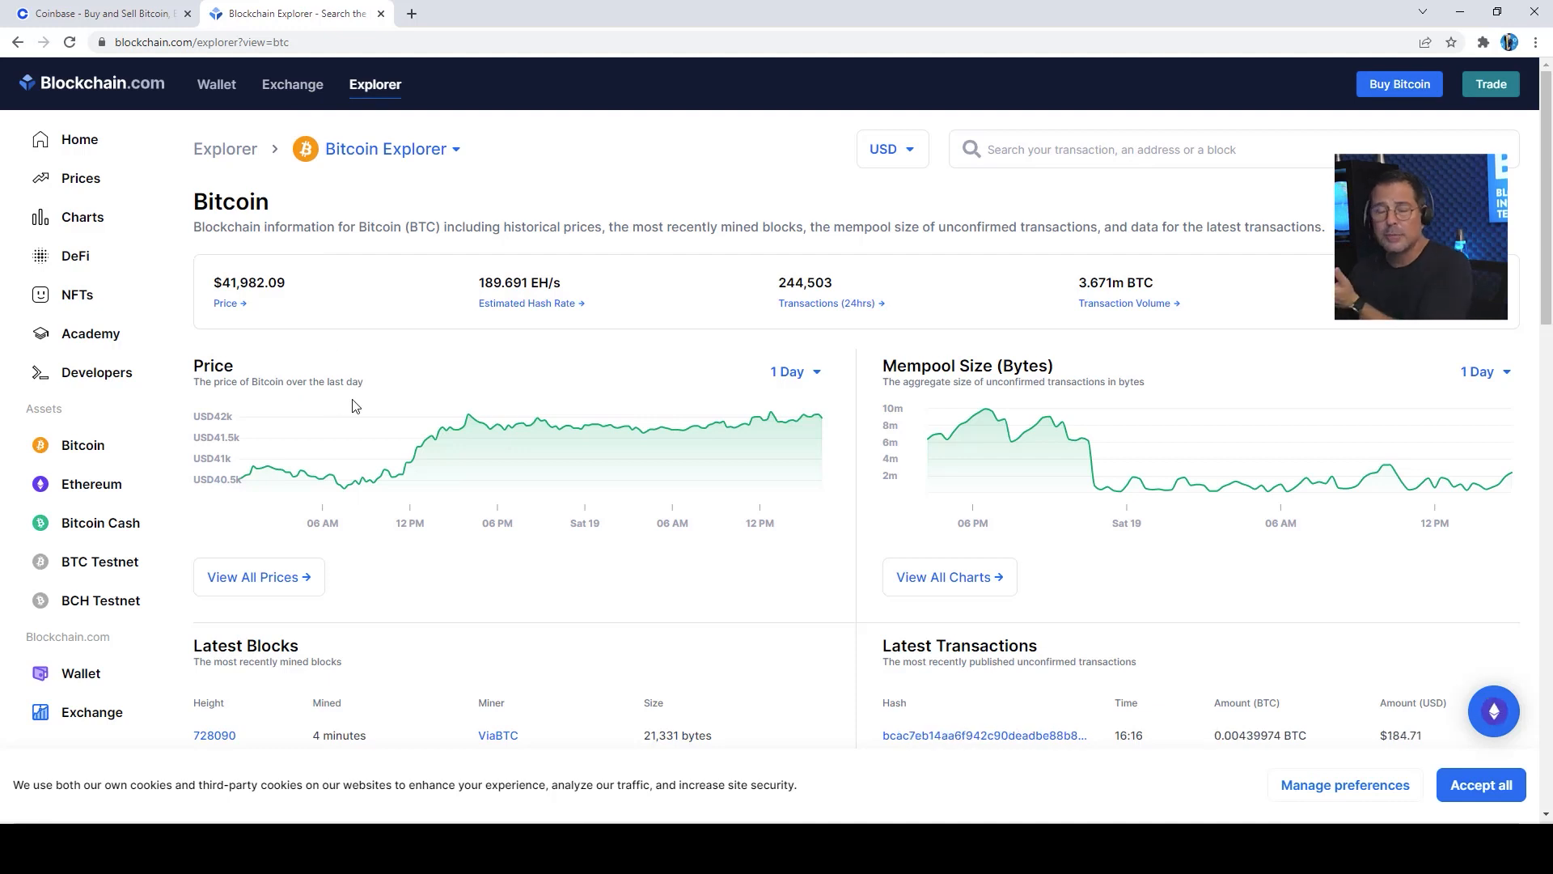
- Reveal the Latest Blocks and Latest Transactions tables further down the page
{"action": "scroll", "scroll_direction": "down", "scroll_amount": 3}
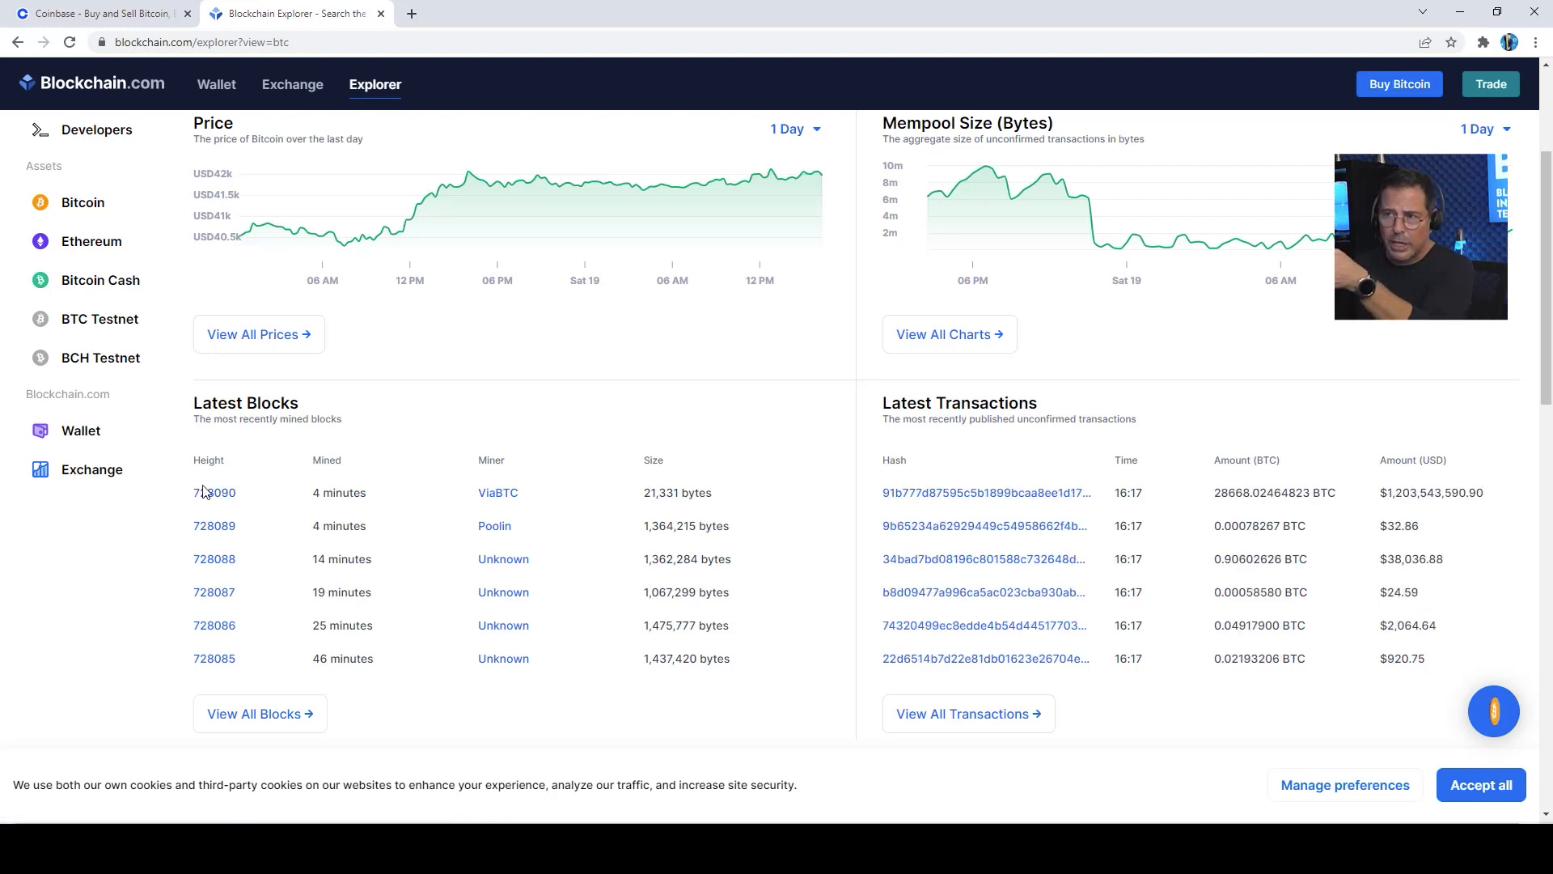
- View block 728090's details: ViaBTC miner, 47 transactions, hash, difficulty and size
{"action": "left_click", "coordinate": [214, 491]}
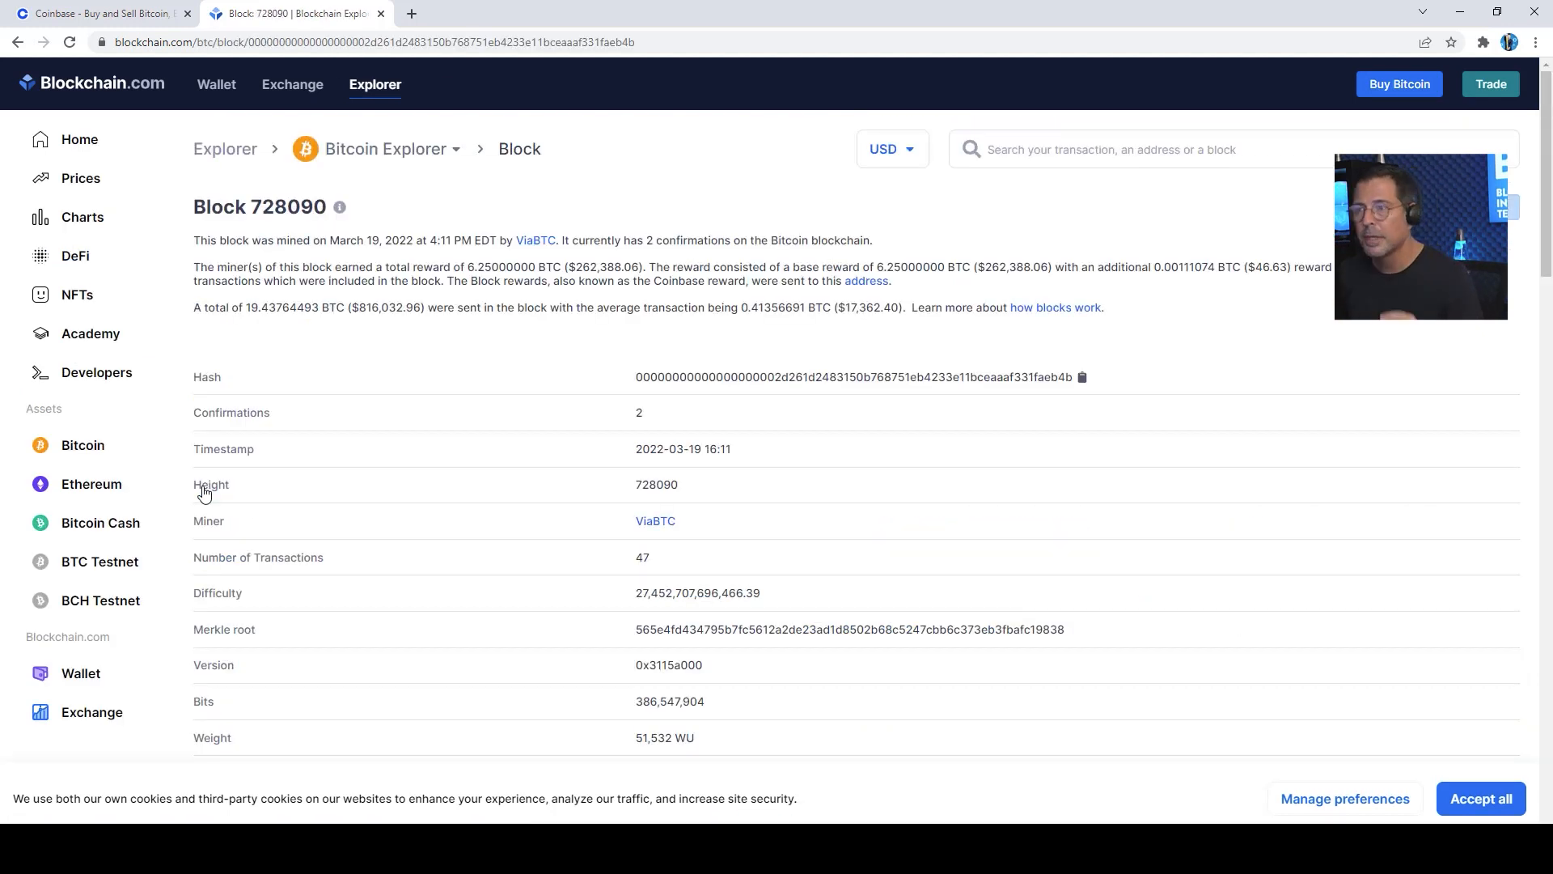
{"action": "mouse_move", "coordinate": [653, 311]}
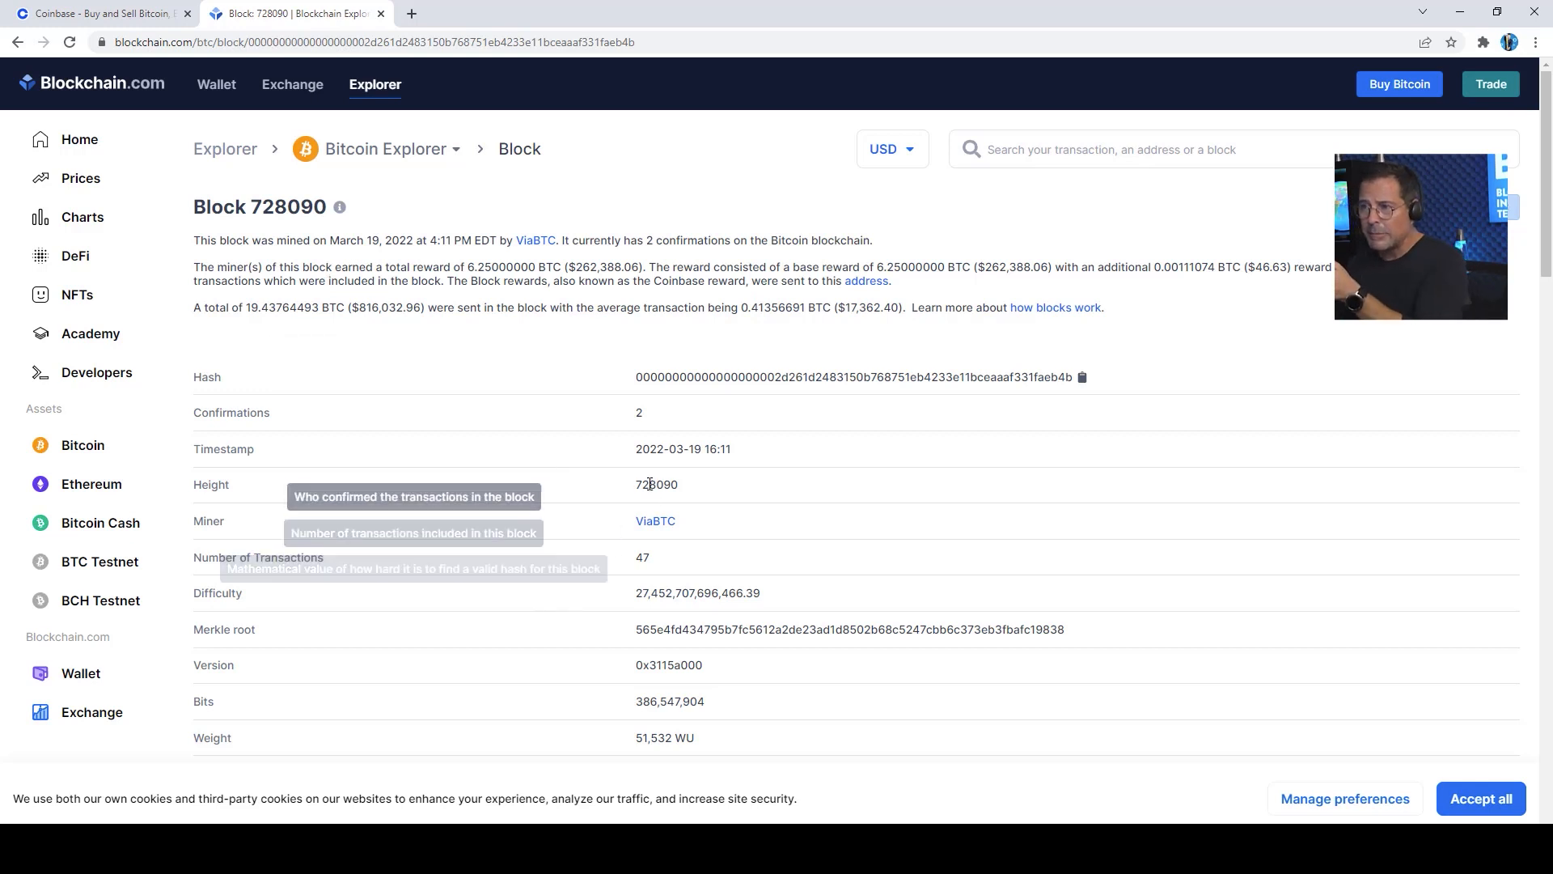
{"action": "mouse_move", "coordinate": [703, 464]}
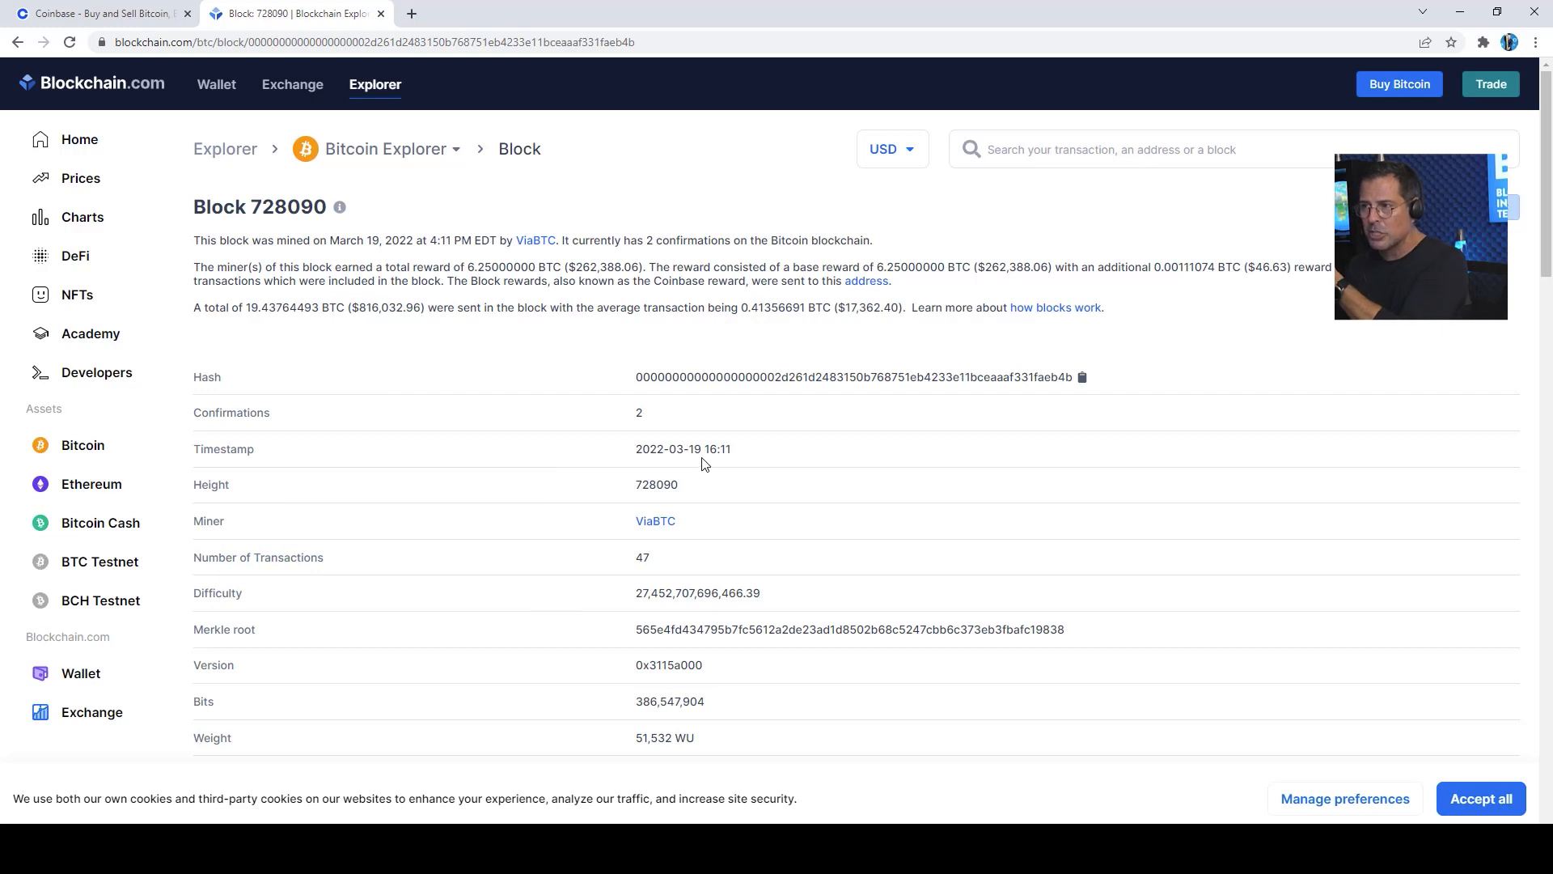
{"action": "mouse_move", "coordinate": [468, 404]}
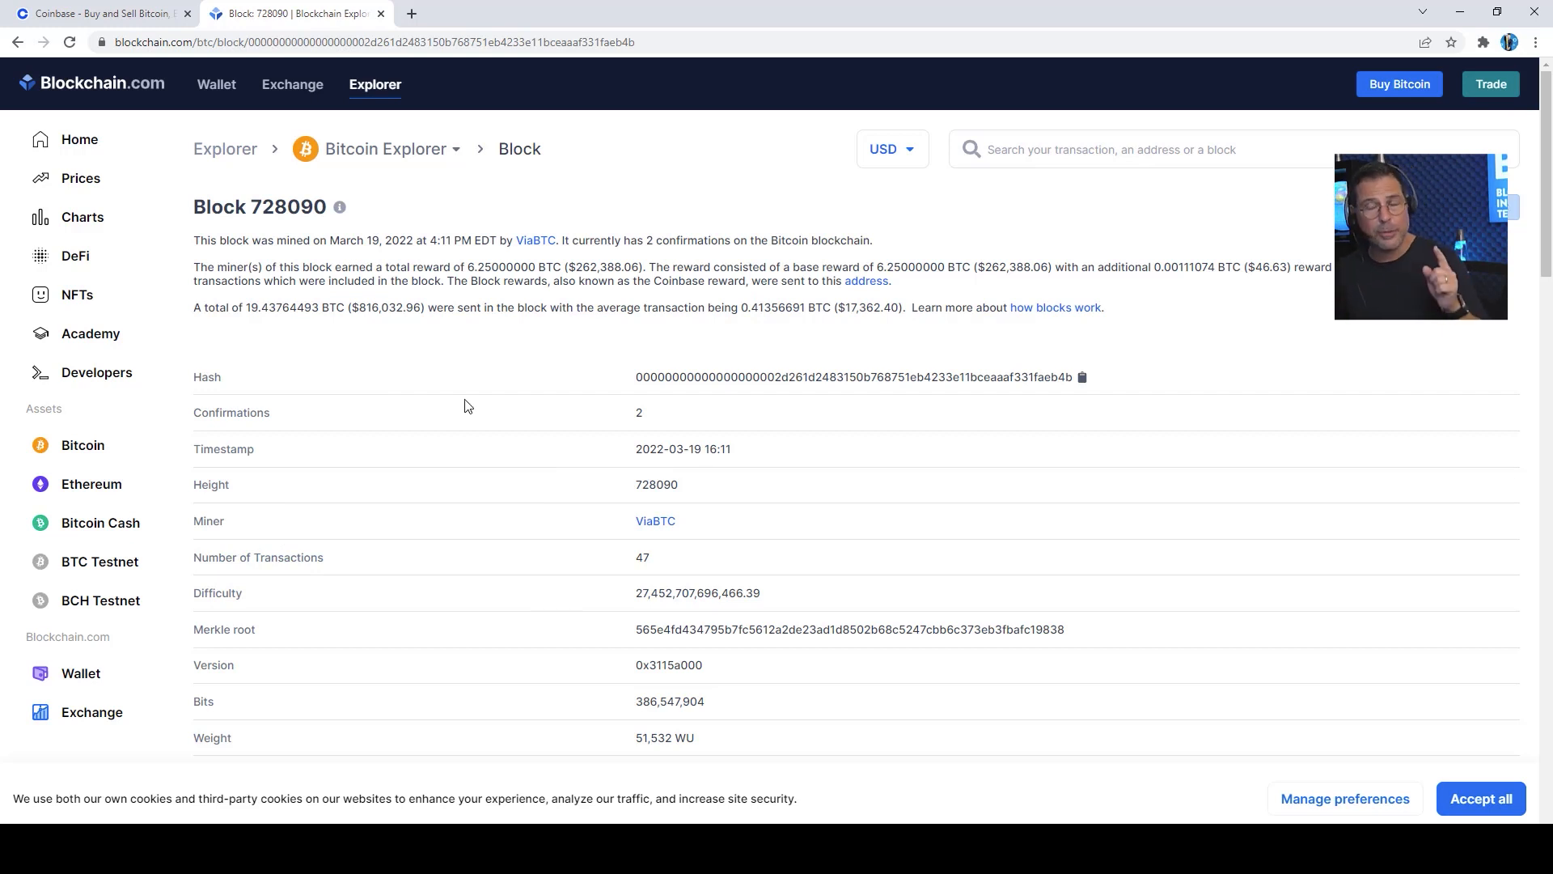
{"action": "mouse_move", "coordinate": [411, 215]}
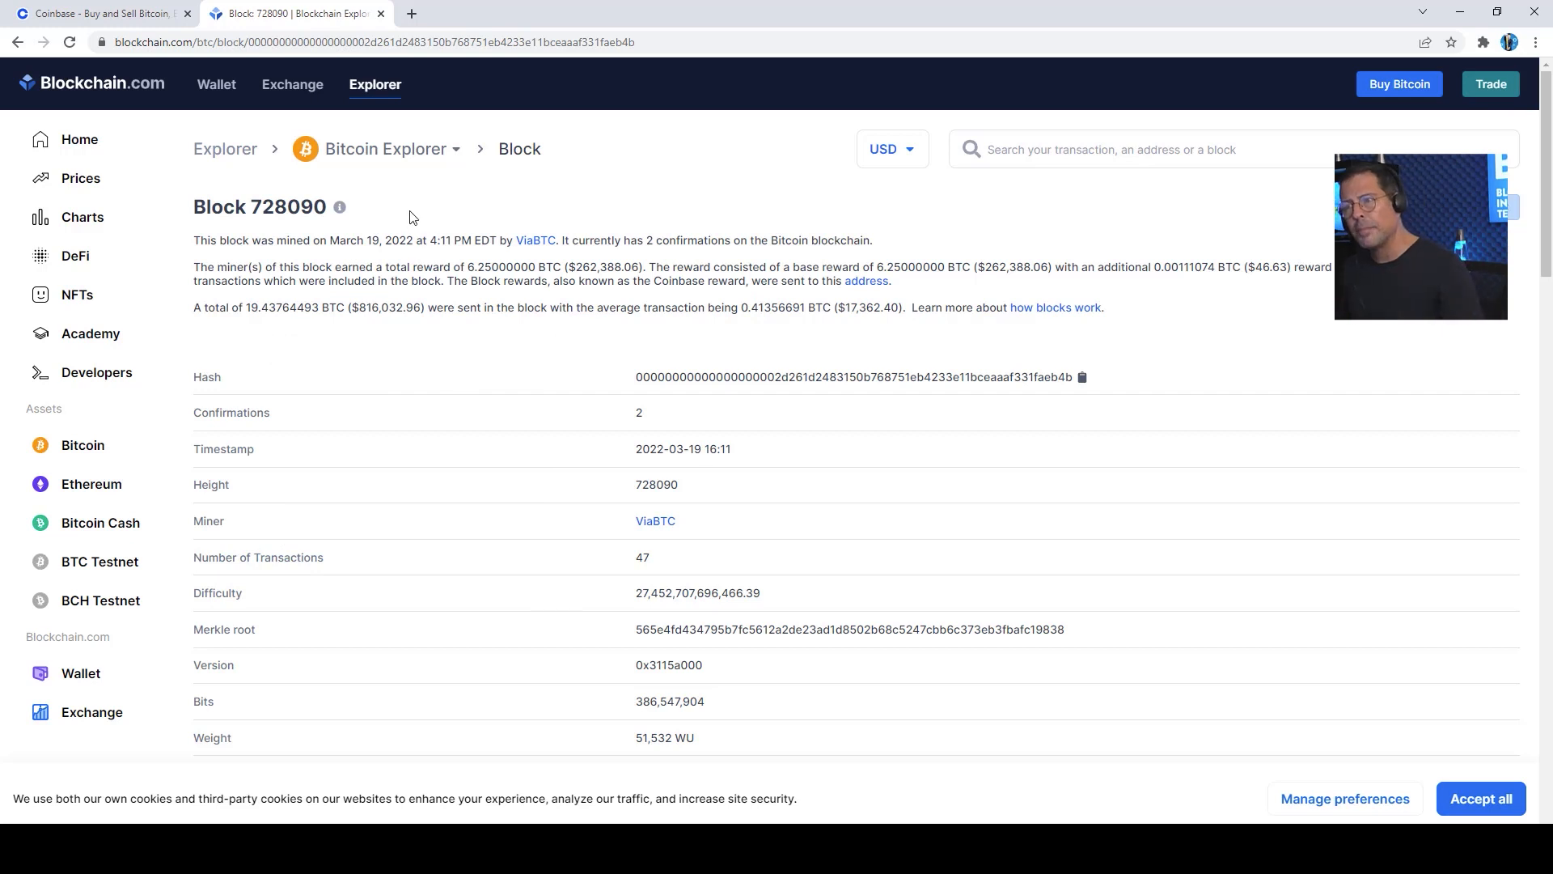
{"action": "mouse_move", "coordinate": [409, 304]}
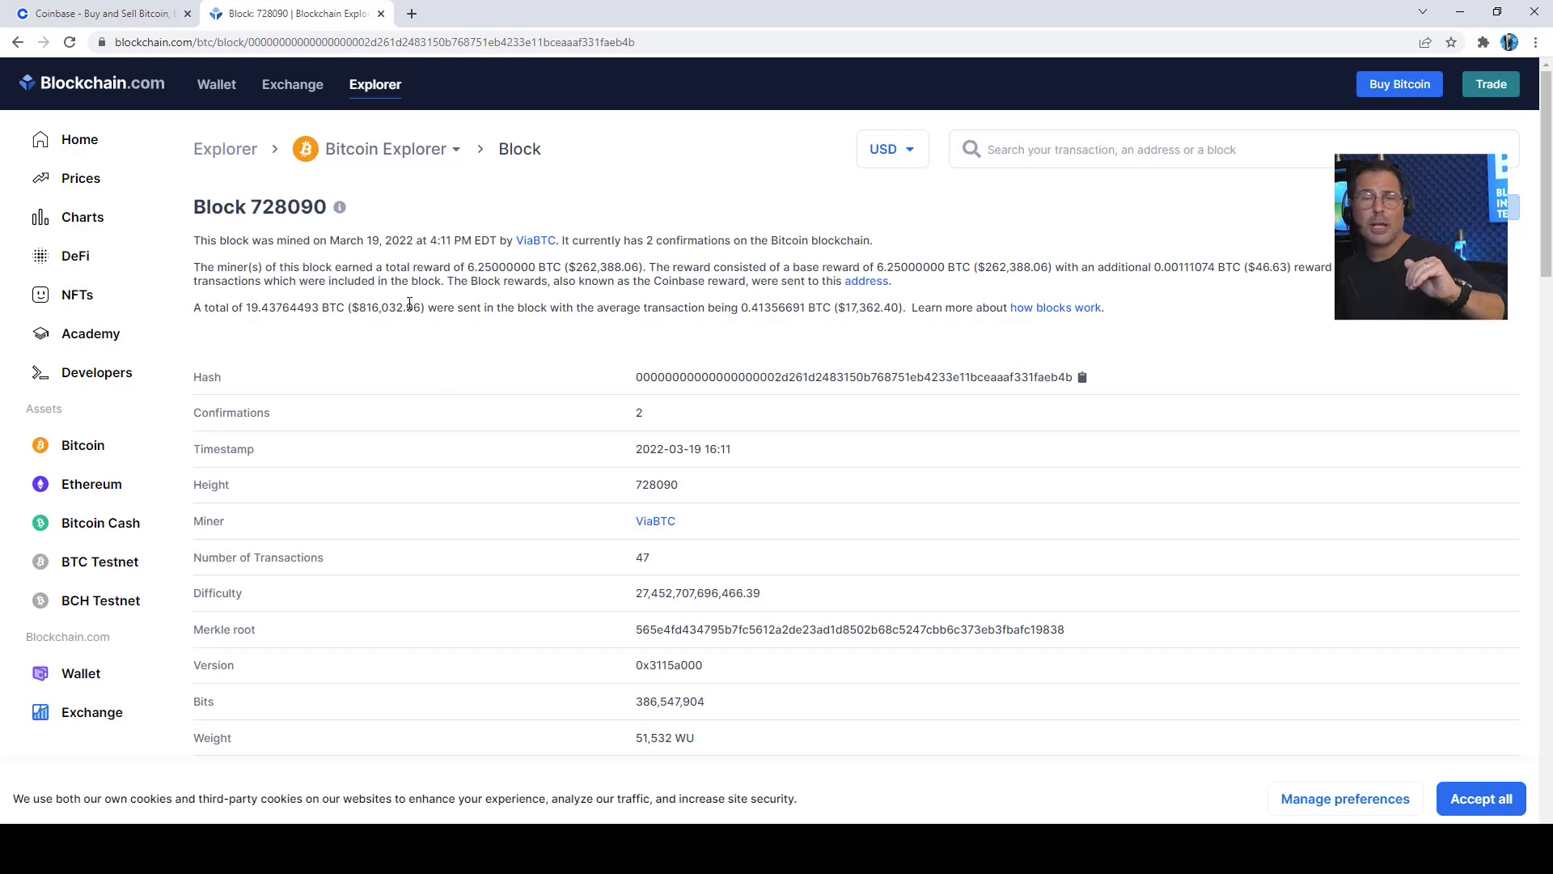
{"action": "mouse_move", "coordinate": [544, 458]}
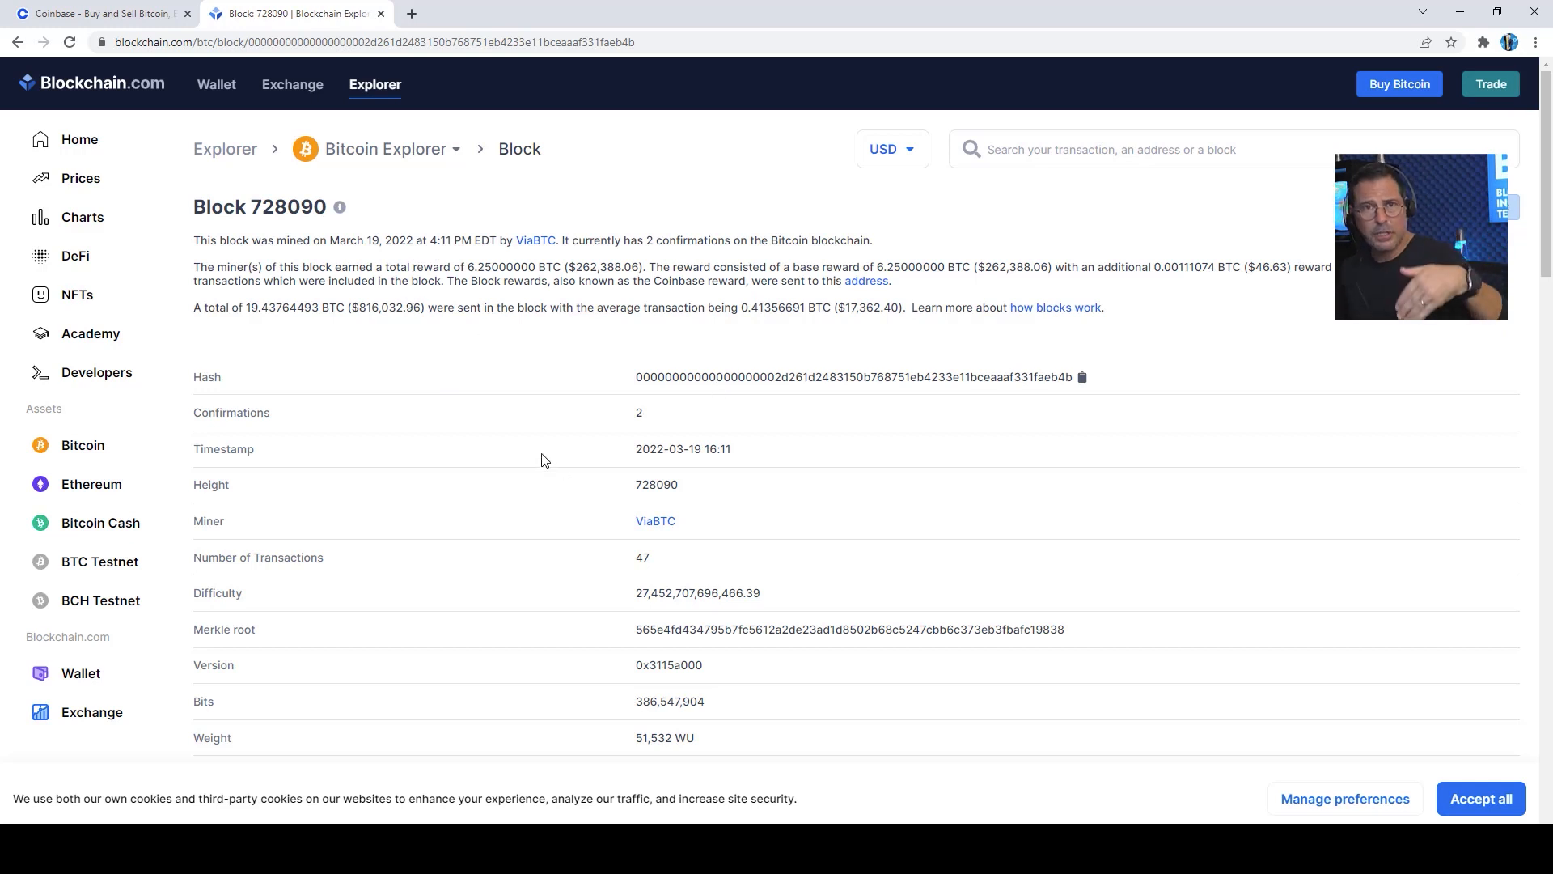
{"action": "scroll", "scroll_direction": "down", "scroll_amount": 3}
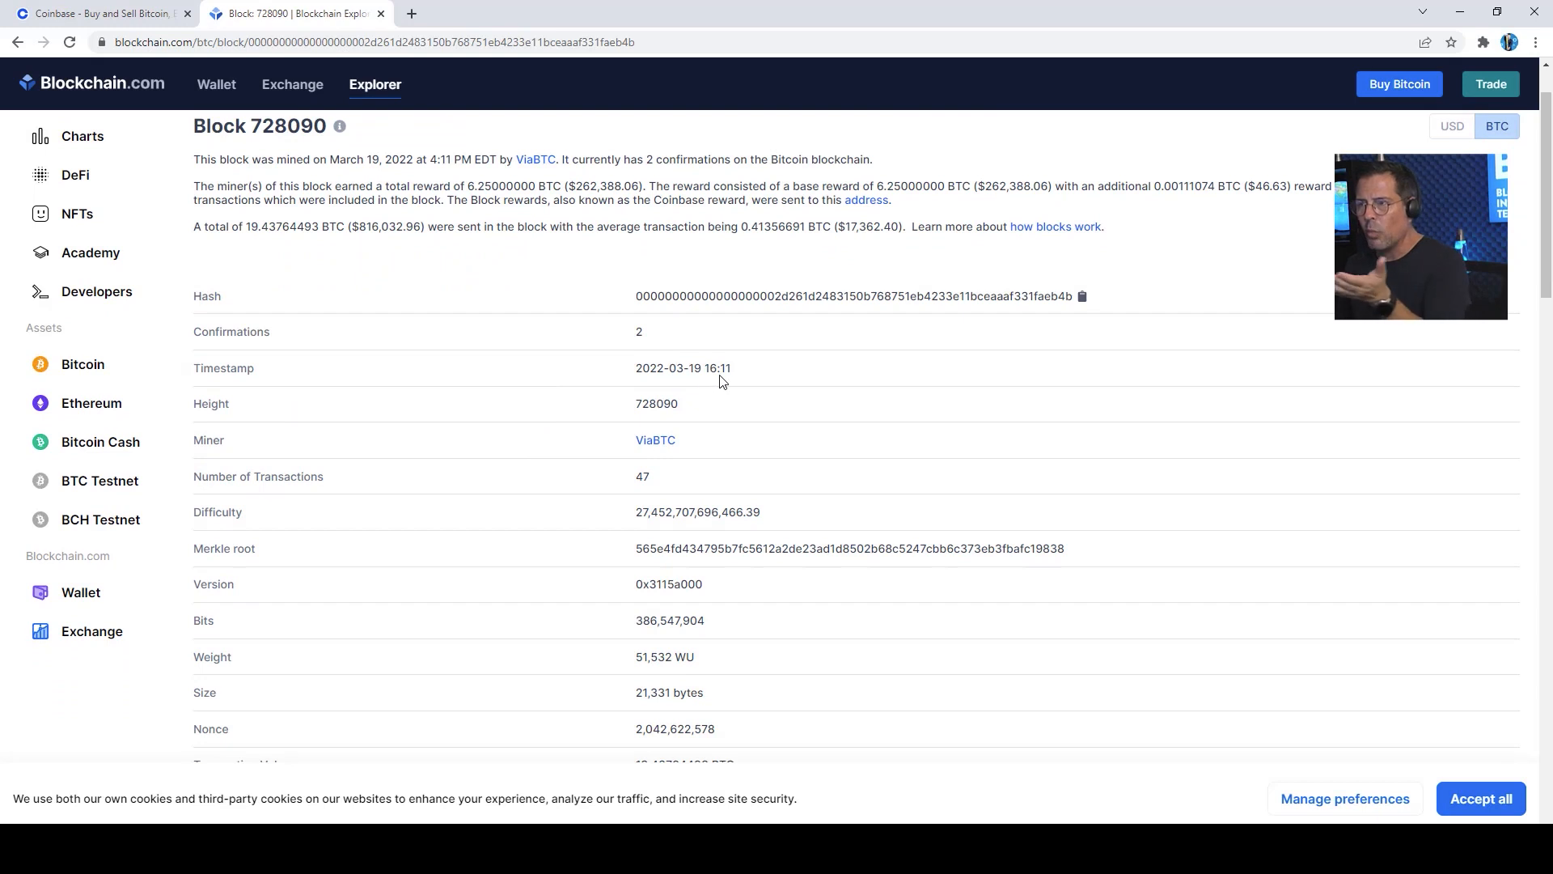
{"action": "mouse_move", "coordinate": [613, 356]}
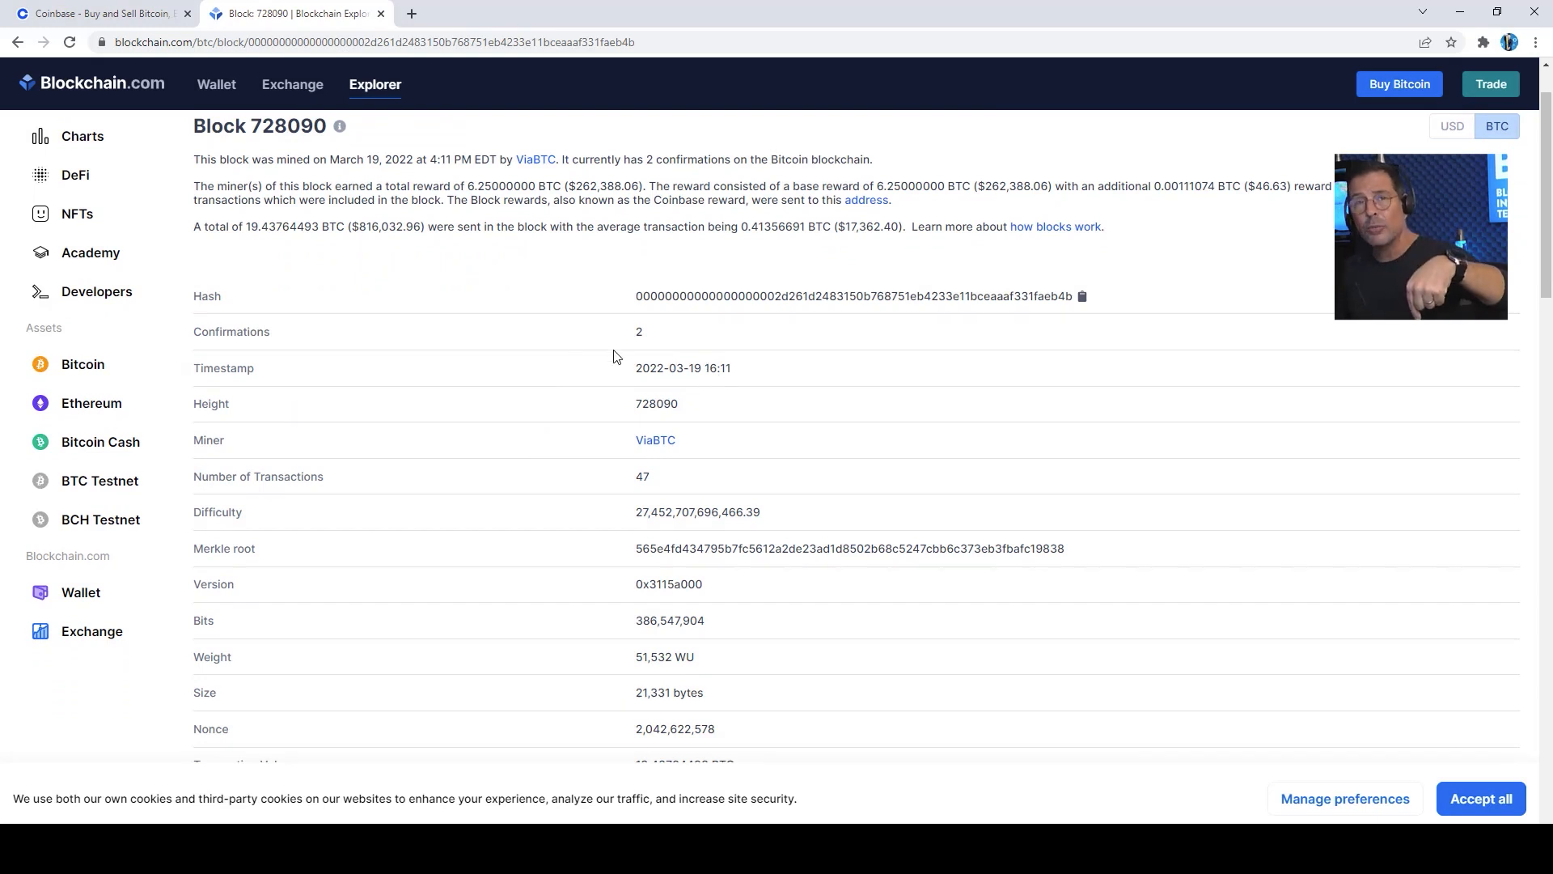
{"action": "mouse_move", "coordinate": [238, 458]}
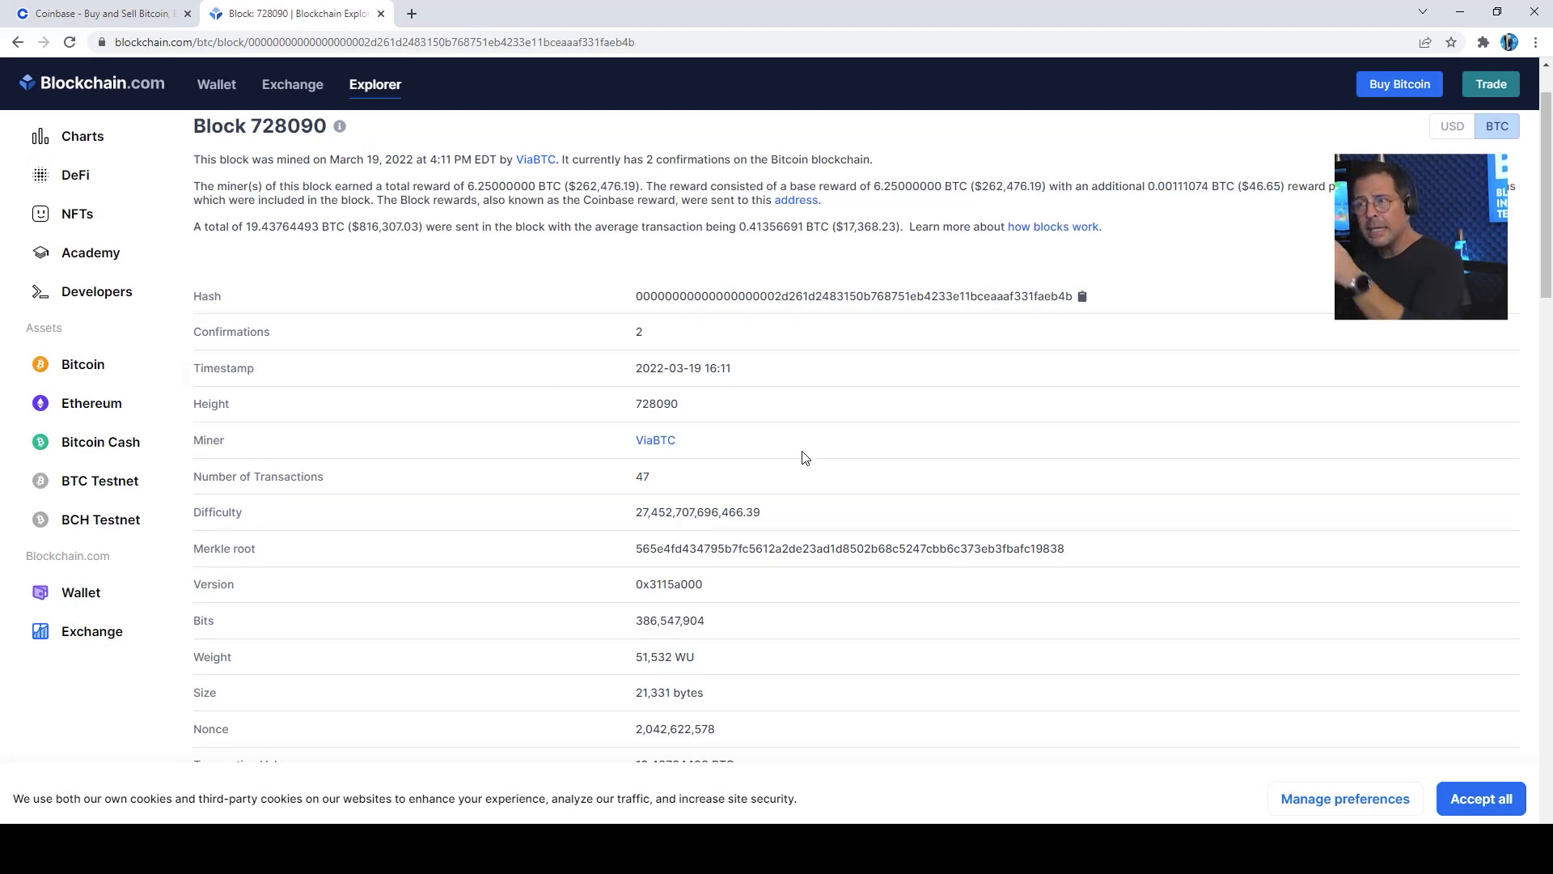
{"action": "mouse_move", "coordinate": [532, 440]}
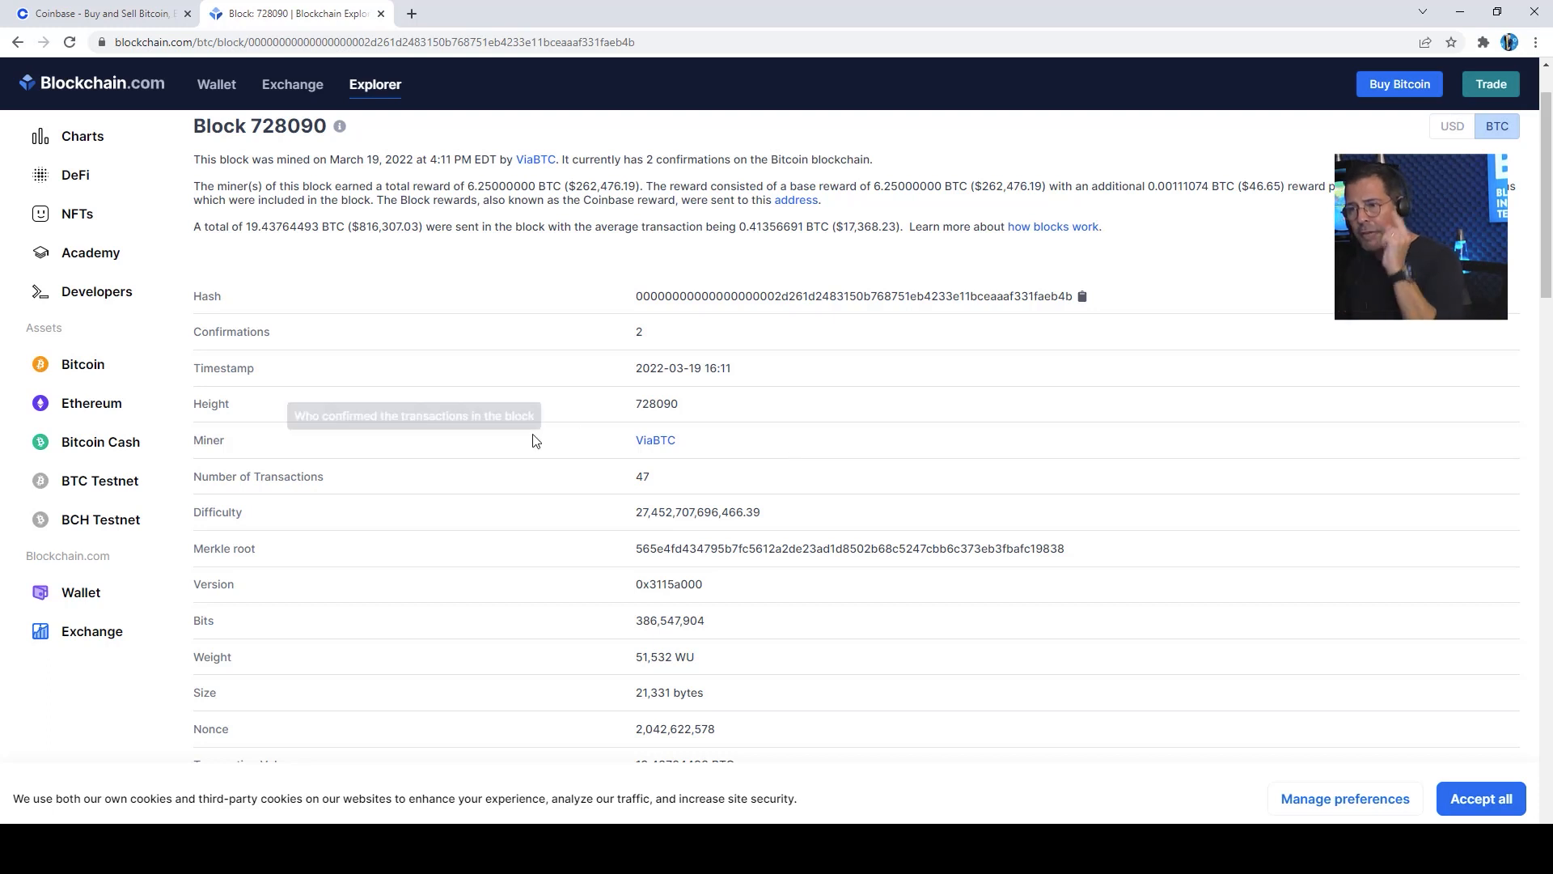
{"action": "scroll", "scroll_direction": "down", "scroll_amount": 3}
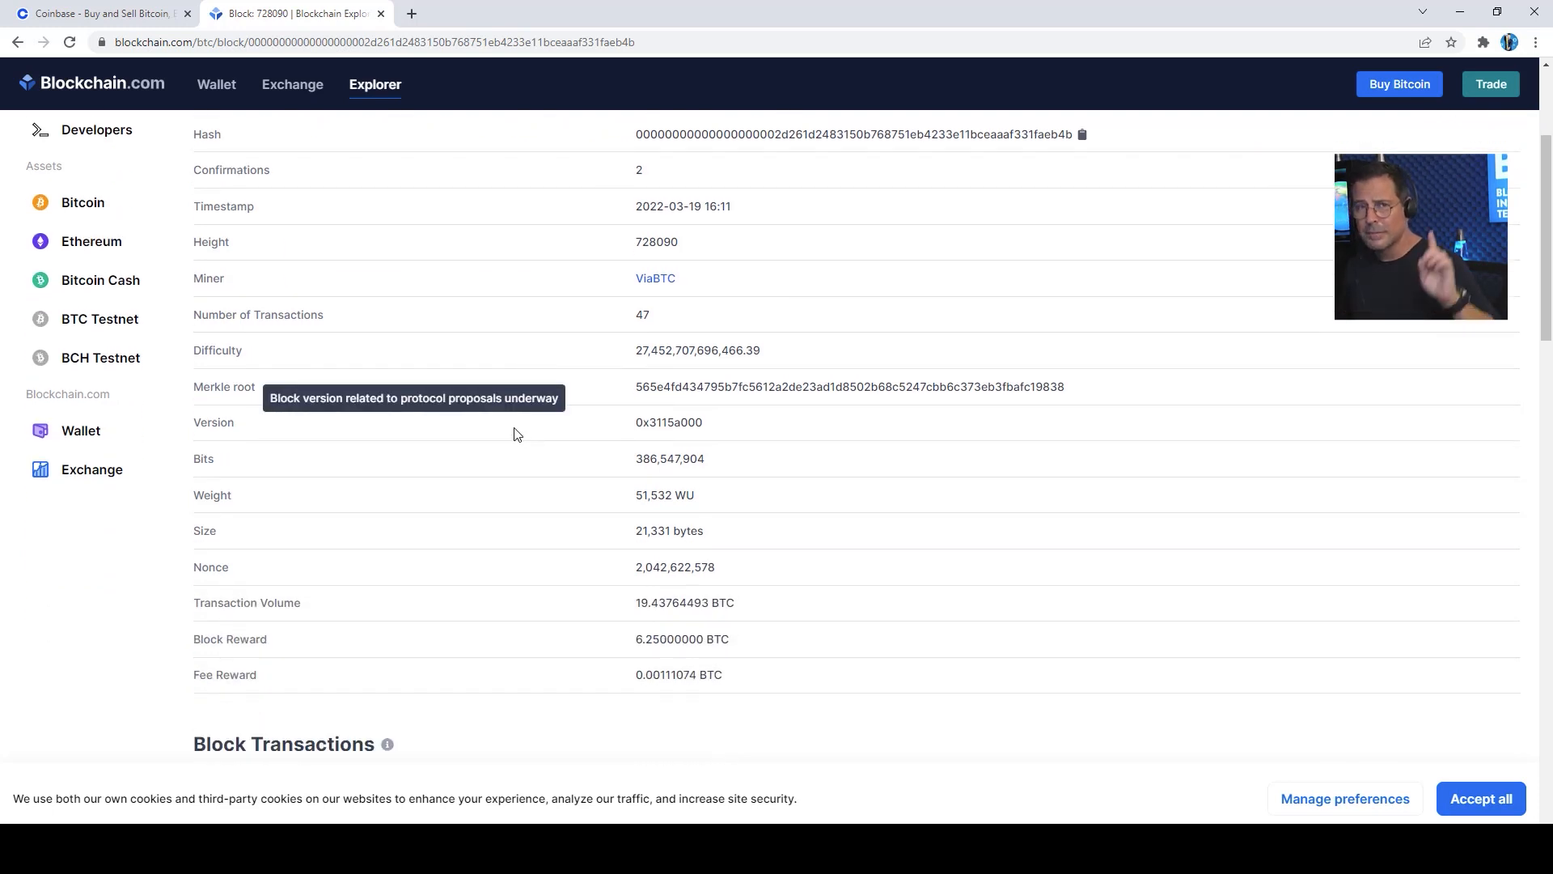
{"action": "mouse_move", "coordinate": [752, 660]}
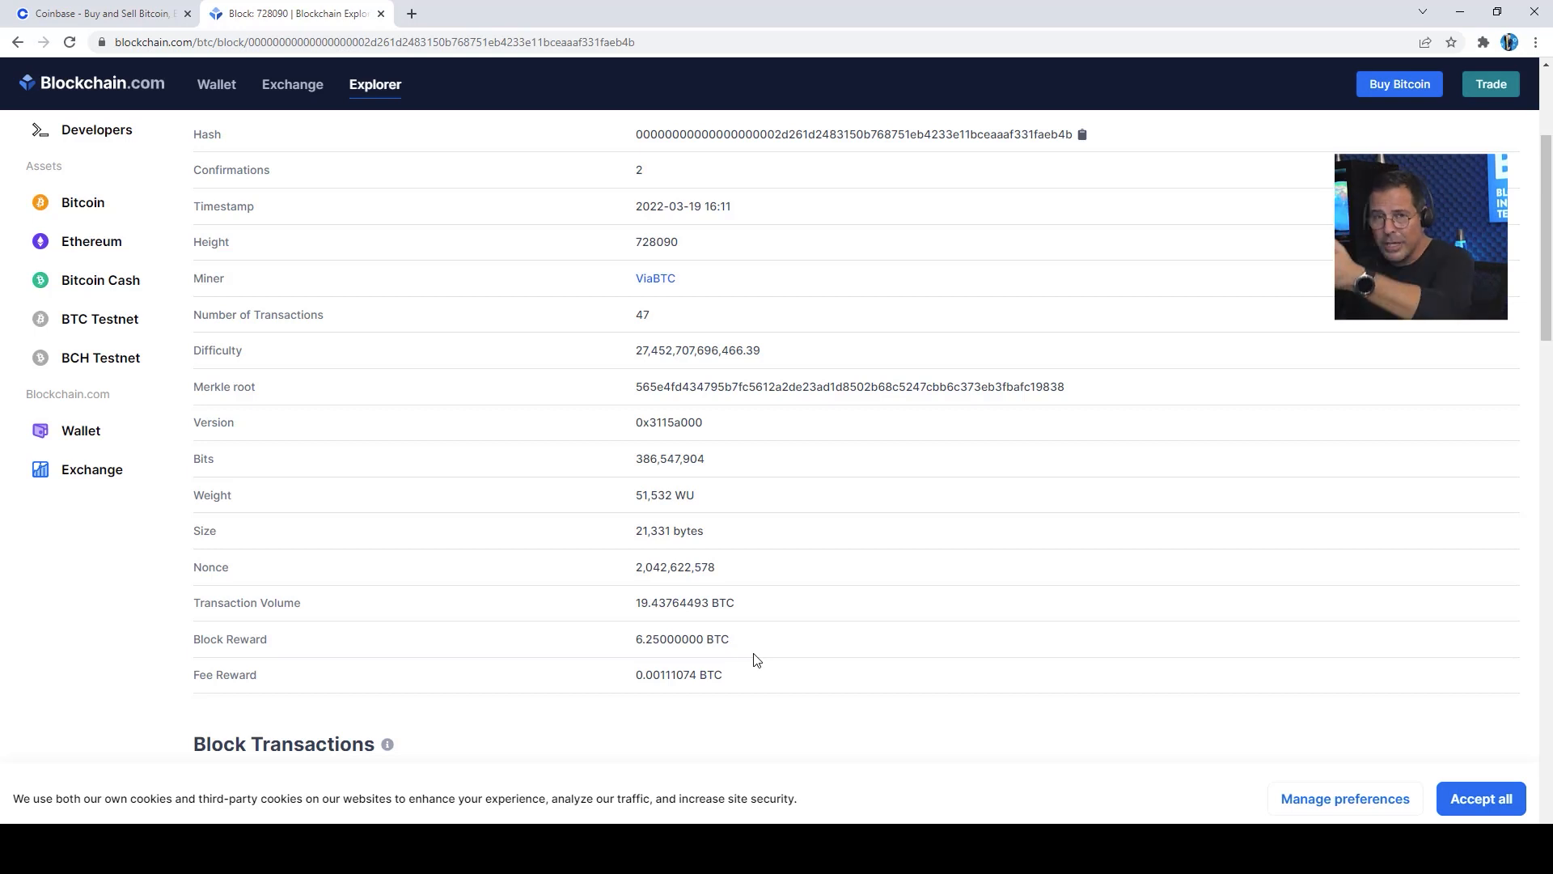
{"action": "scroll", "scroll_direction": "up", "scroll_amount": 3}
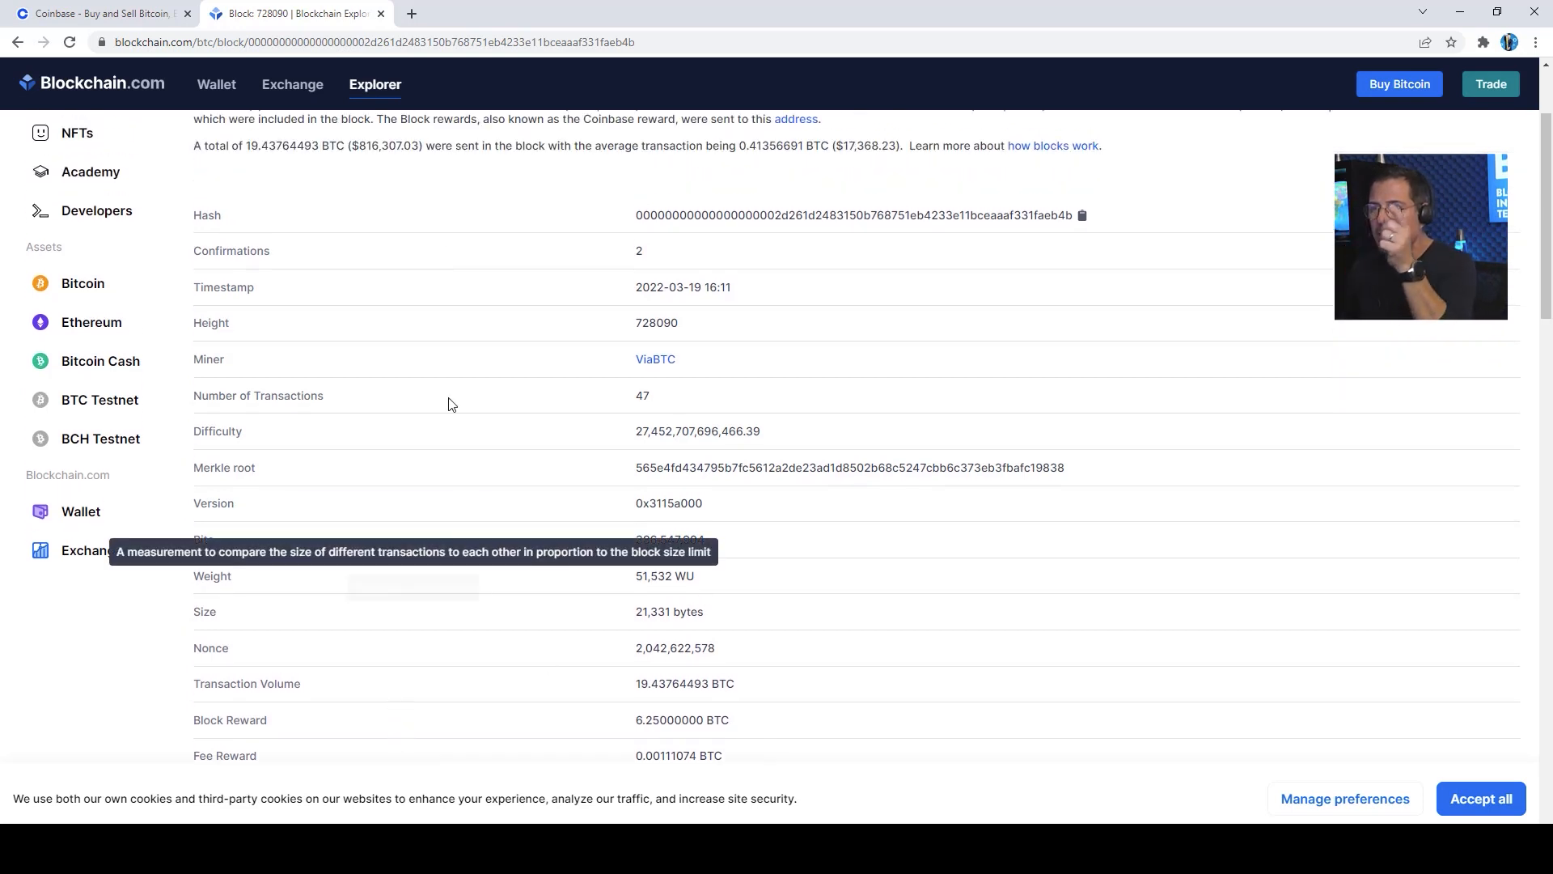
{"action": "scroll", "scroll_direction": "down", "scroll_amount": 3}
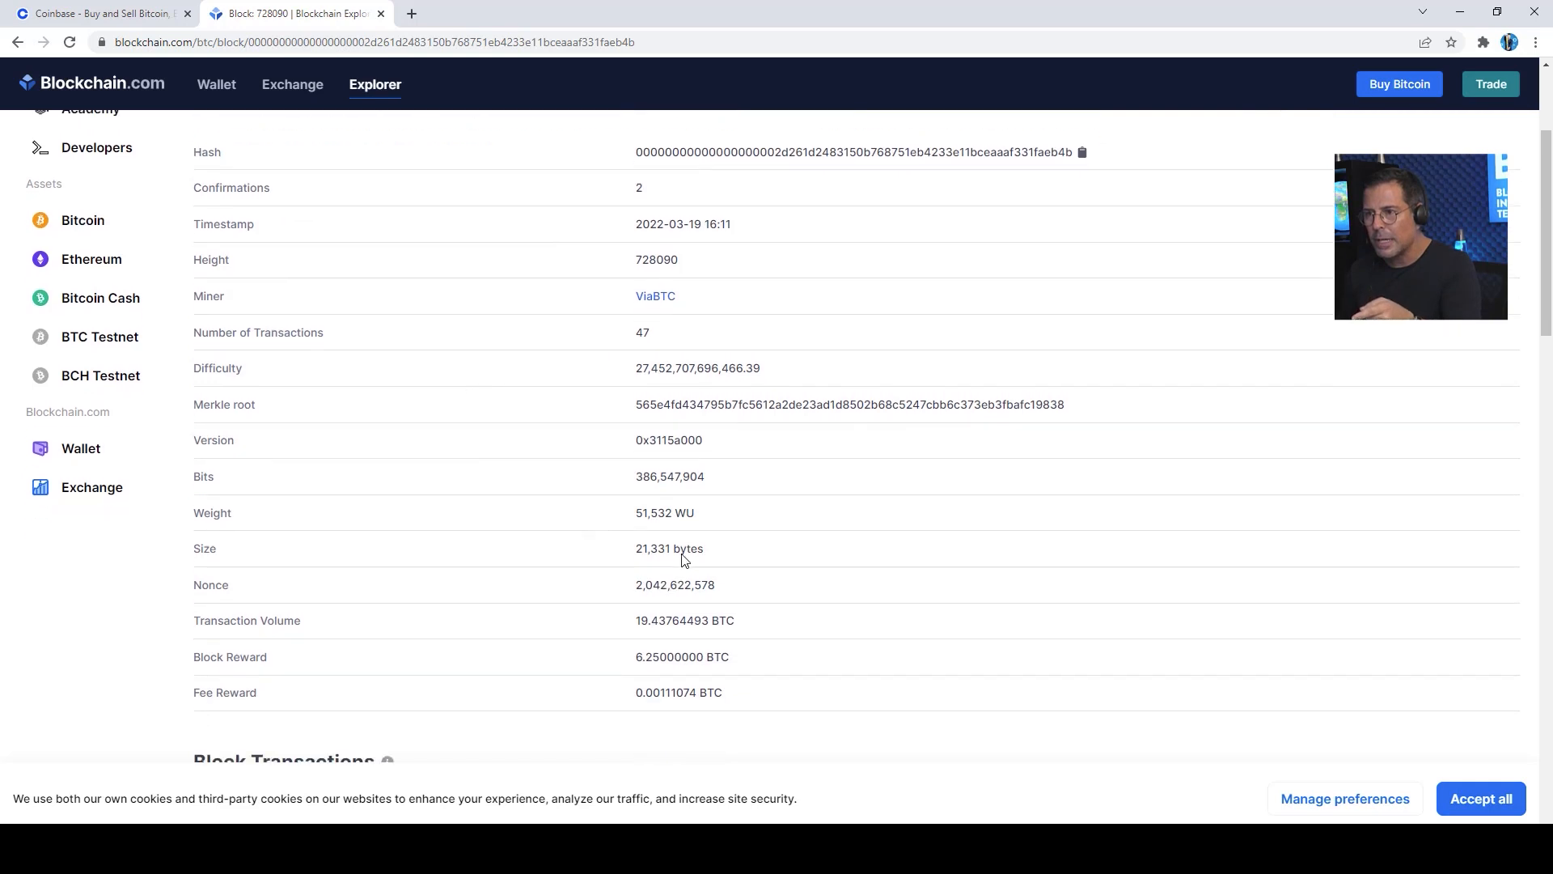
{"action": "scroll", "scroll_direction": "down", "scroll_amount": 3}
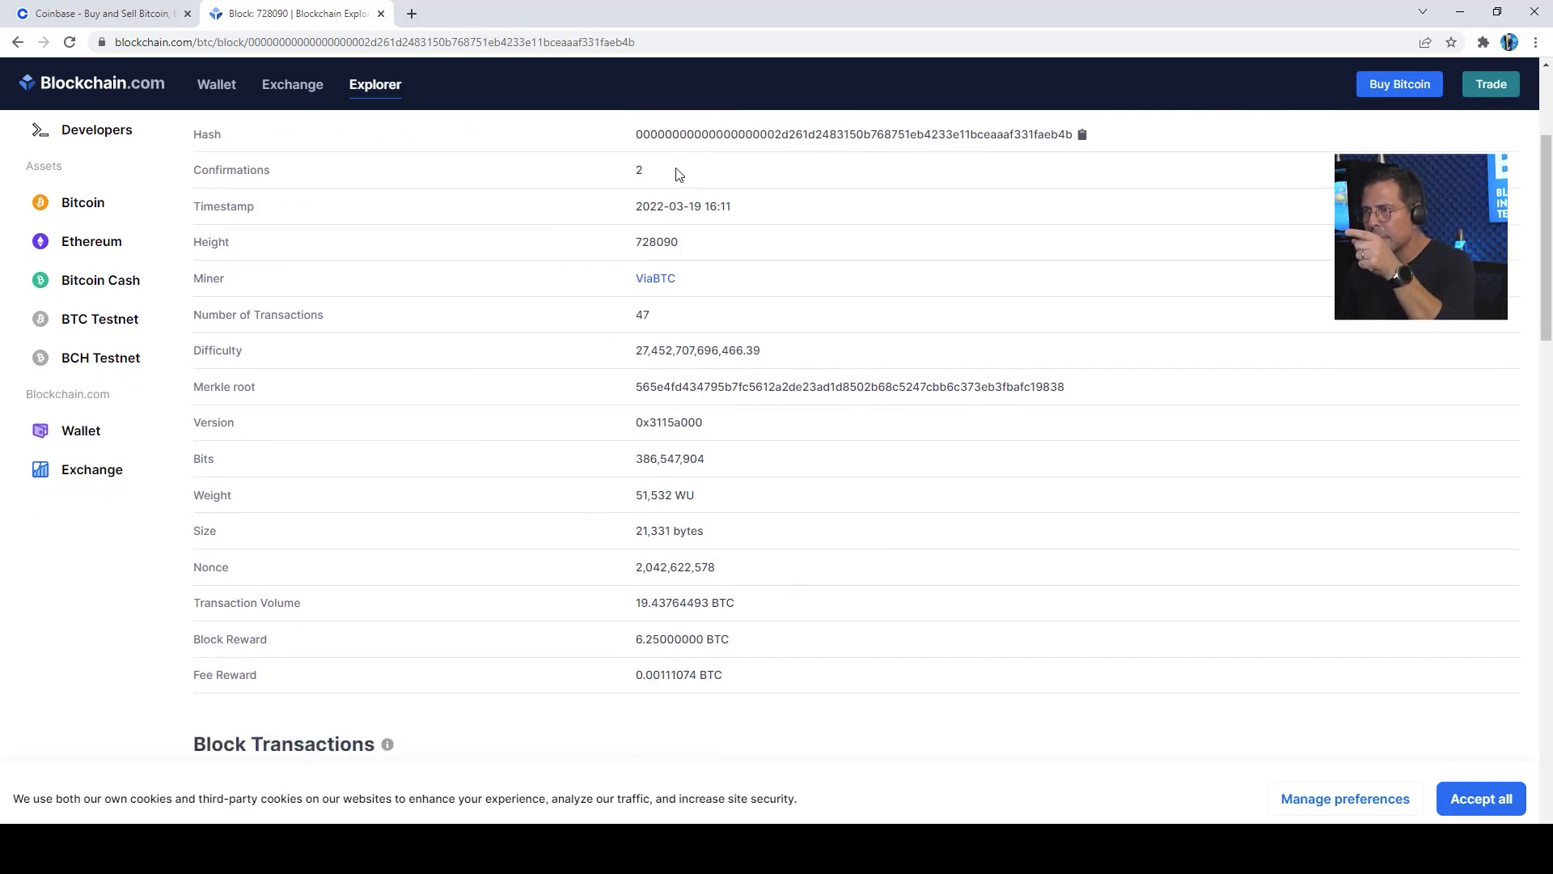
{"action": "mouse_move", "coordinate": [668, 592]}
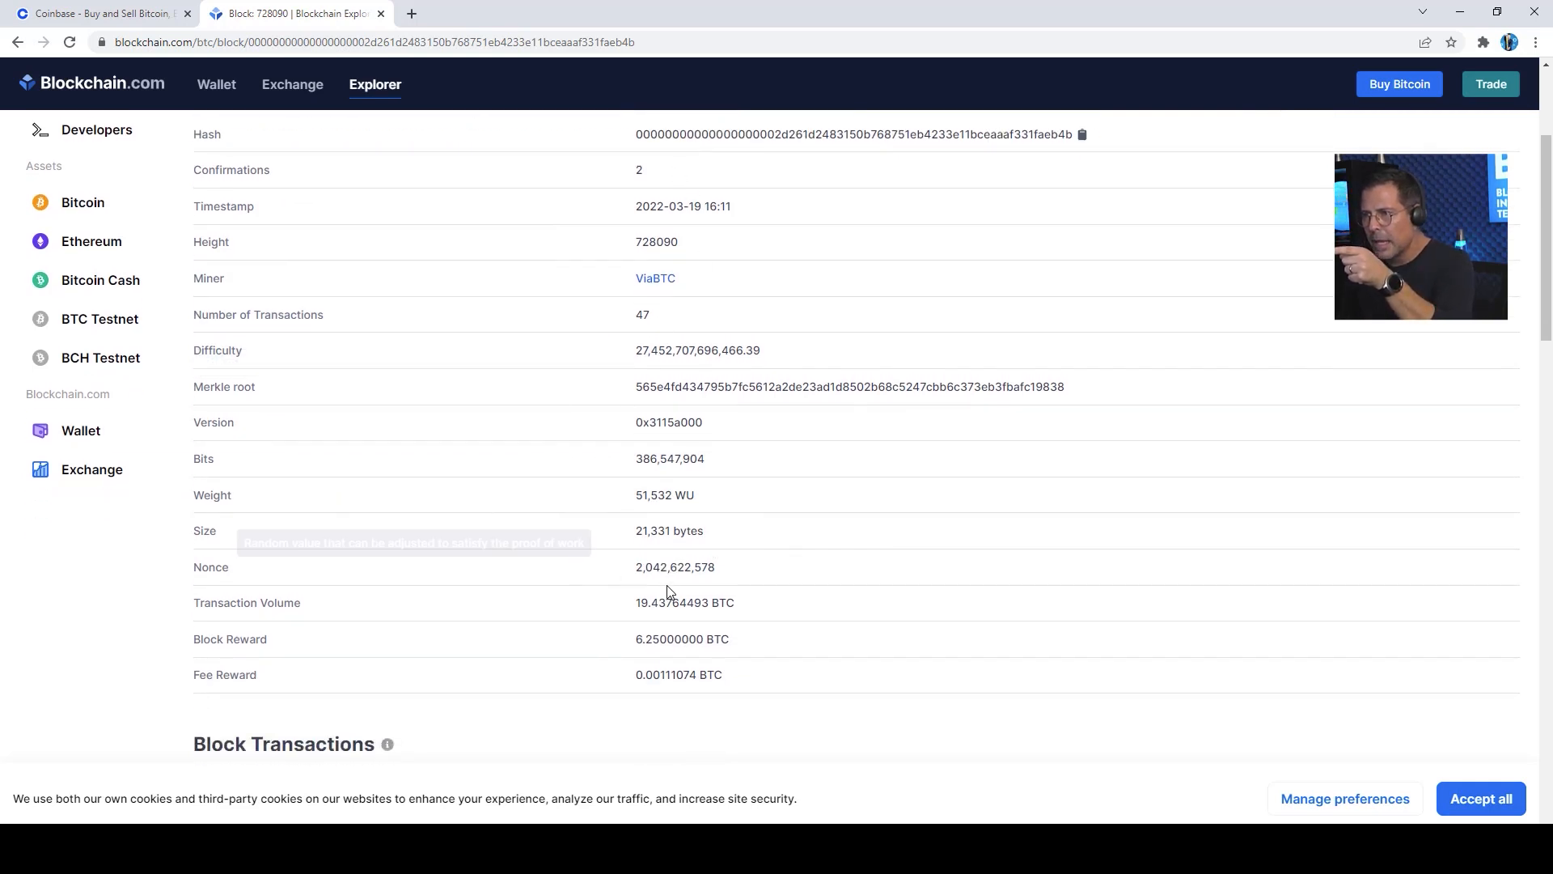
{"action": "scroll", "scroll_direction": "down", "scroll_amount": 3}
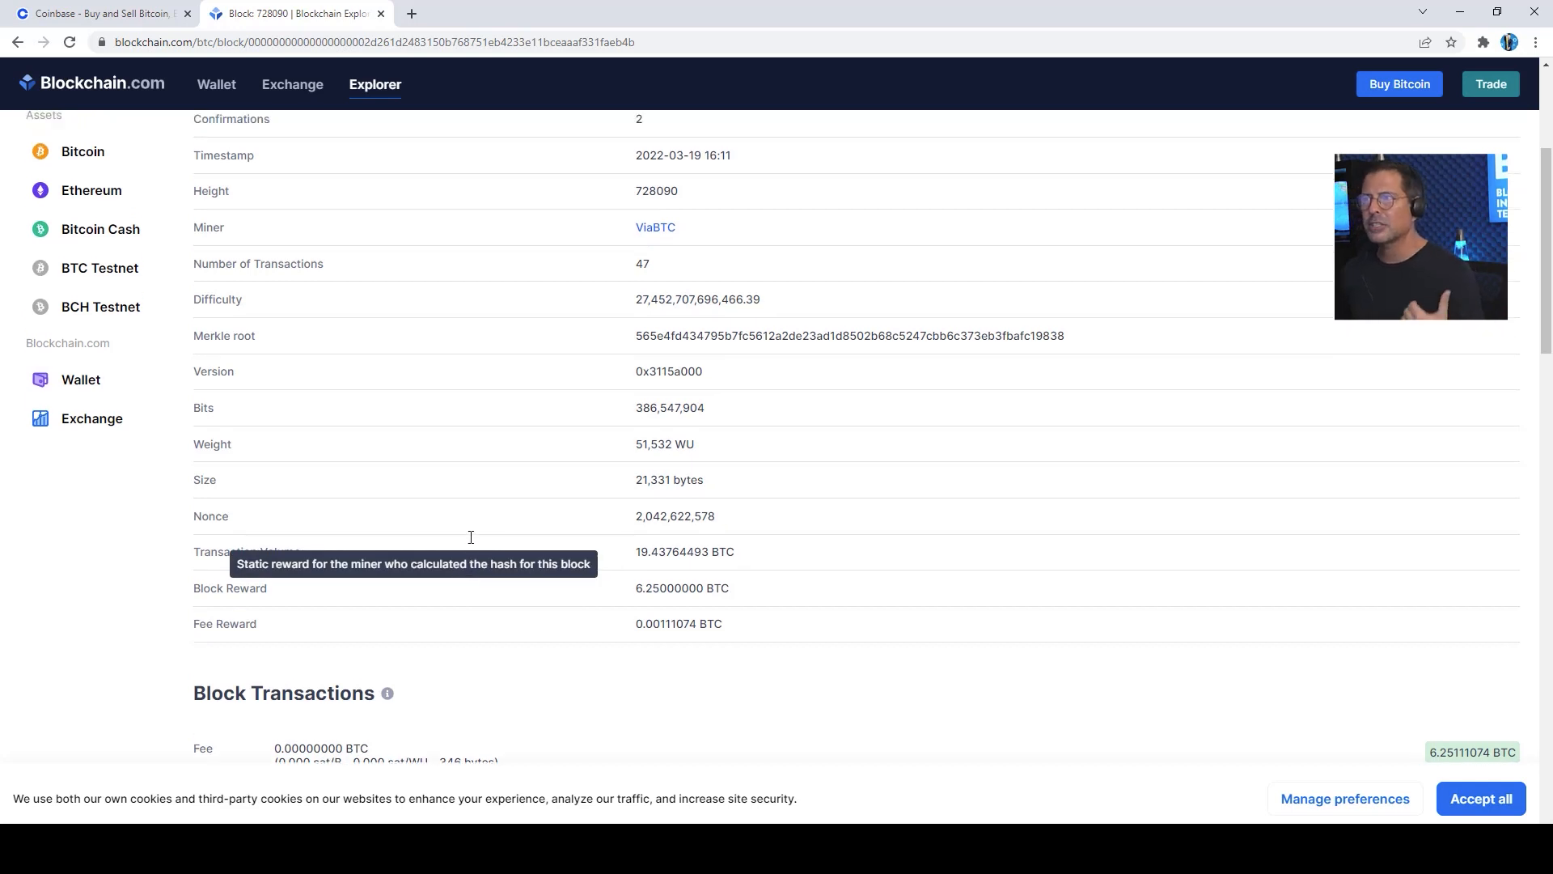
{"action": "scroll", "scroll_direction": "up", "scroll_amount": 3}
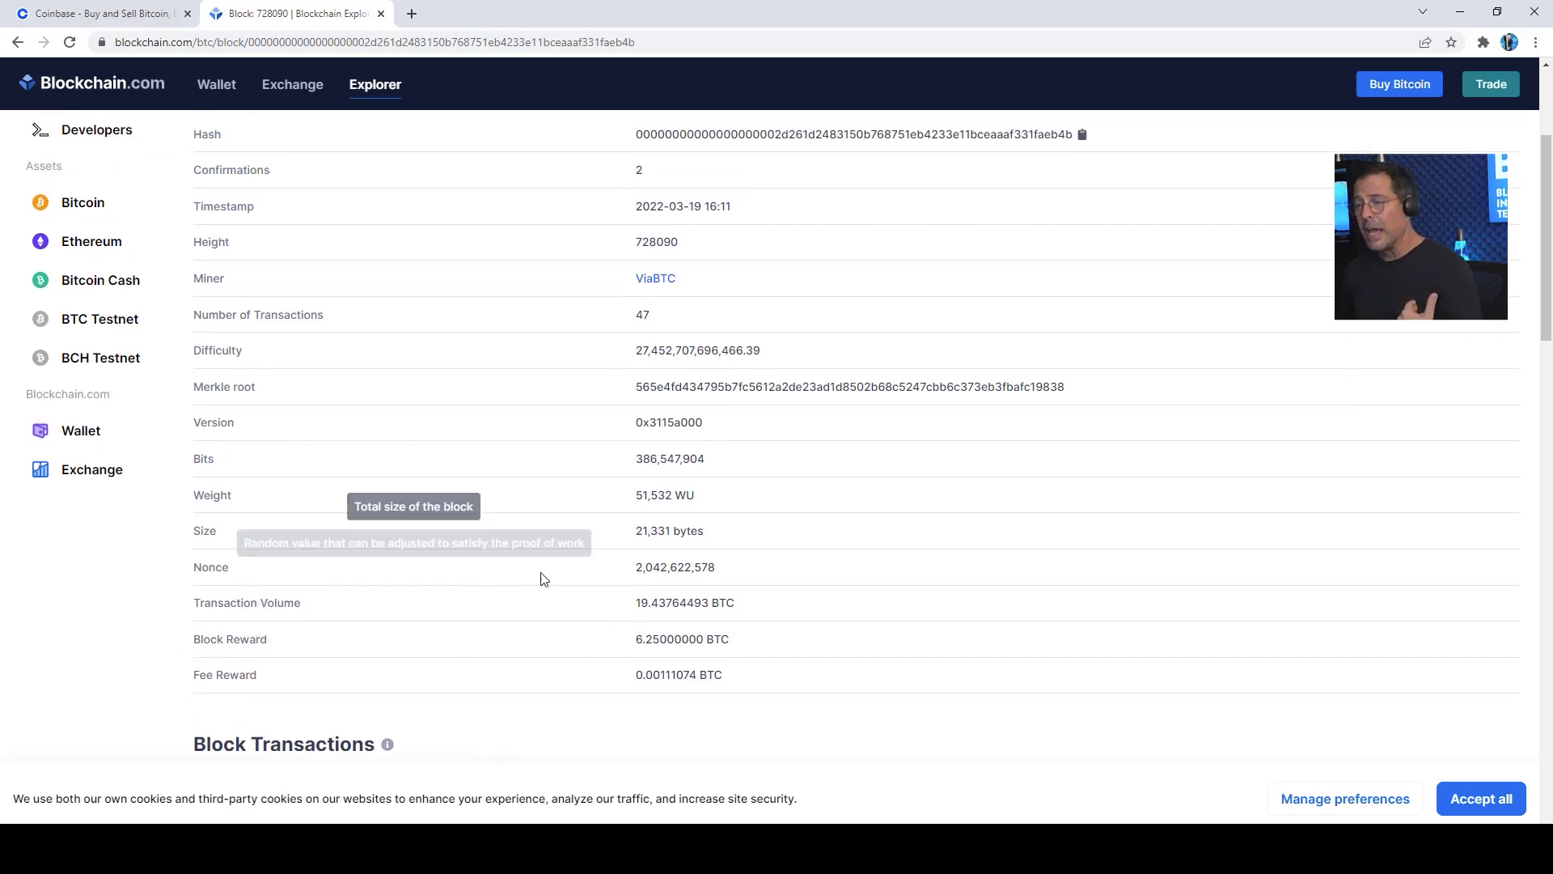
{"action": "scroll", "scroll_direction": "down", "scroll_amount": 3}
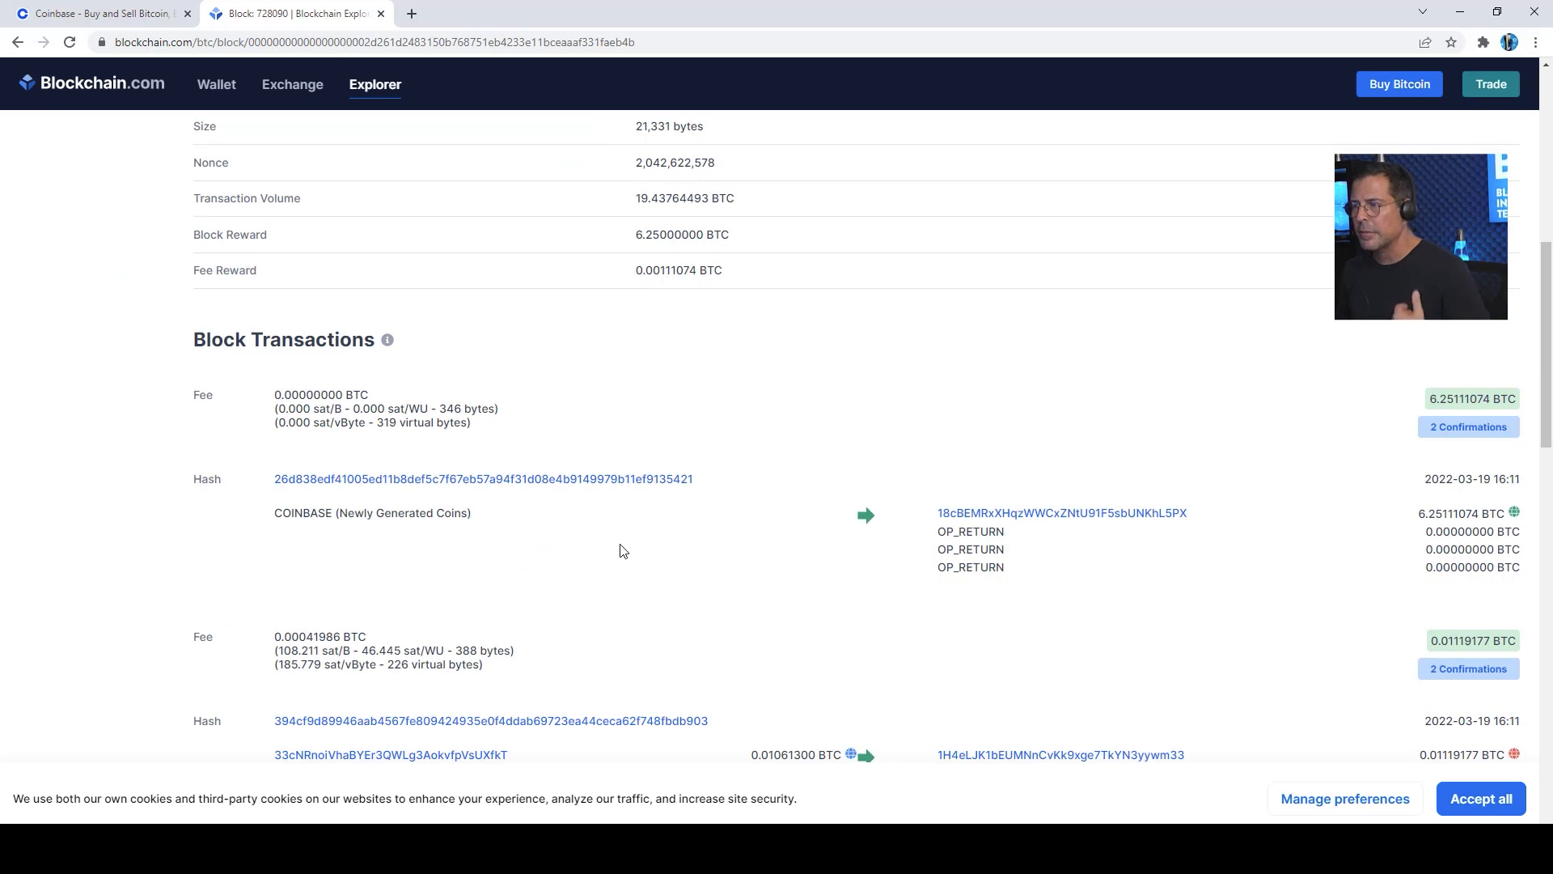
{"action": "scroll", "scroll_direction": "down", "scroll_amount": 3}
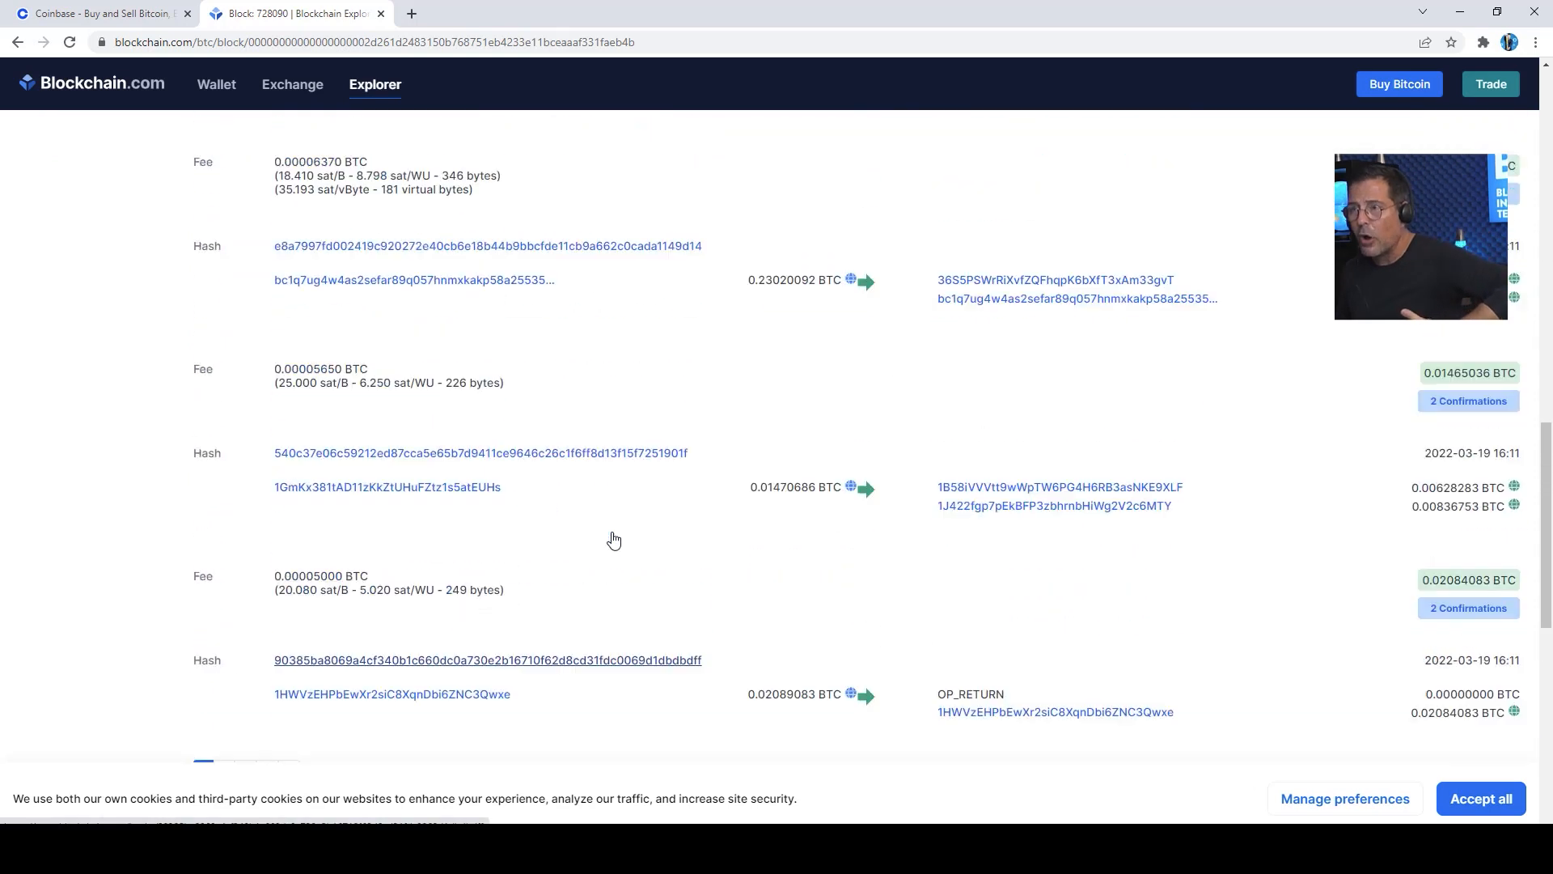
{"action": "scroll", "scroll_direction": "up", "scroll_amount": 3}
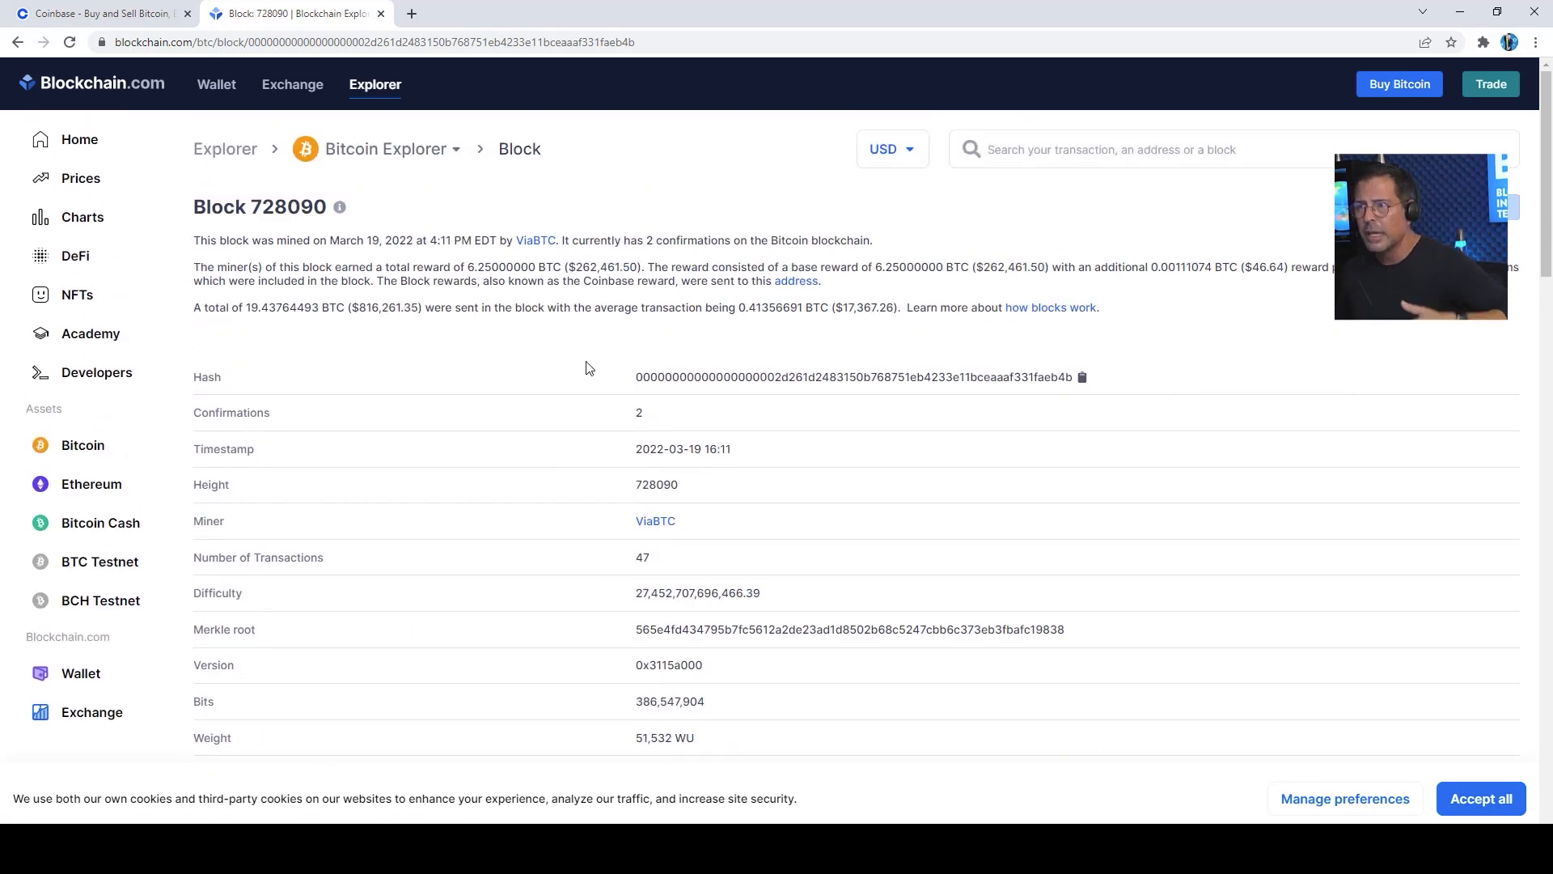
{"action": "scroll", "scroll_direction": "down", "scroll_amount": 3}
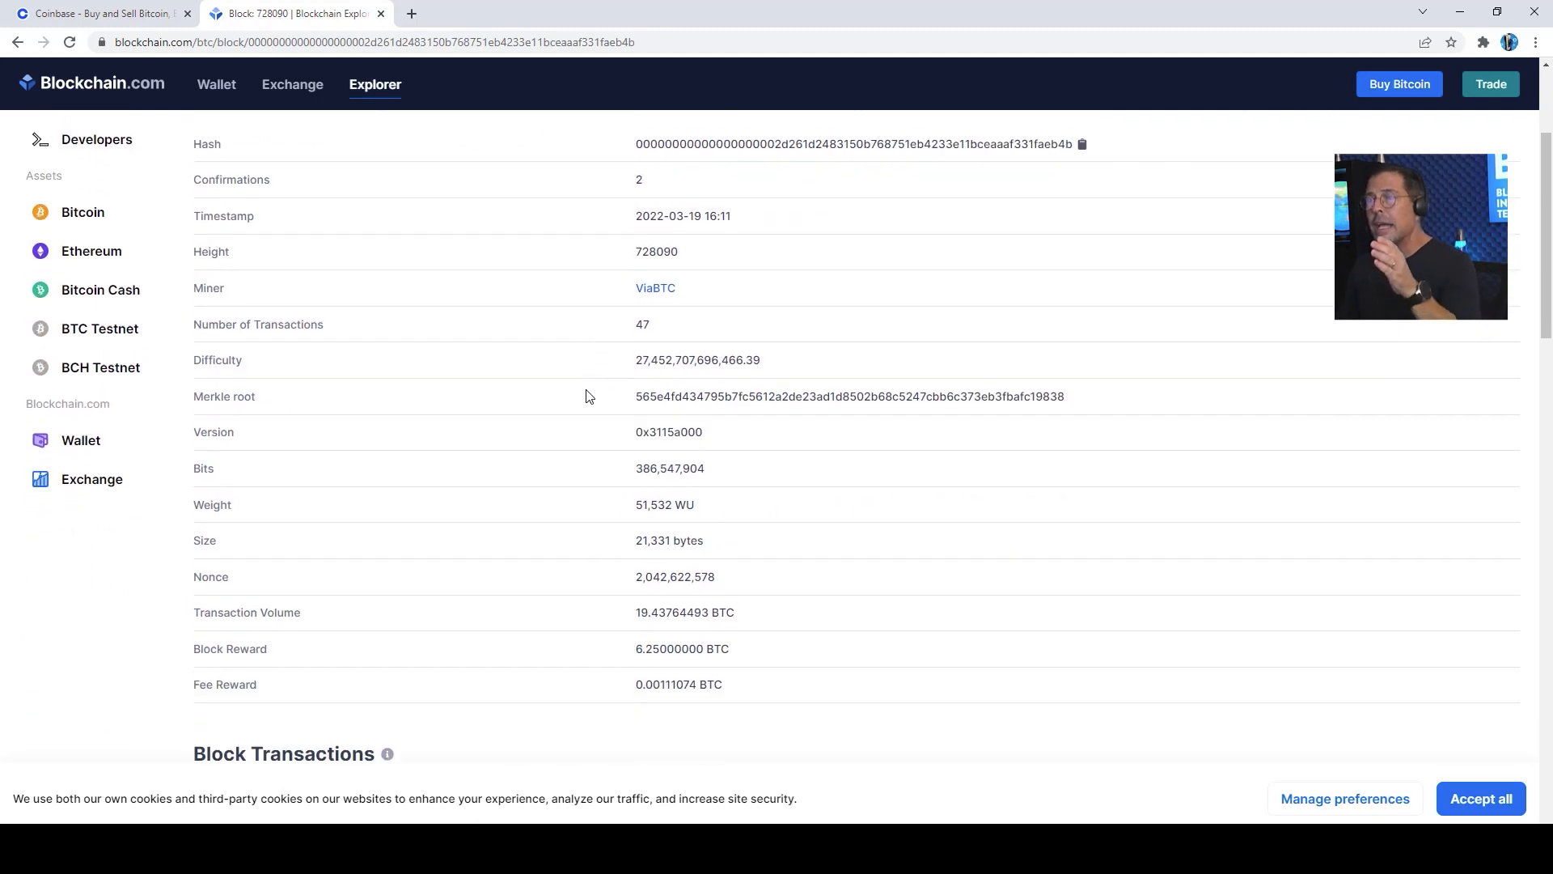
{"action": "scroll", "scroll_direction": "down", "scroll_amount": 3}
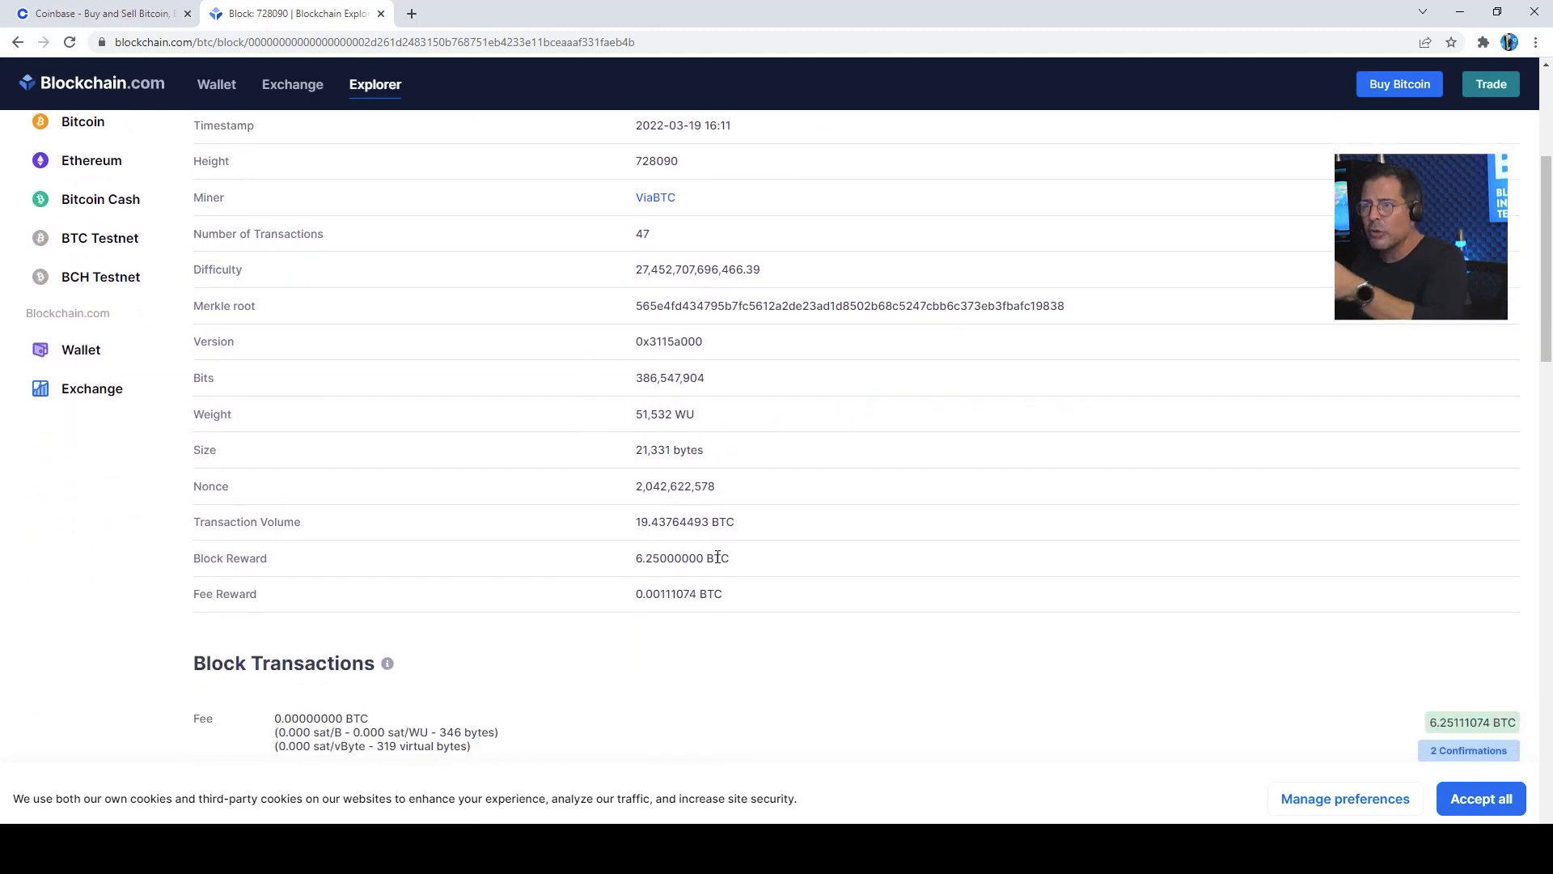
{"action": "mouse_move", "coordinate": [741, 605]}
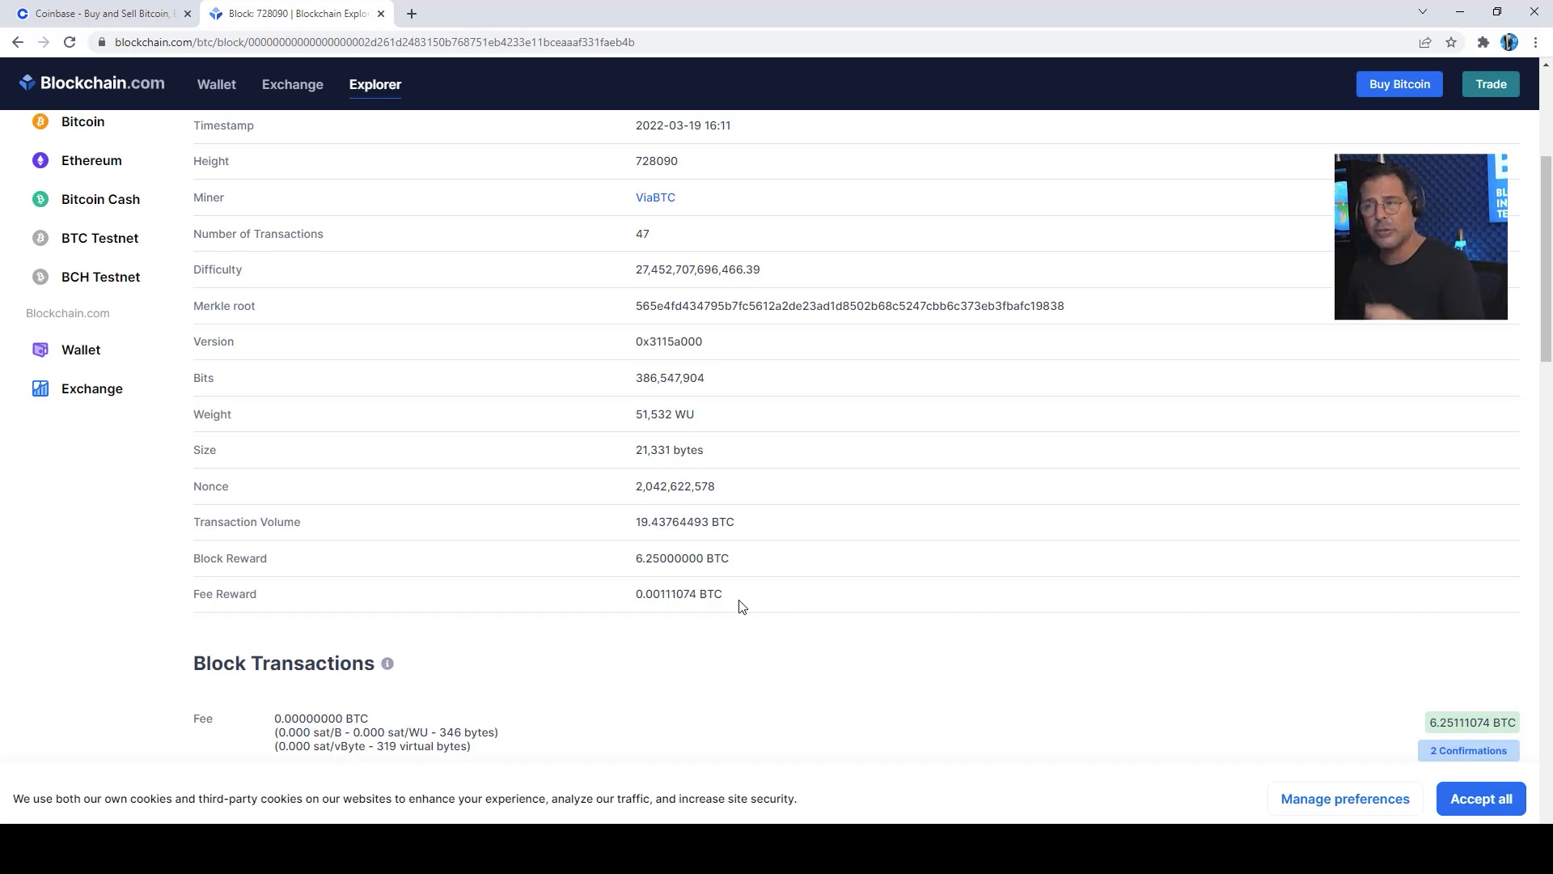
{"action": "mouse_move", "coordinate": [229, 558]}
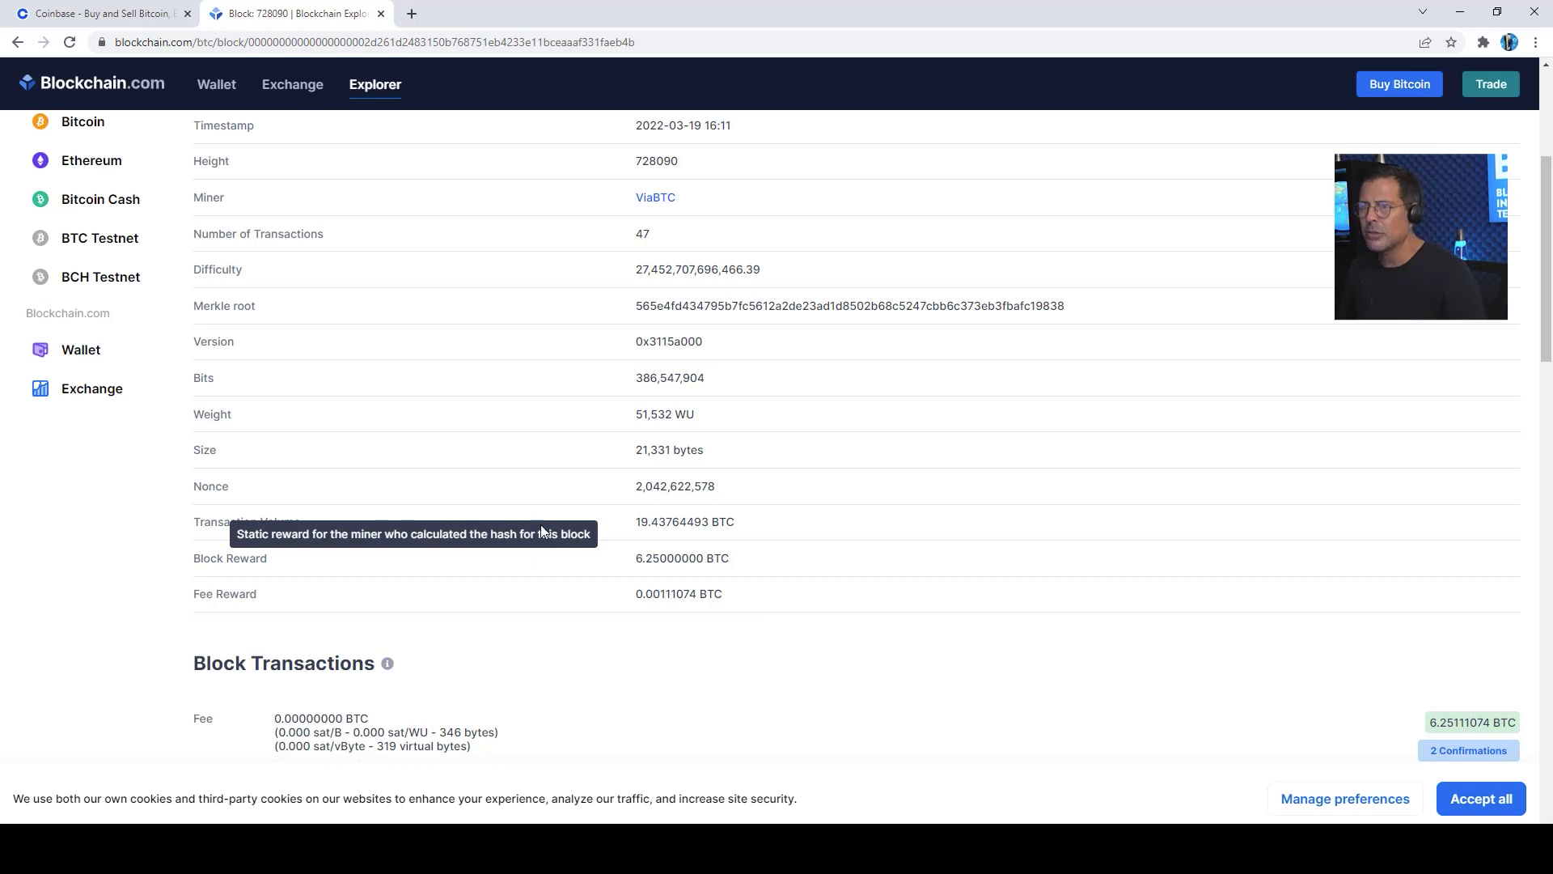
{"action": "scroll", "scroll_direction": "down", "scroll_amount": 3}
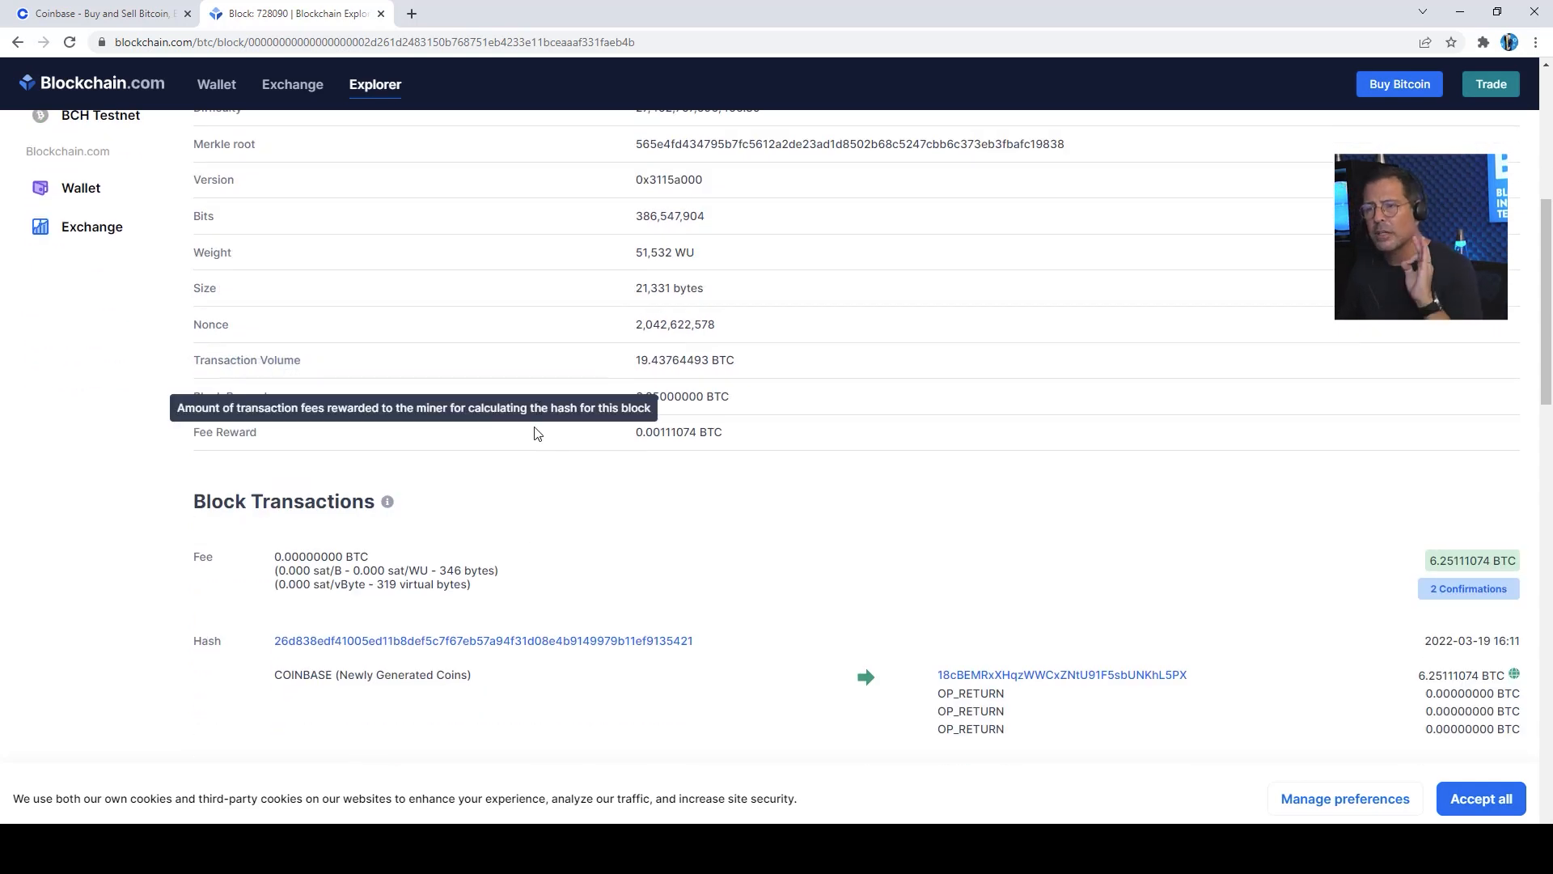
{"action": "scroll", "scroll_direction": "down", "scroll_amount": 3}
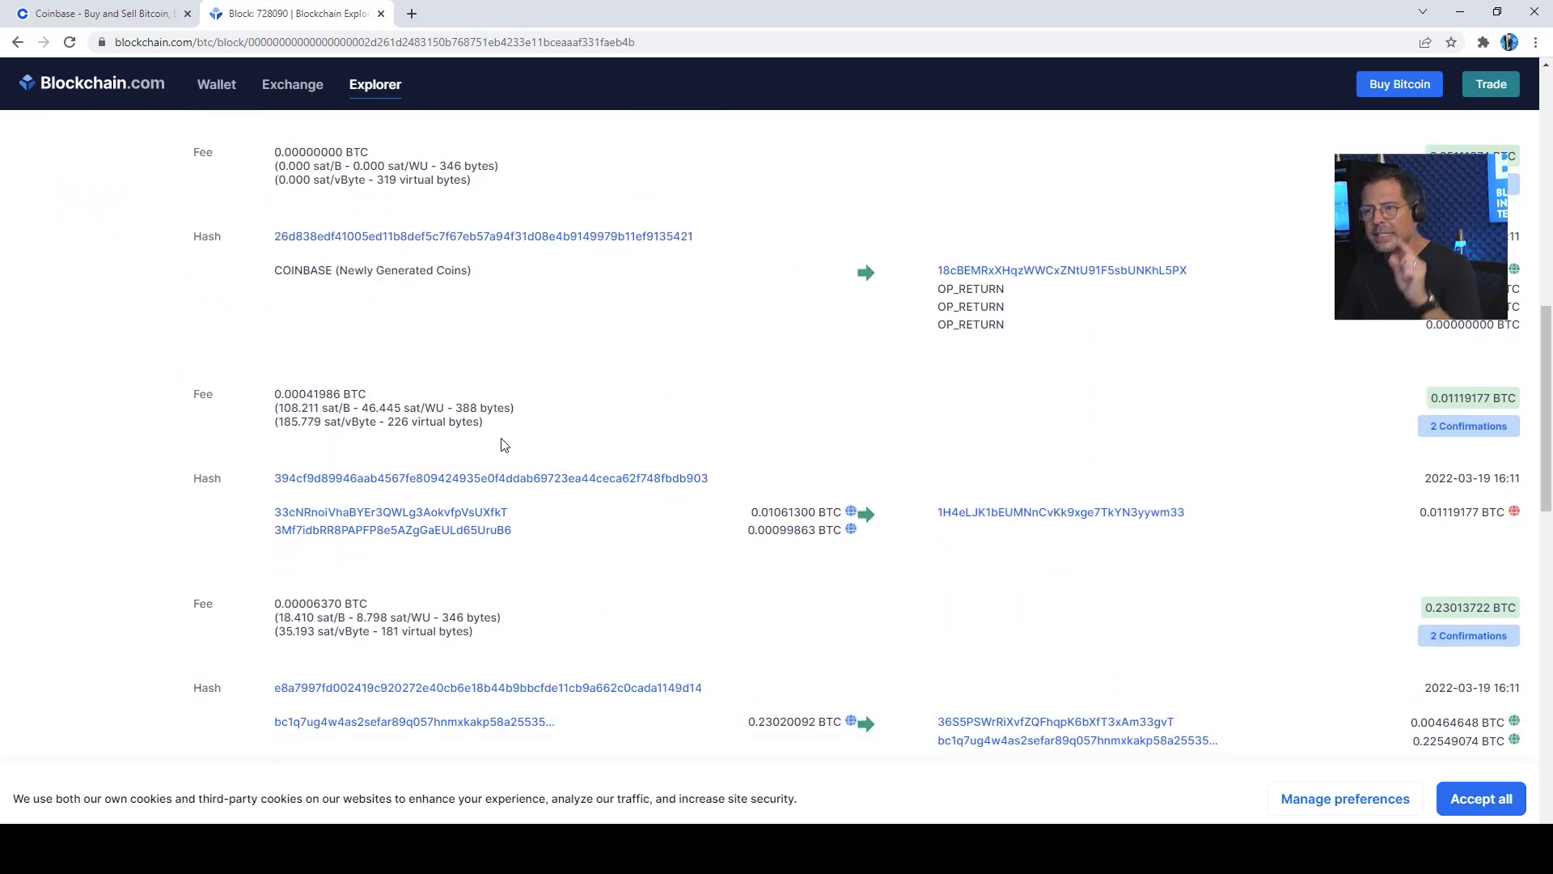
{"action": "scroll", "scroll_direction": "up", "scroll_amount": 3}
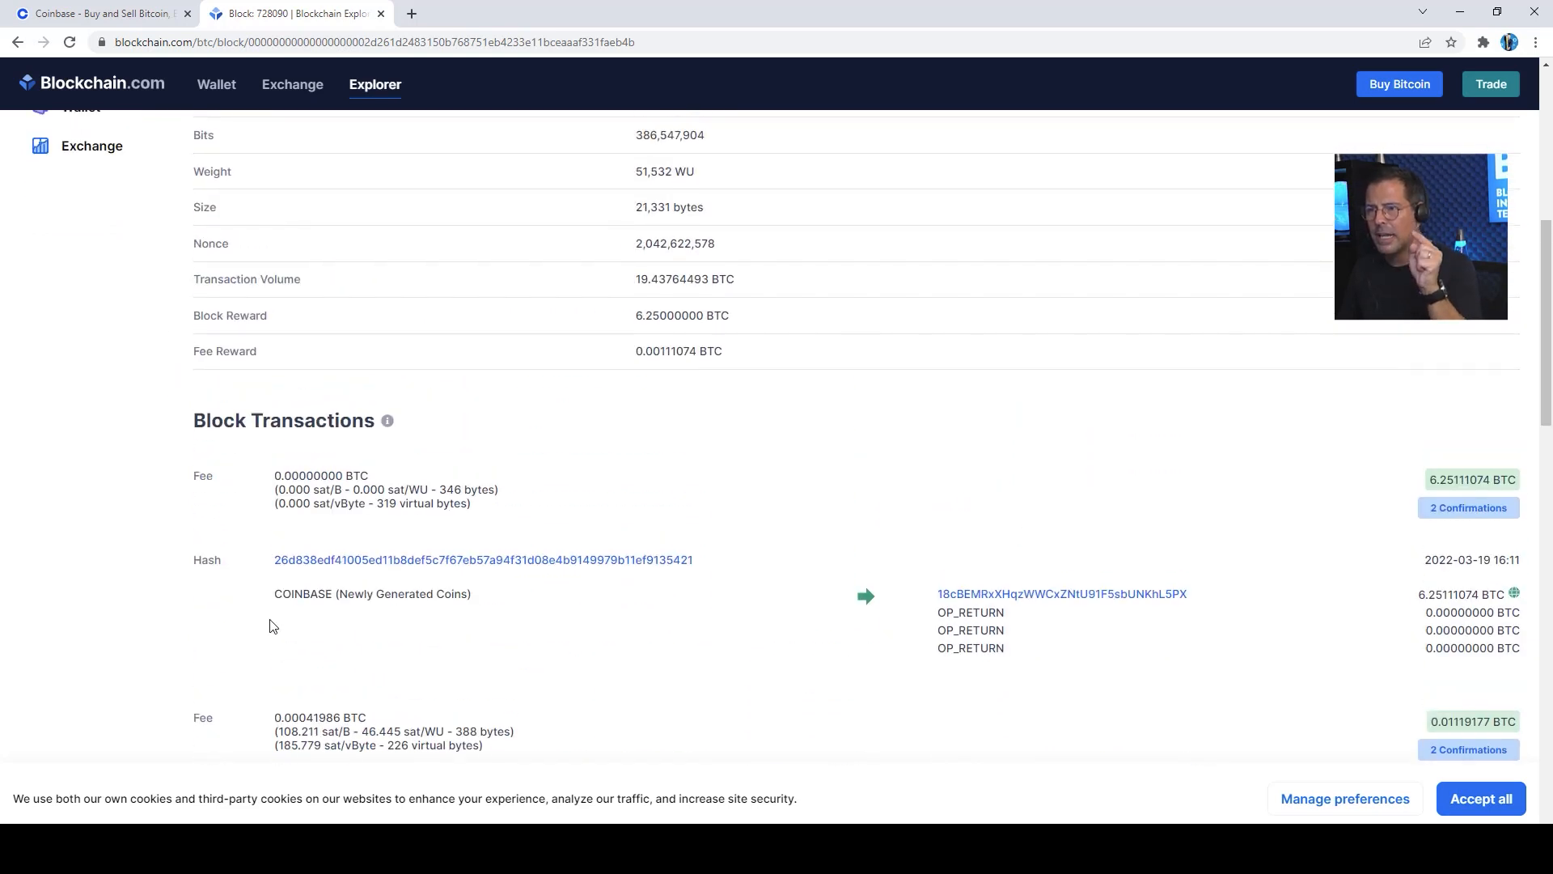
{"action": "mouse_move", "coordinate": [368, 613]}
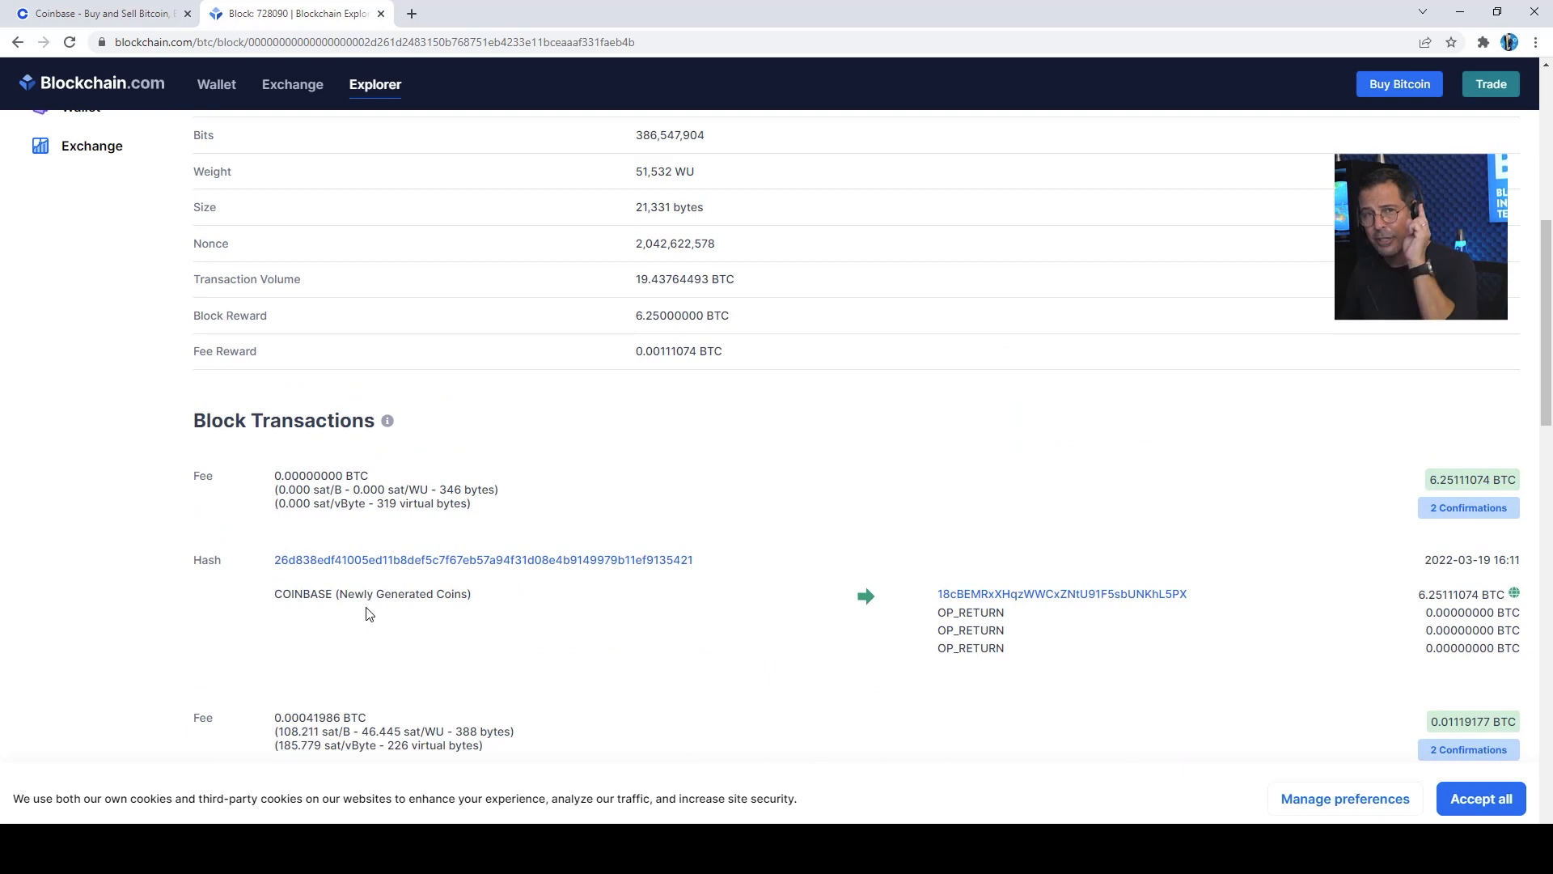
{"action": "mouse_move", "coordinate": [478, 607]}
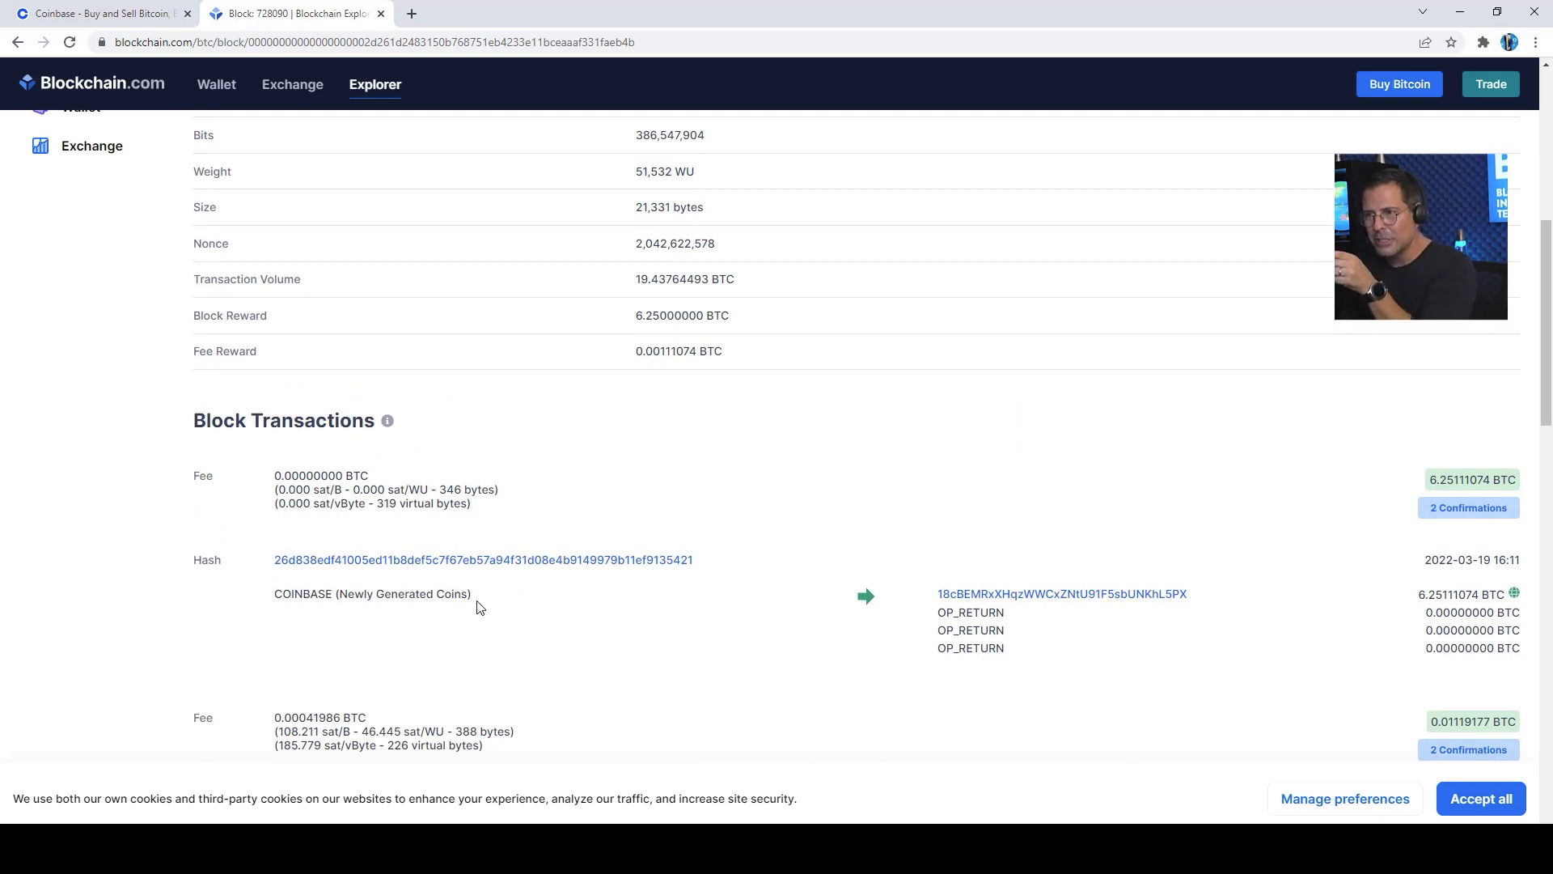
{"action": "double_click", "coordinate": [404, 593]}
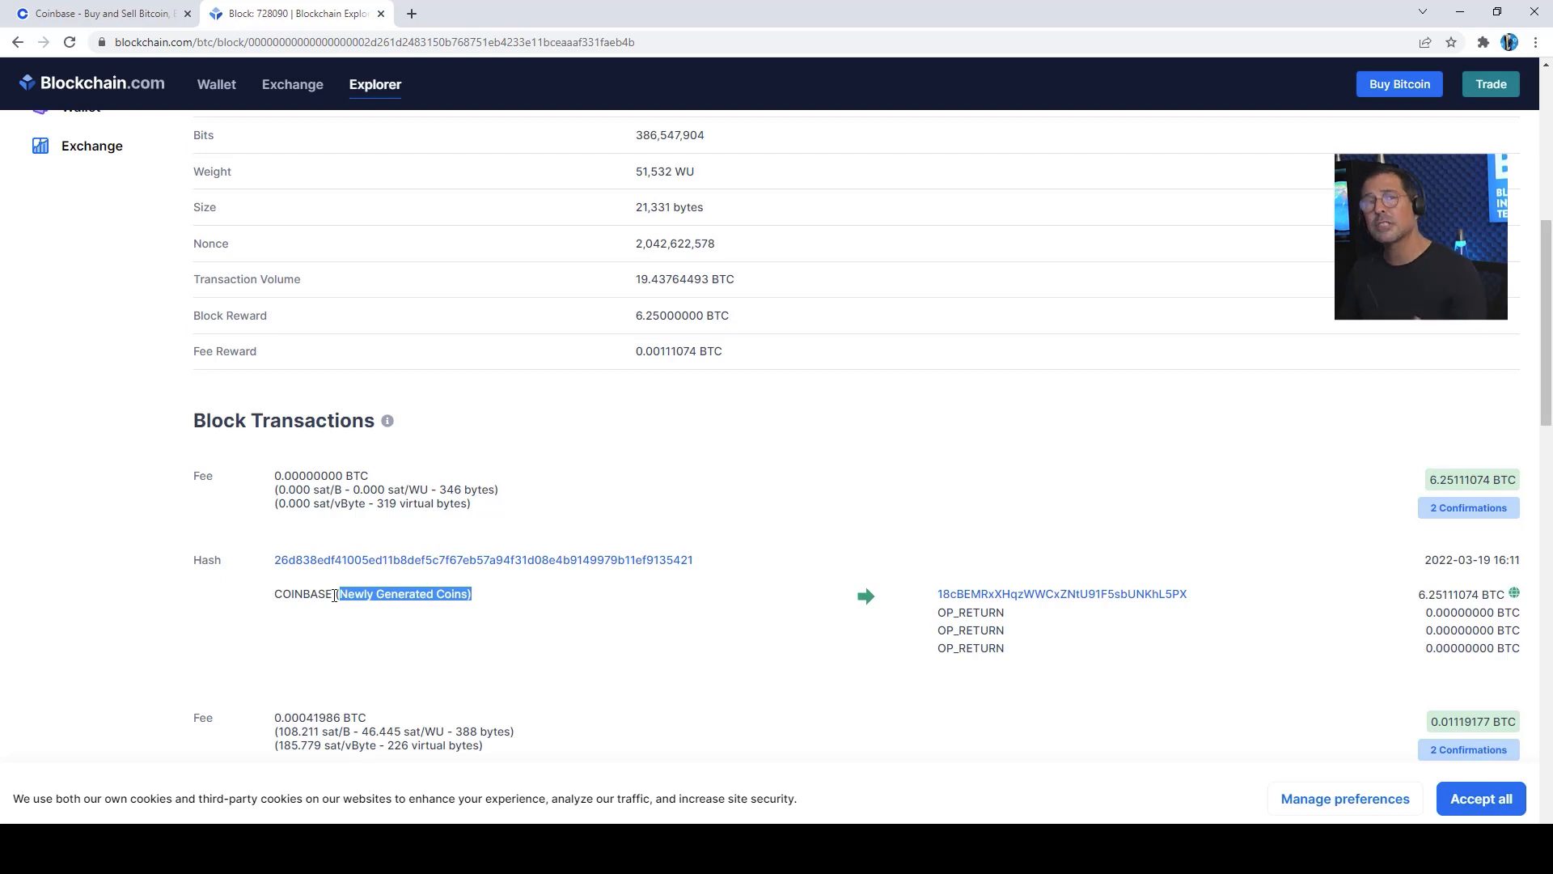
{"action": "mouse_move", "coordinate": [288, 586]}
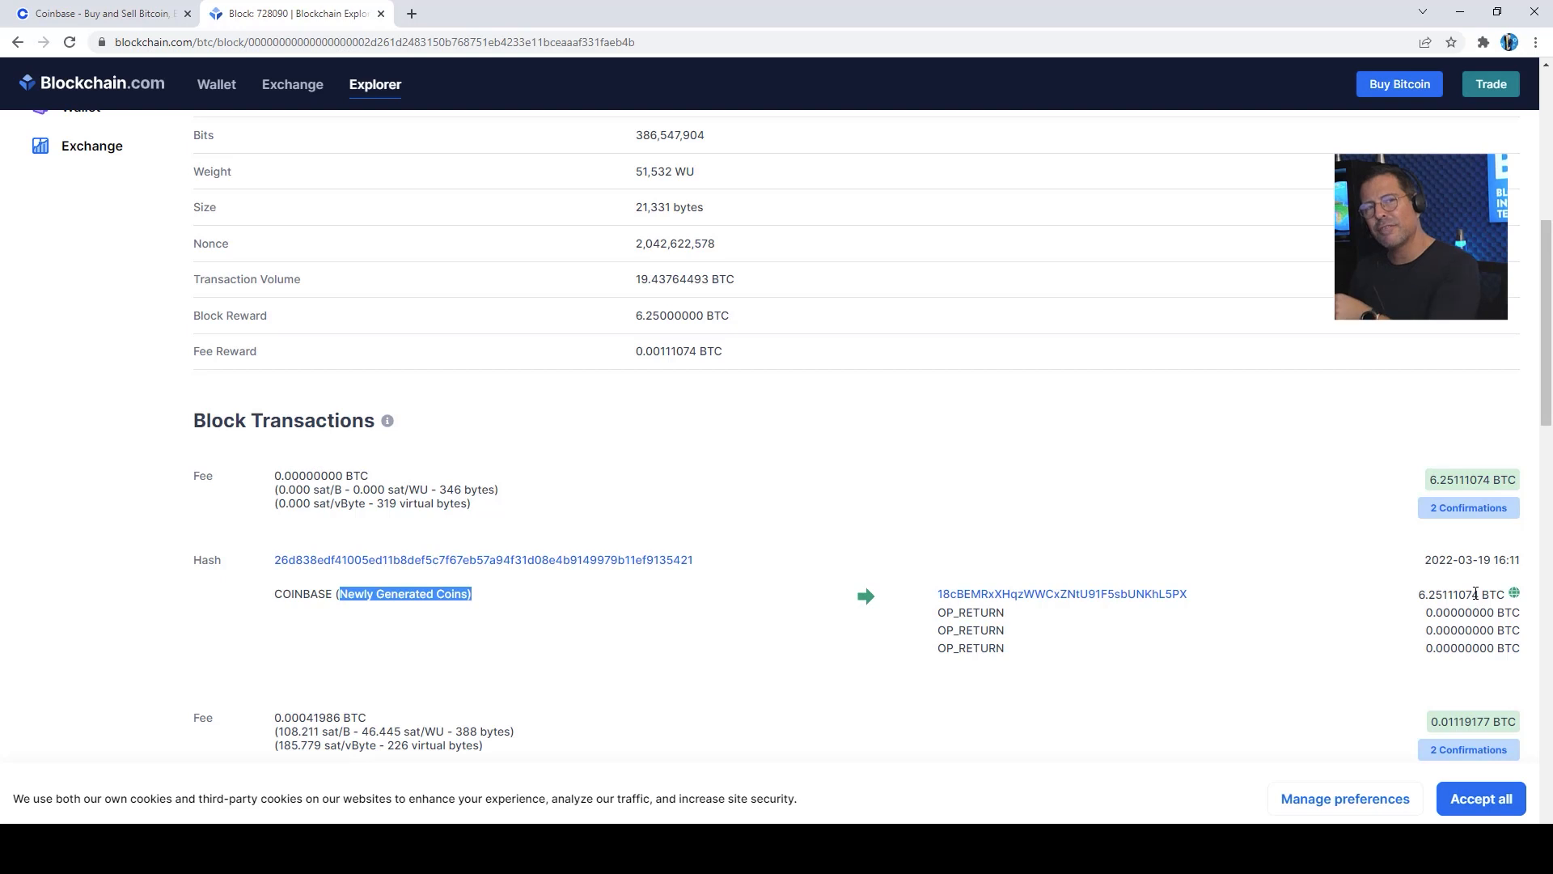
{"action": "mouse_move", "coordinate": [312, 678]}
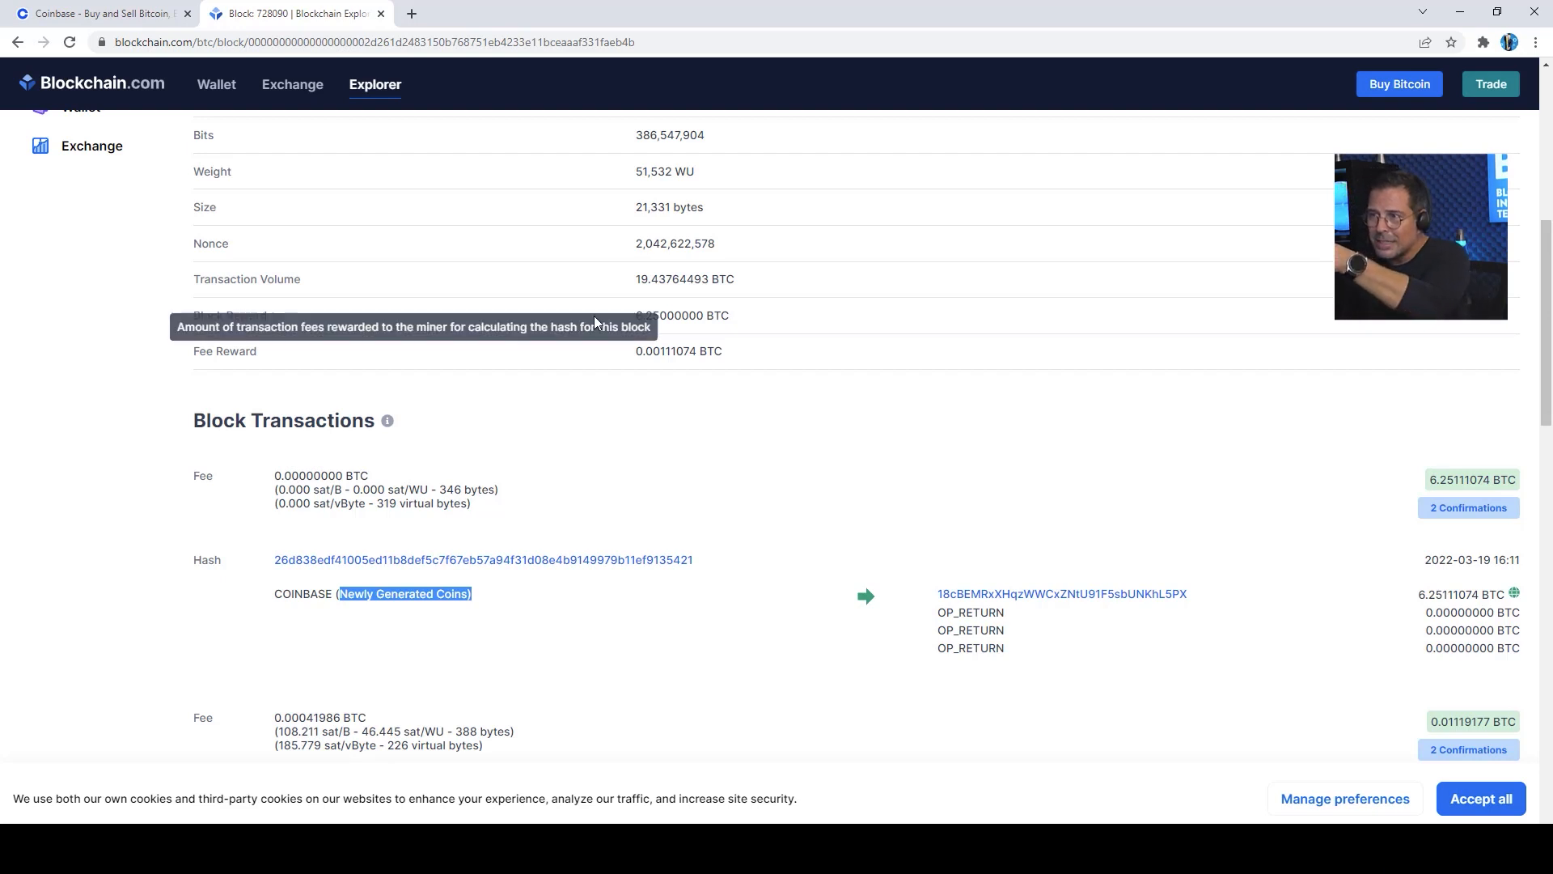
{"action": "mouse_move", "coordinate": [705, 311]}
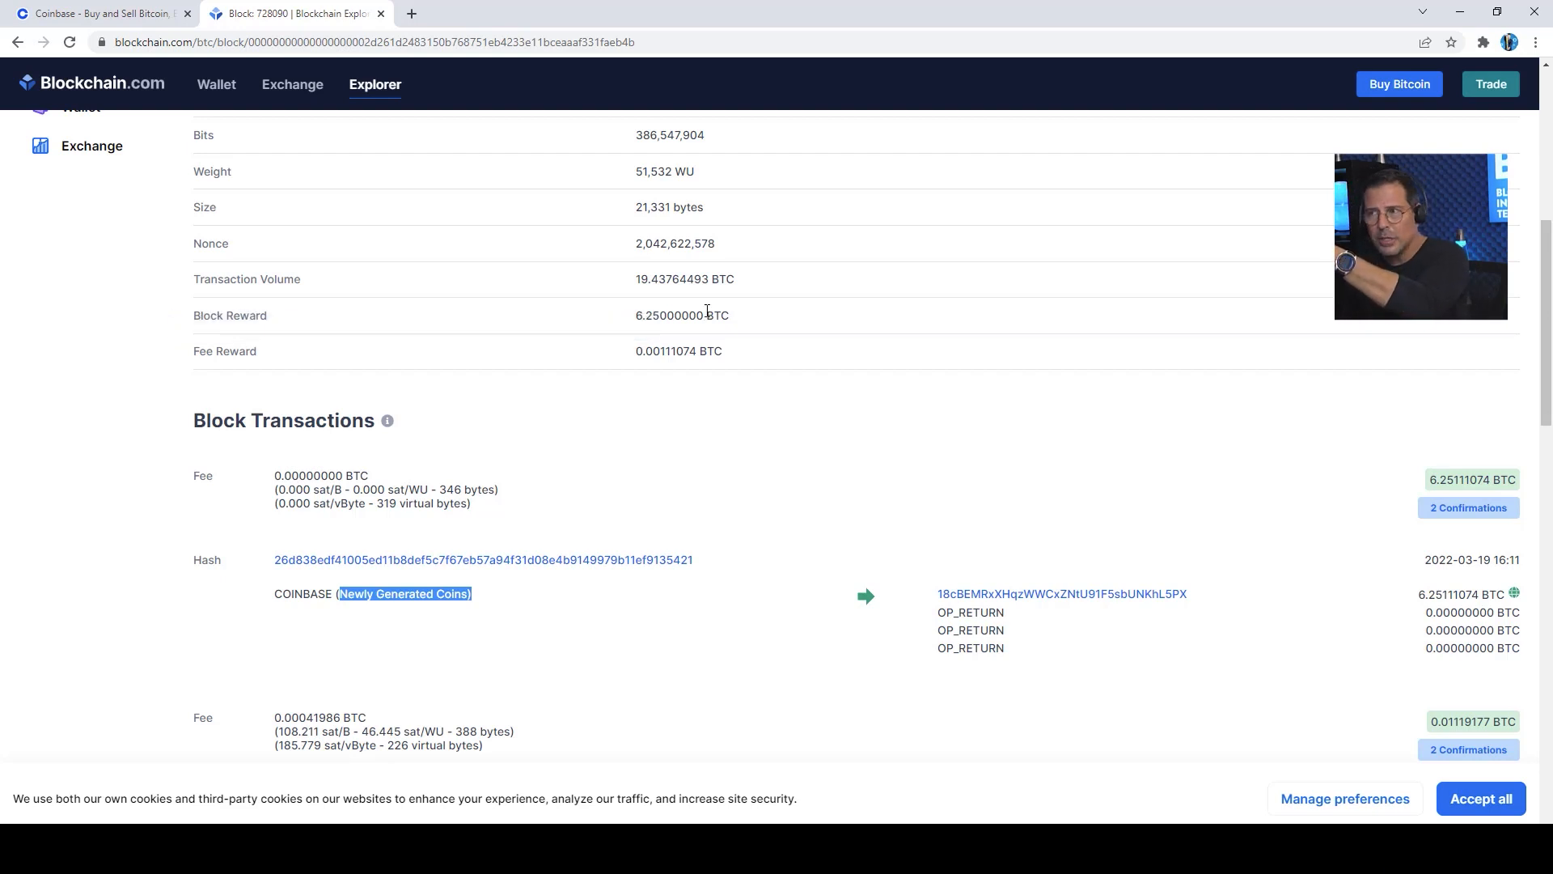
{"action": "mouse_move", "coordinate": [662, 373]}
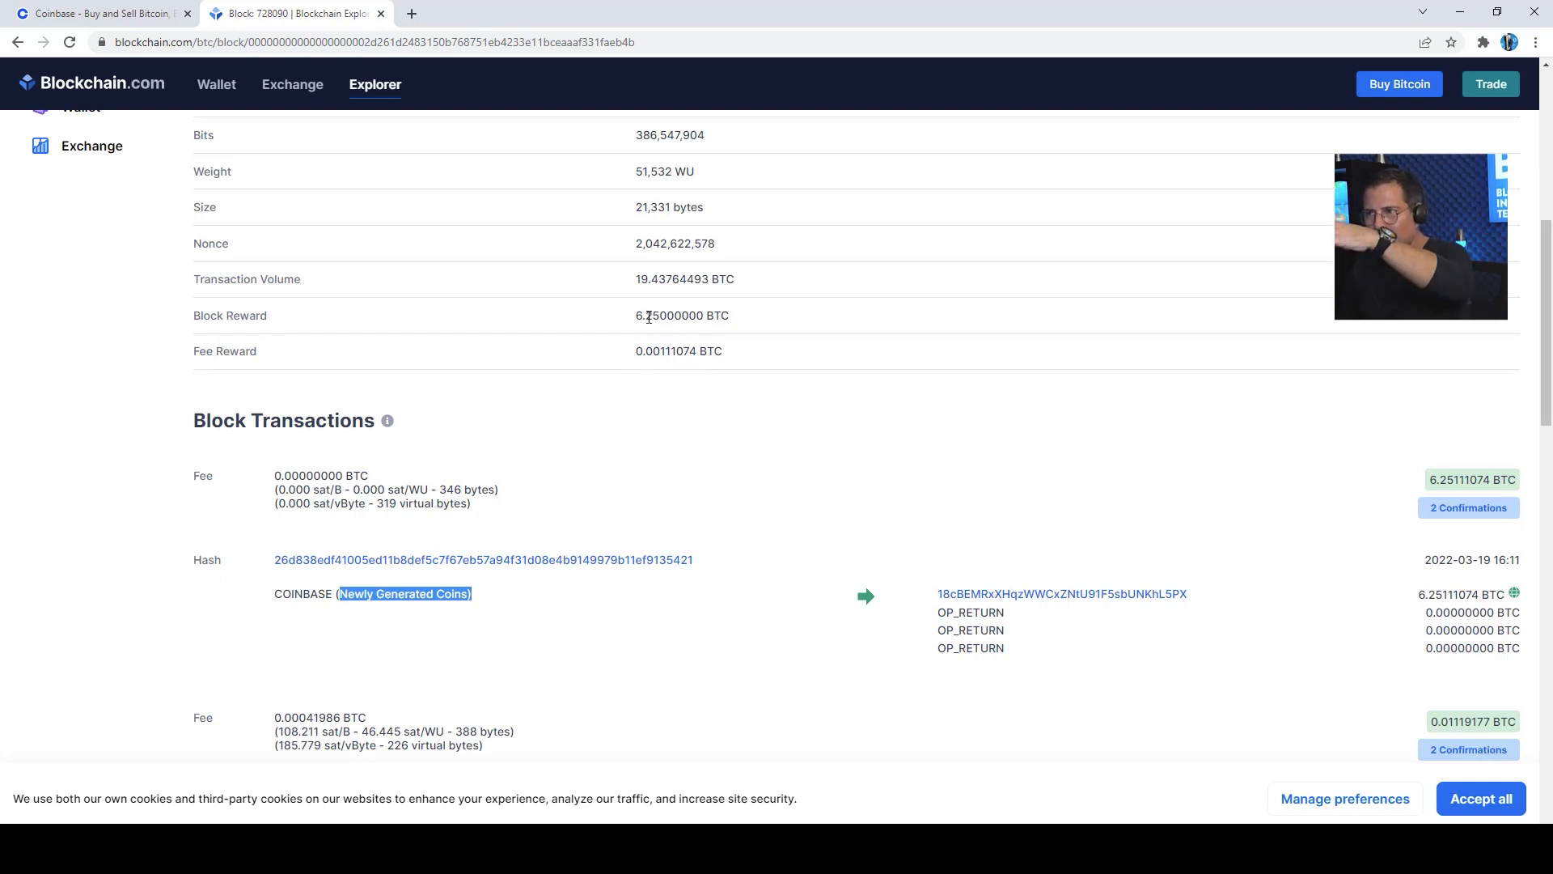
{"action": "mouse_move", "coordinate": [1469, 749]}
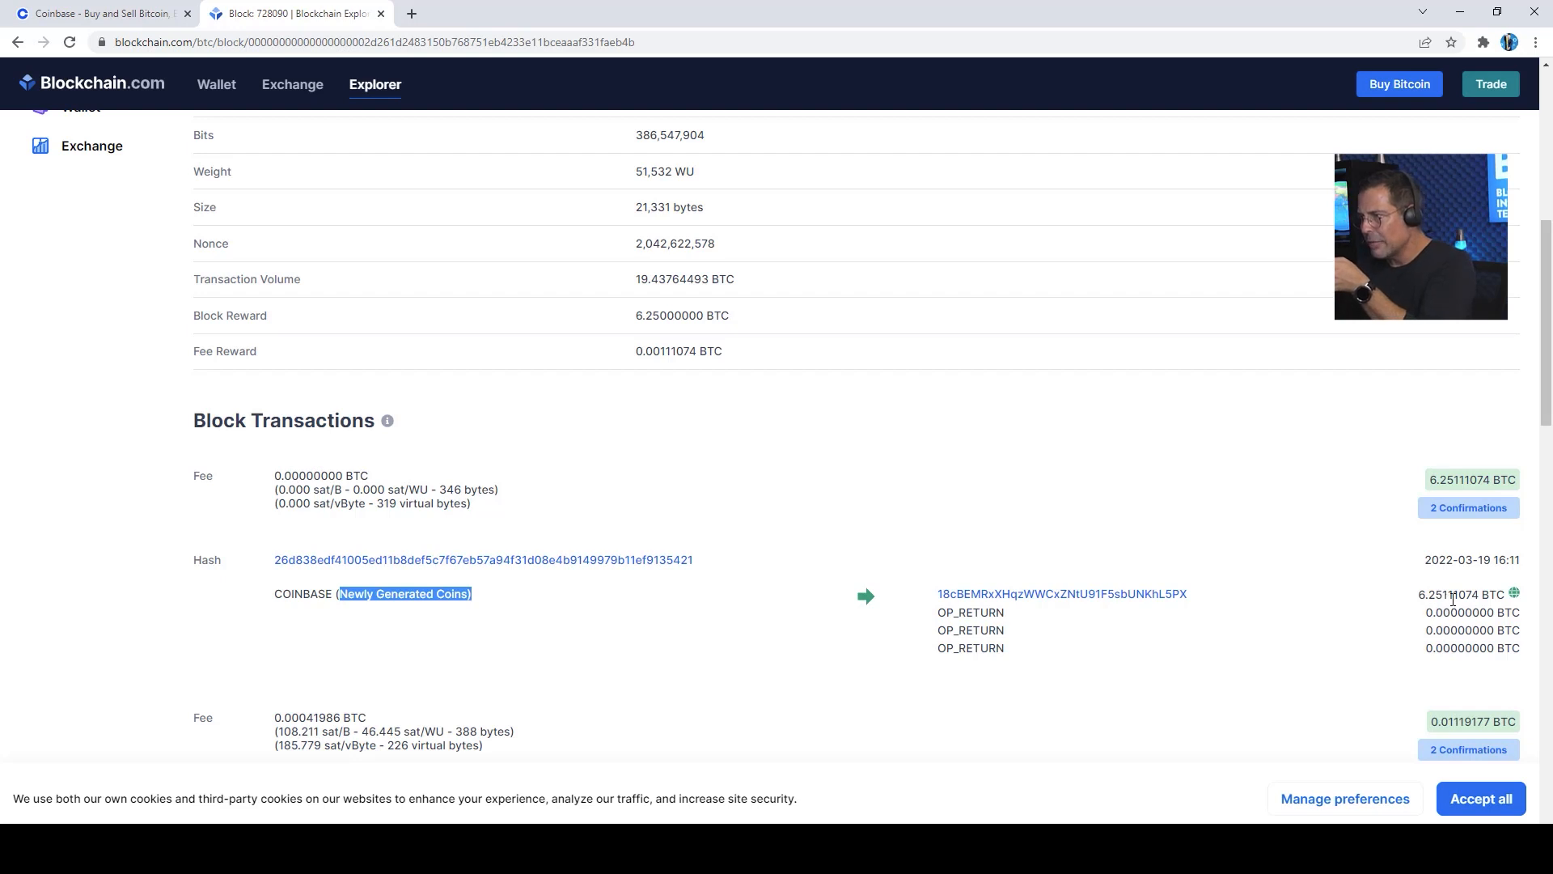
{"action": "mouse_move", "coordinate": [1453, 599]}
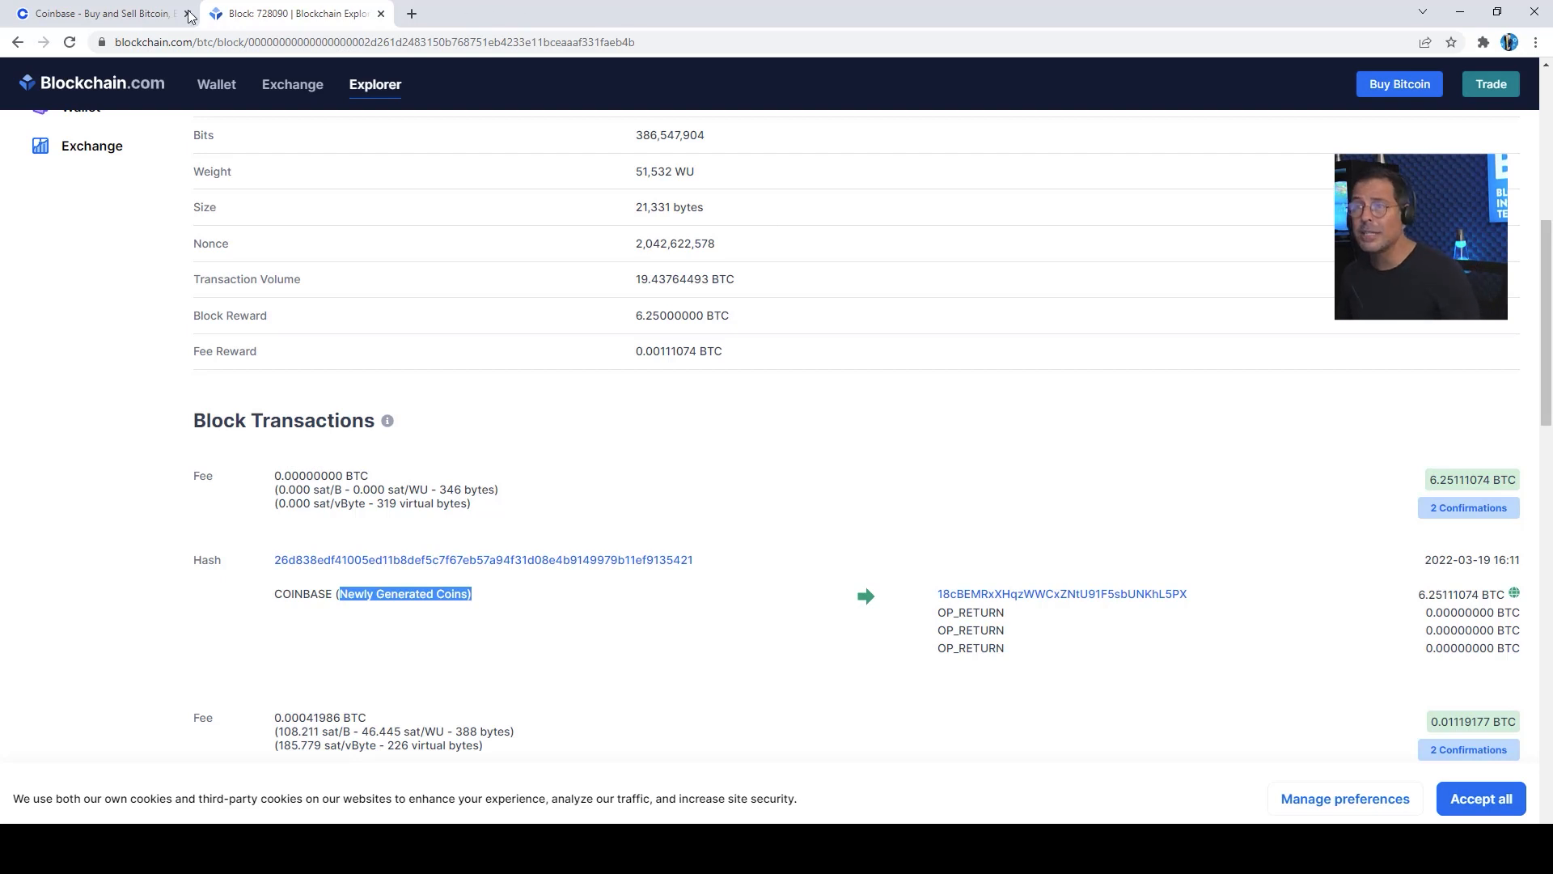
{"action": "left_click", "coordinate": [99, 12]}
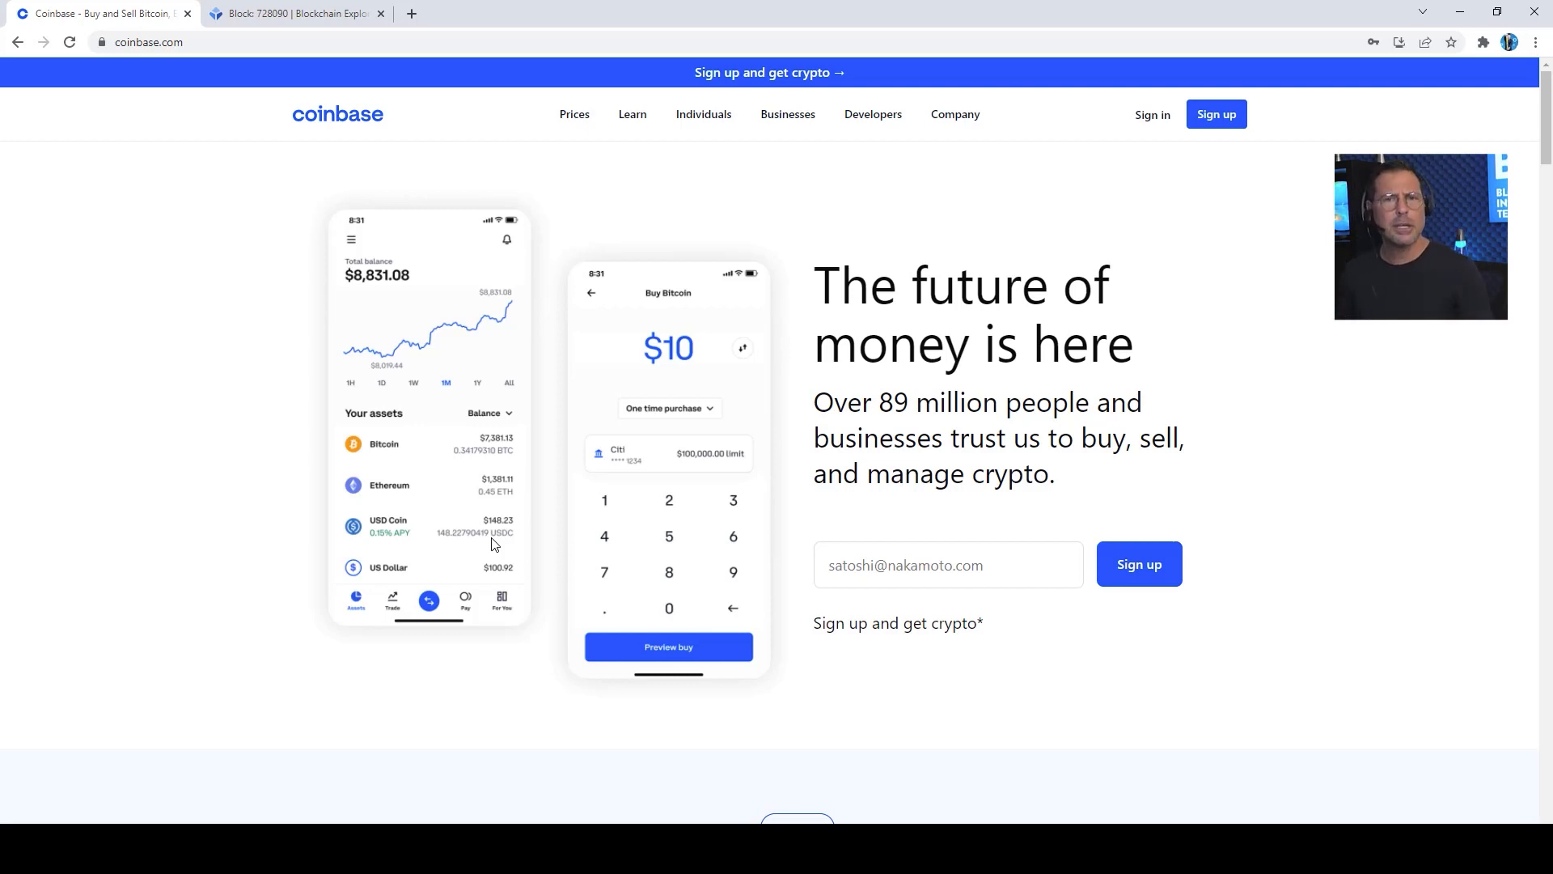
{"action": "left_click", "coordinate": [293, 13]}
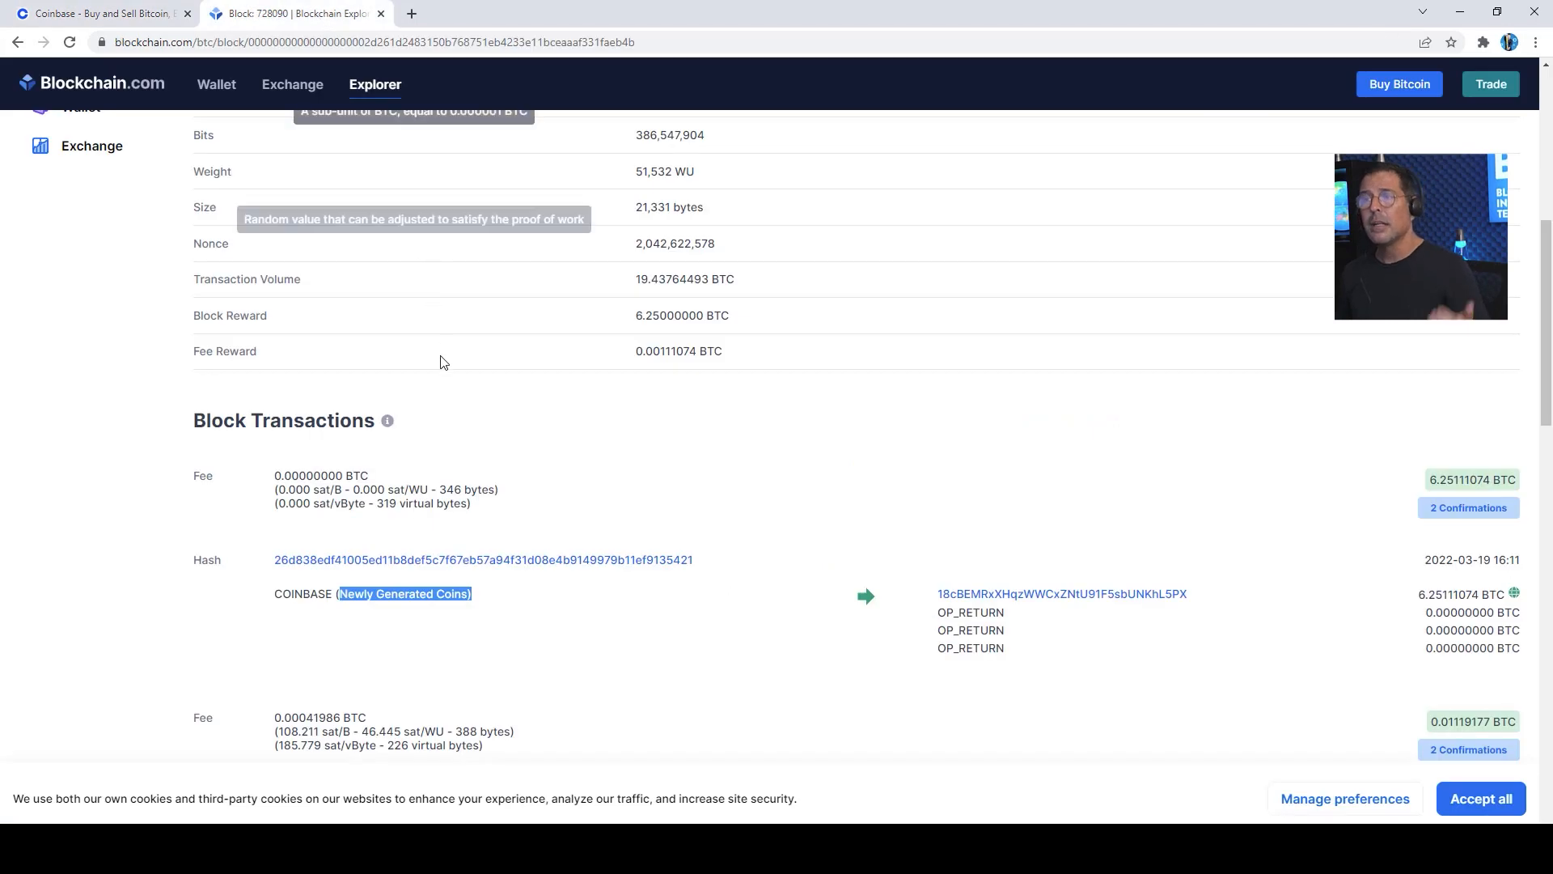
{"action": "mouse_move", "coordinate": [452, 399]}
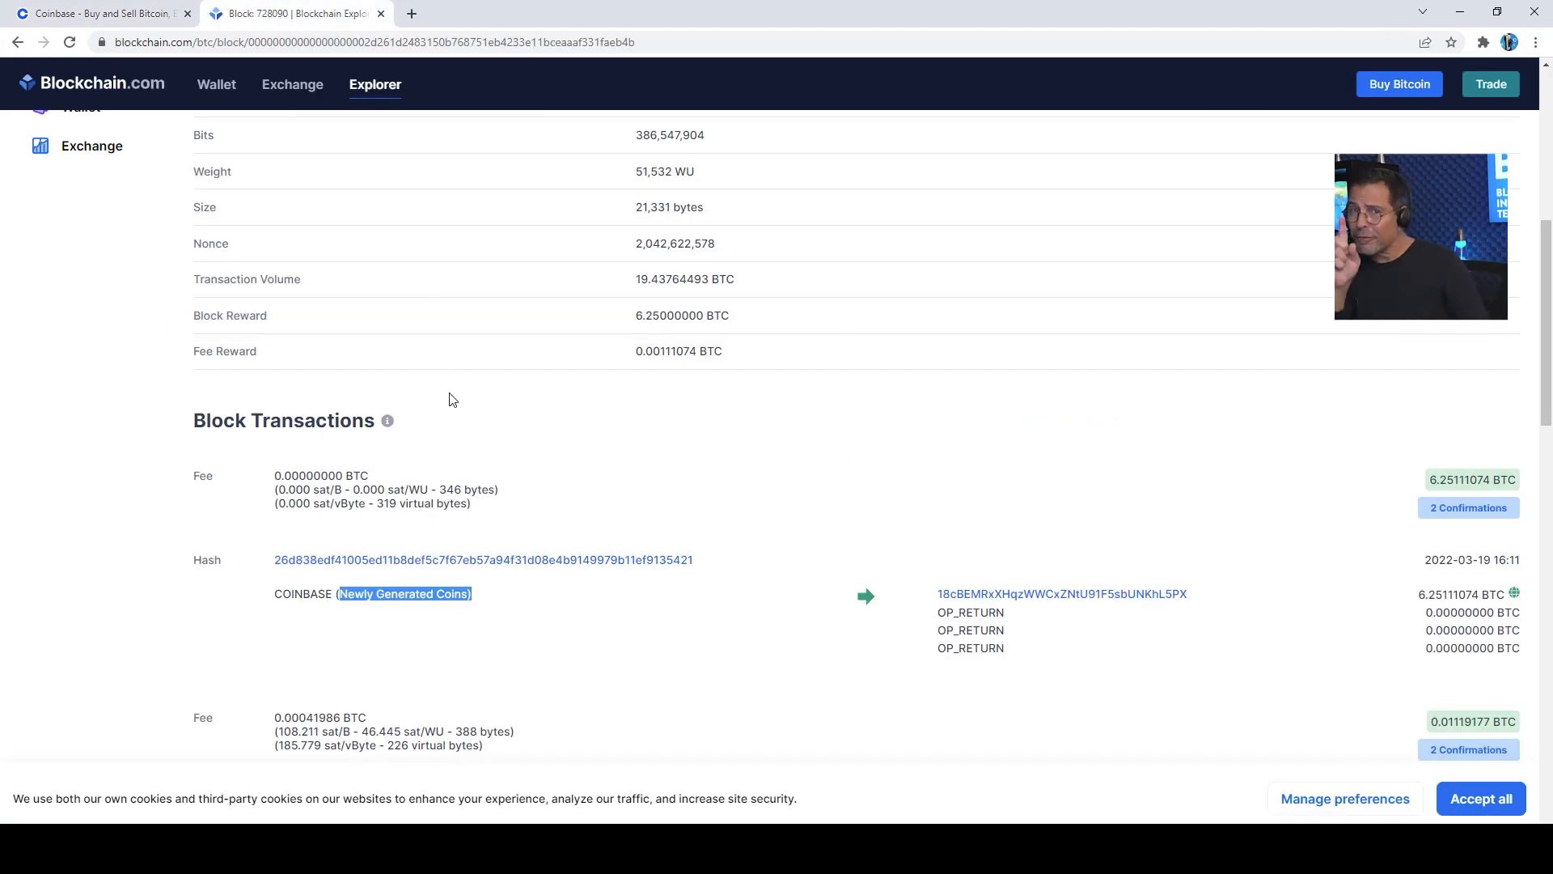